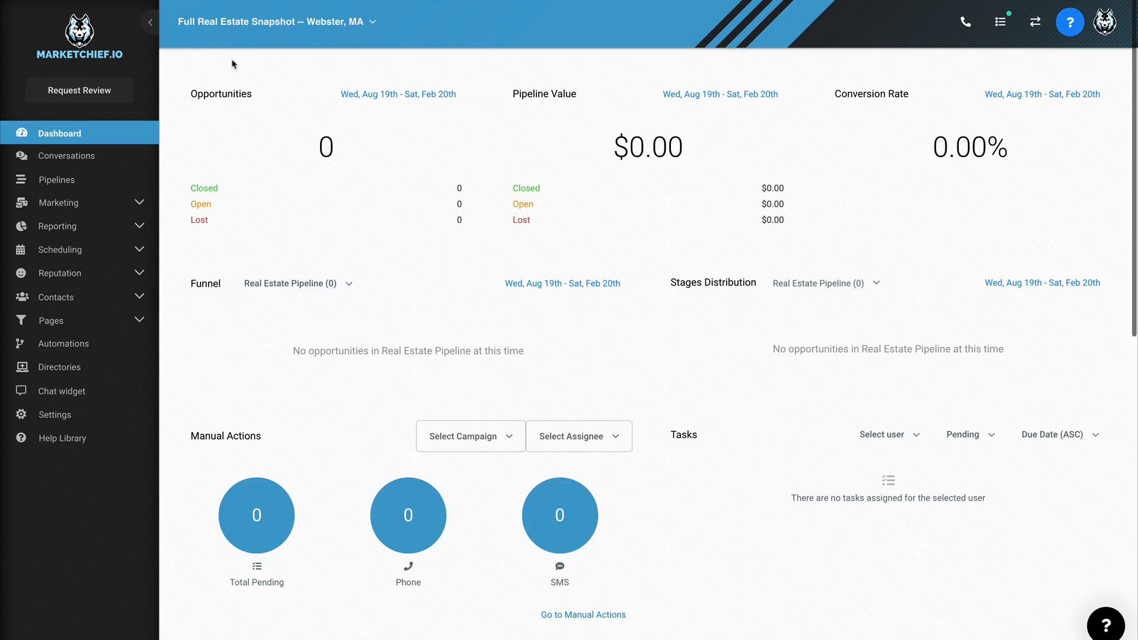
mouse_move(345, 216)
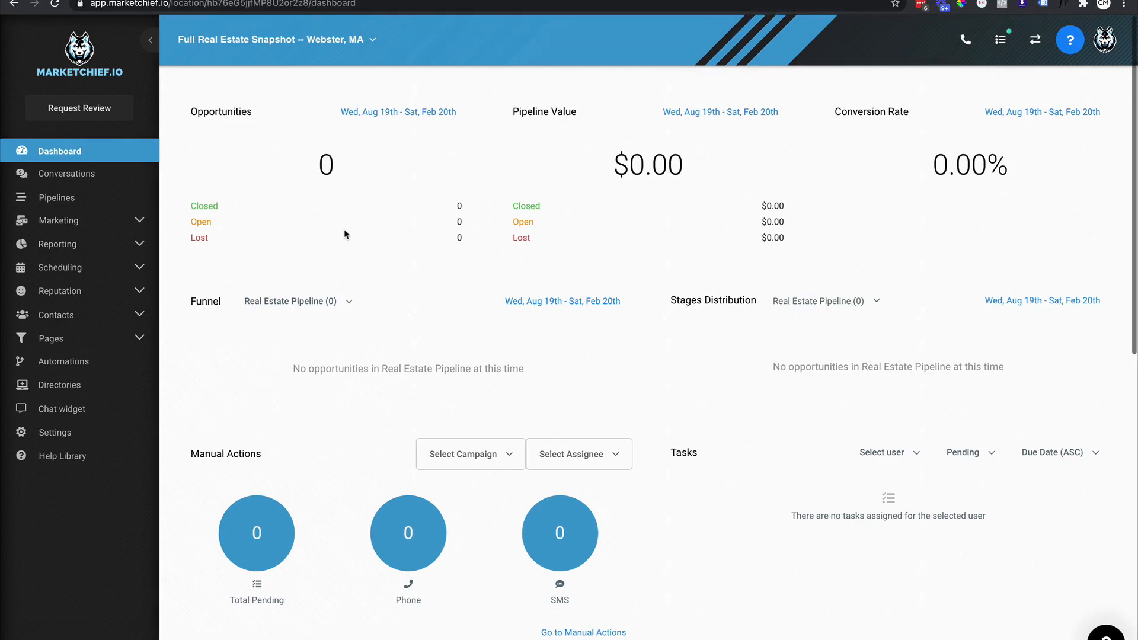
mouse_move(72, 267)
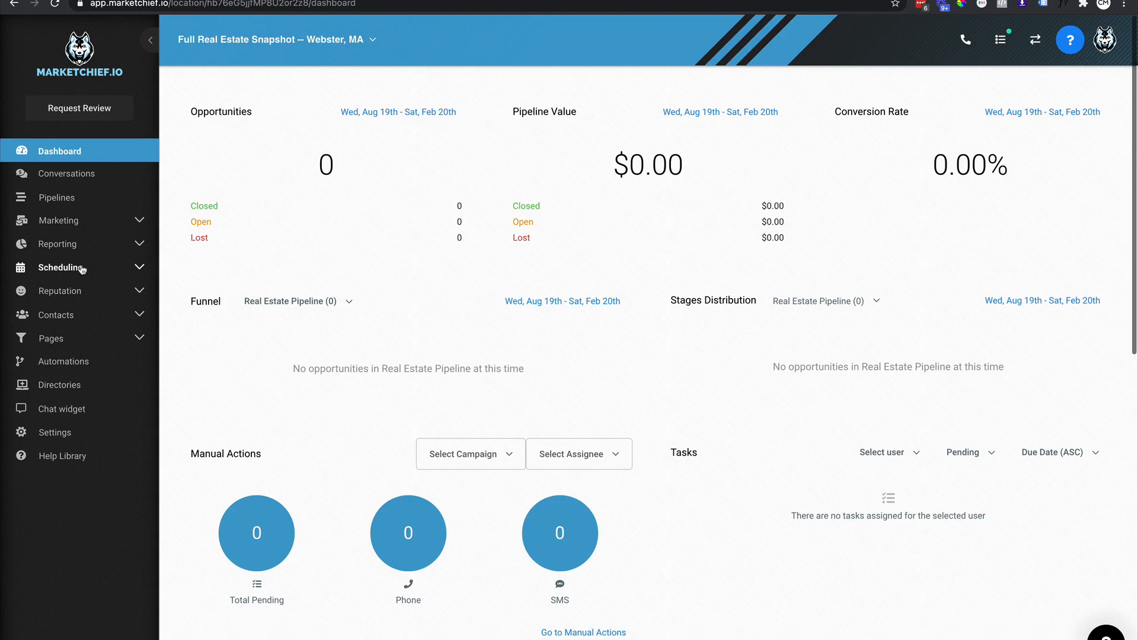
mouse_move(59, 220)
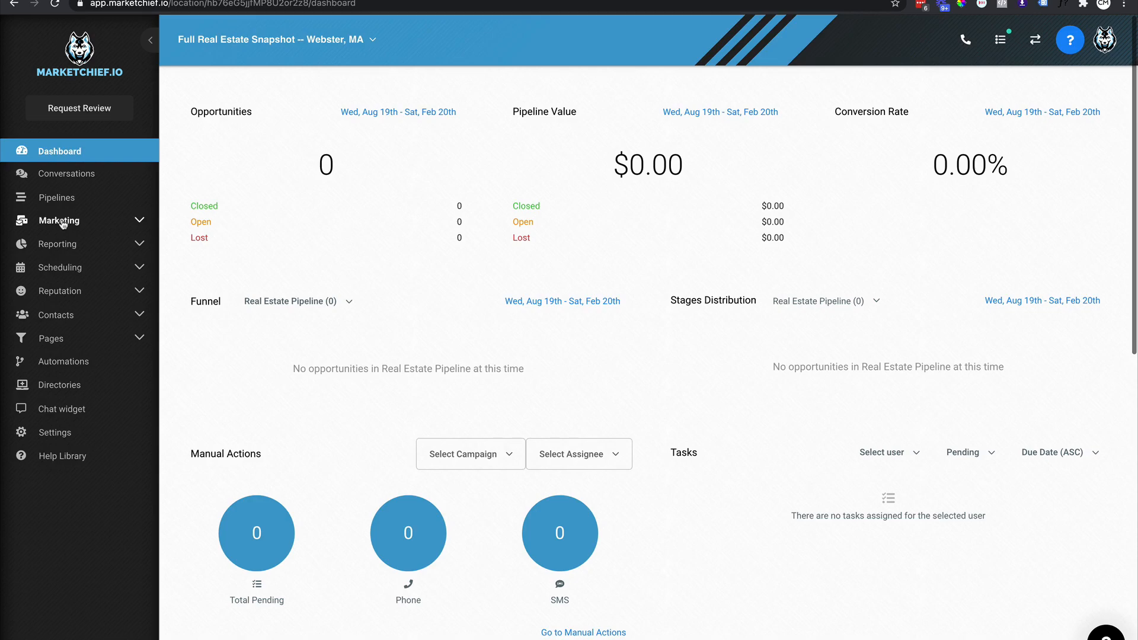
Expand the Marketing section in the sidebar to reveal its tools
left_click(59, 221)
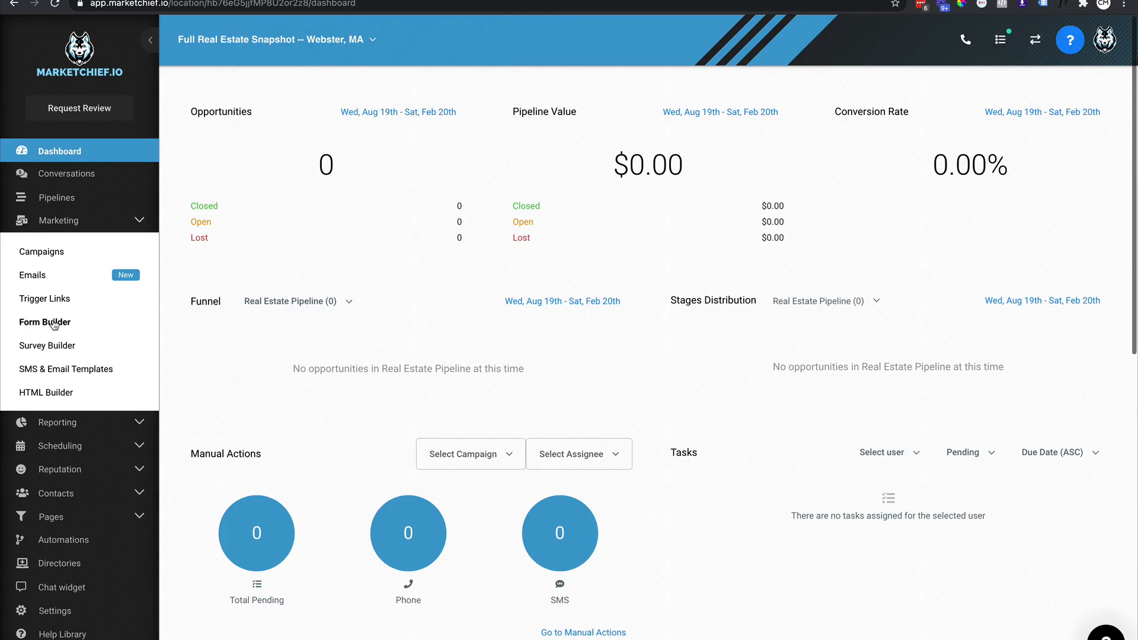
Create Form 3 in the Form Builder with a full-width submit button reading LET'S GO
left_click(44, 321)
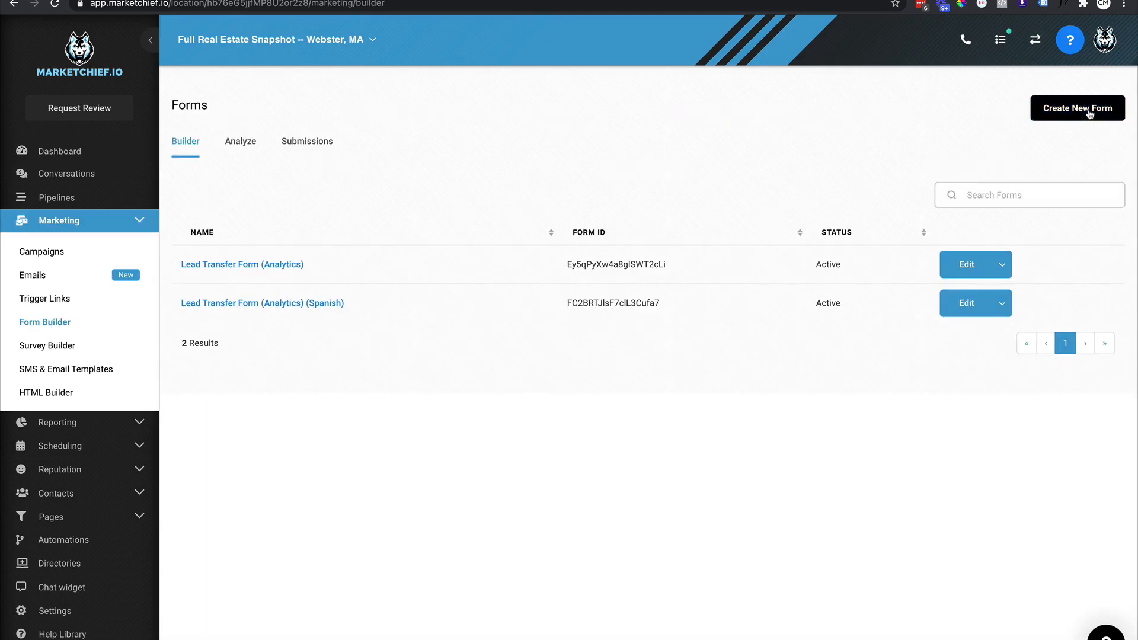
left_click(1078, 107)
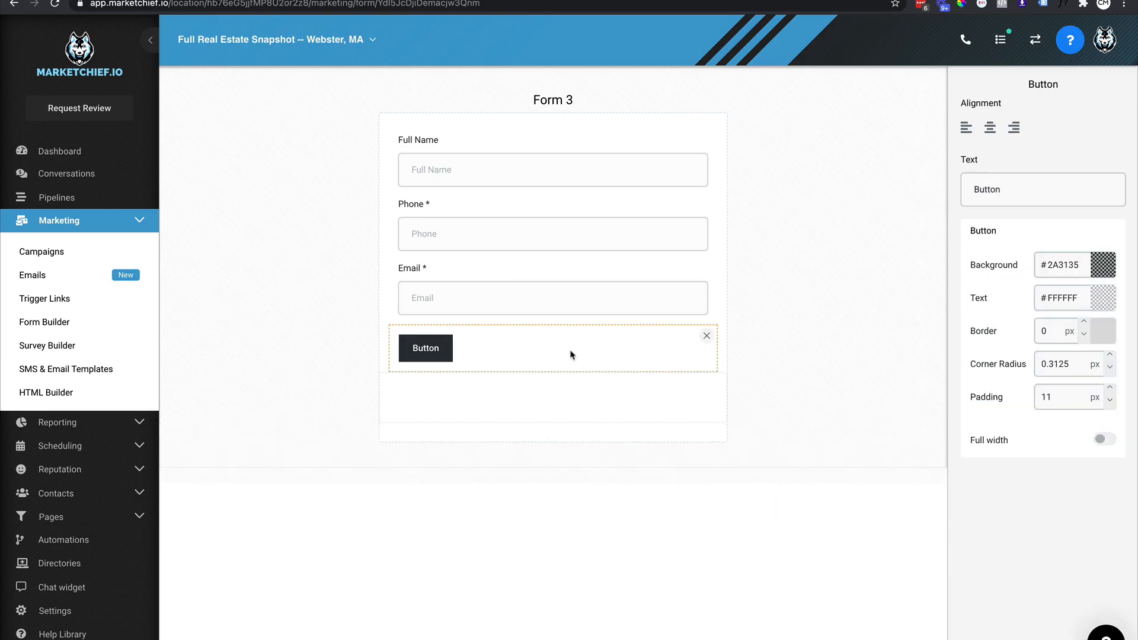
left_click(1104, 440)
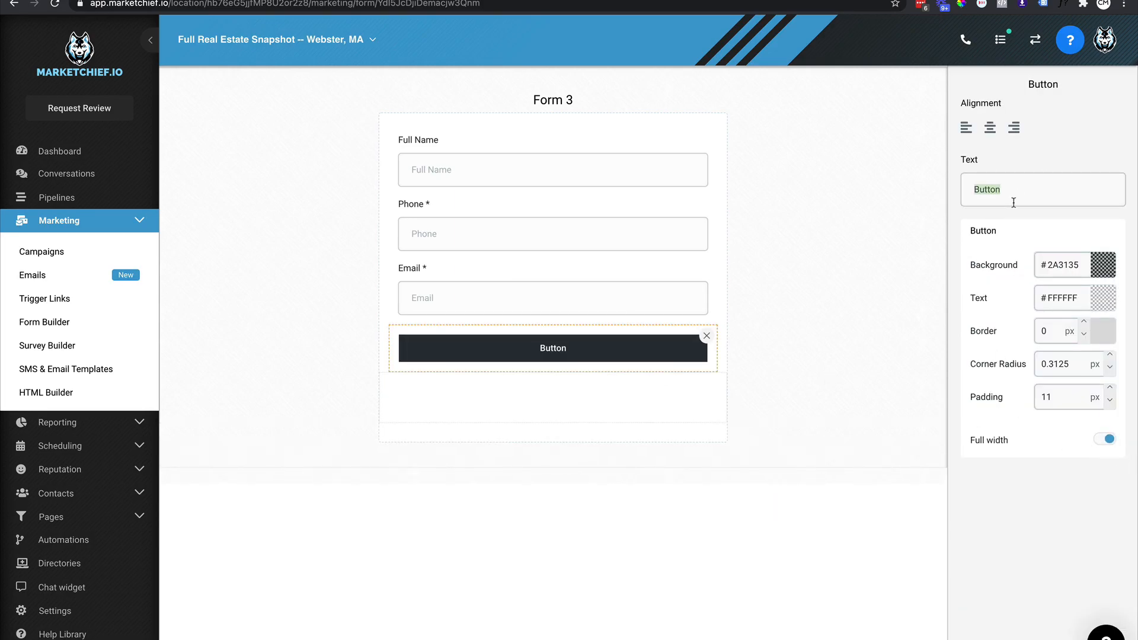
type("LET'S GO")
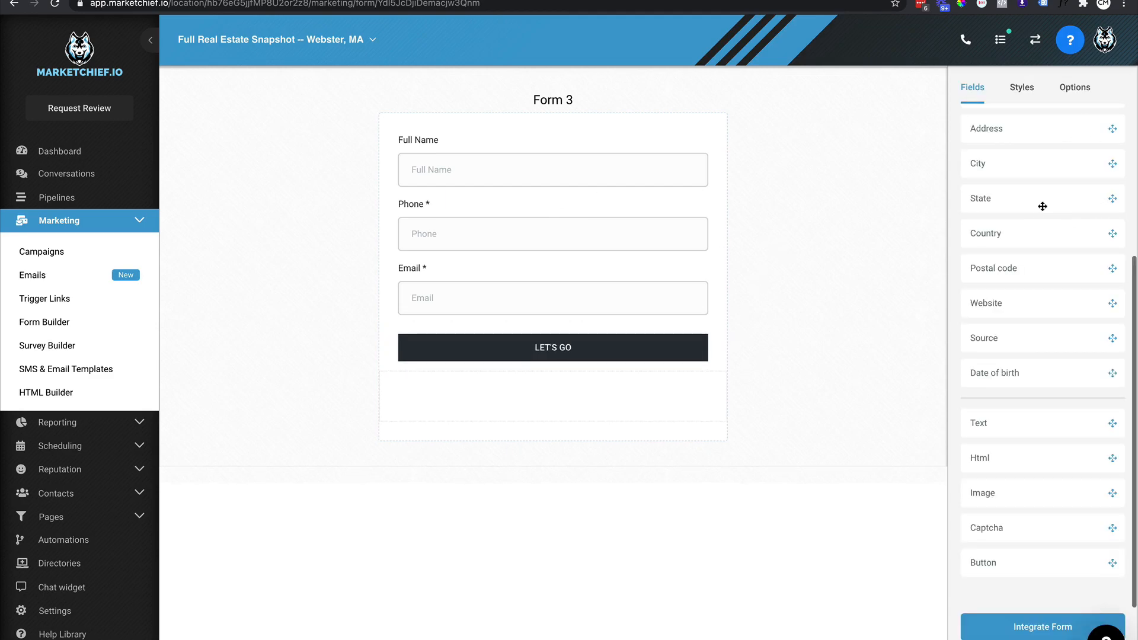
scroll("down", 3)
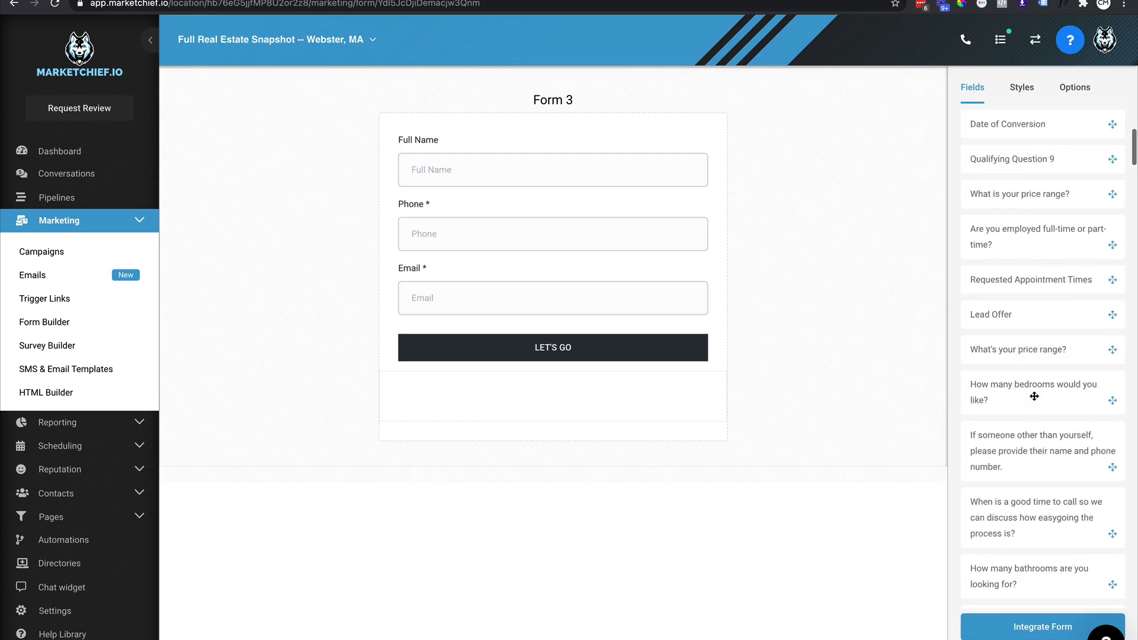
scroll("down", 3)
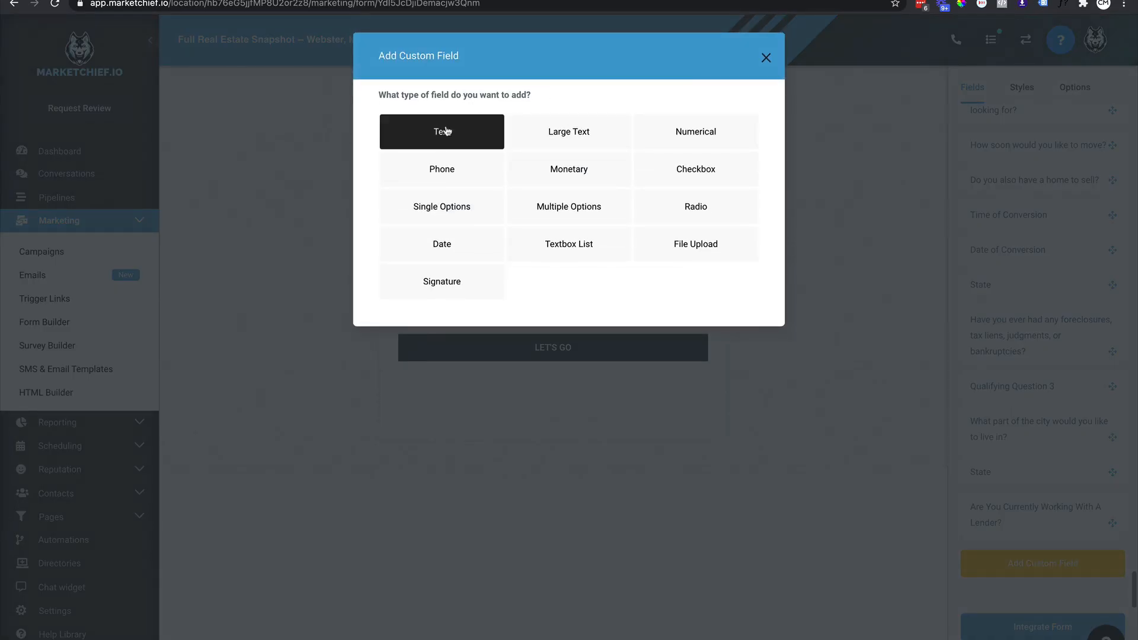
Add a Single Options custom field named Time Frame with its placeholder text
left_click(441, 206)
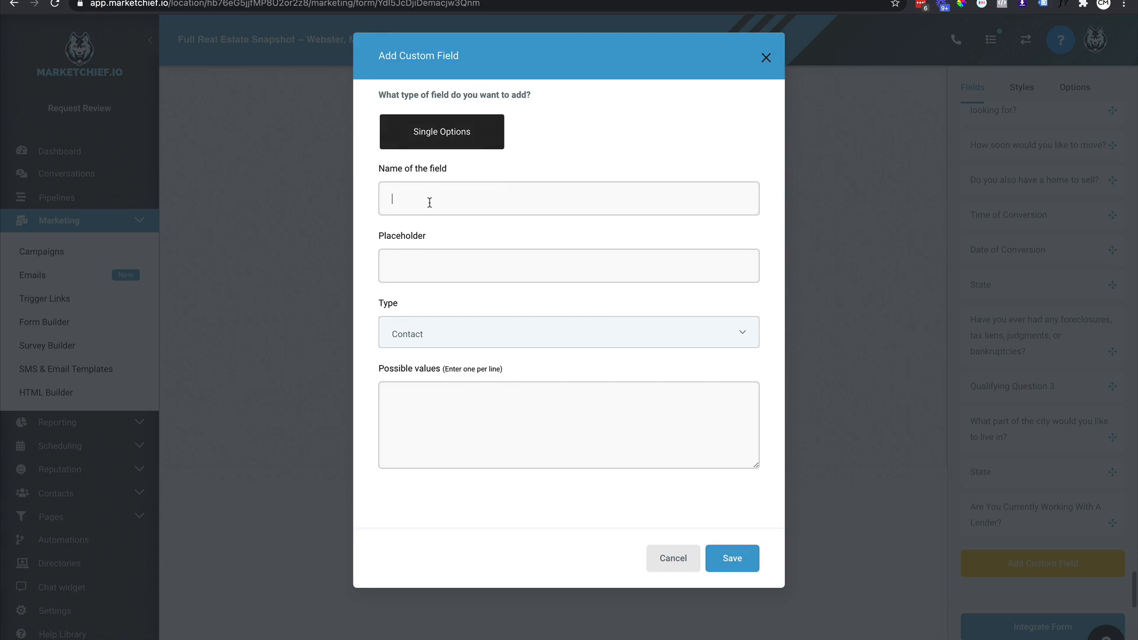
type("T")
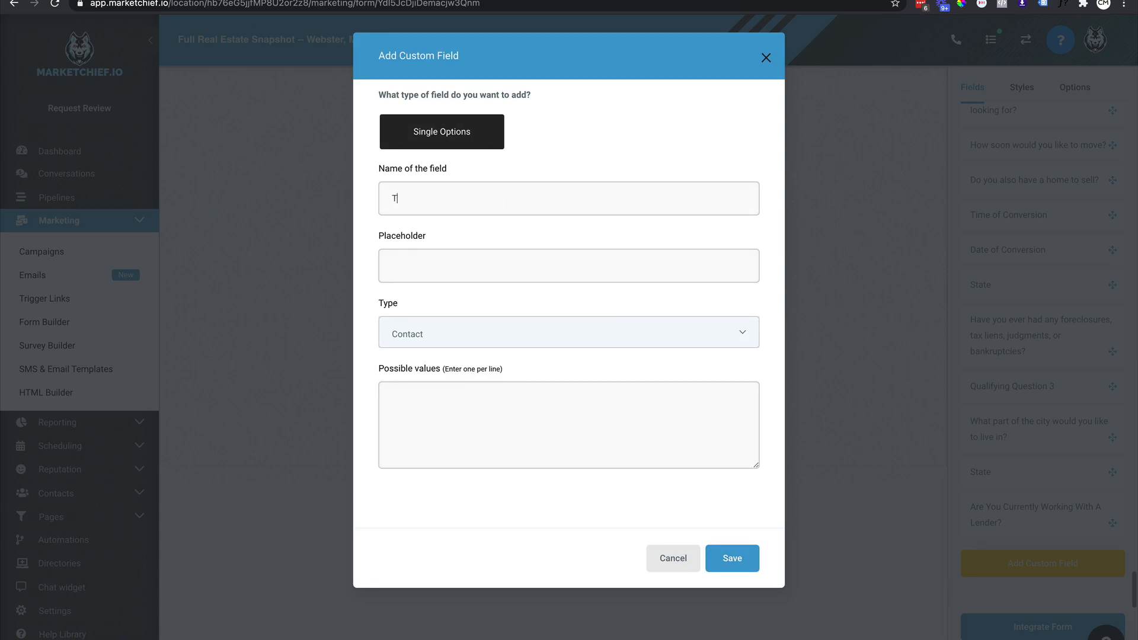
type("ime Frame")
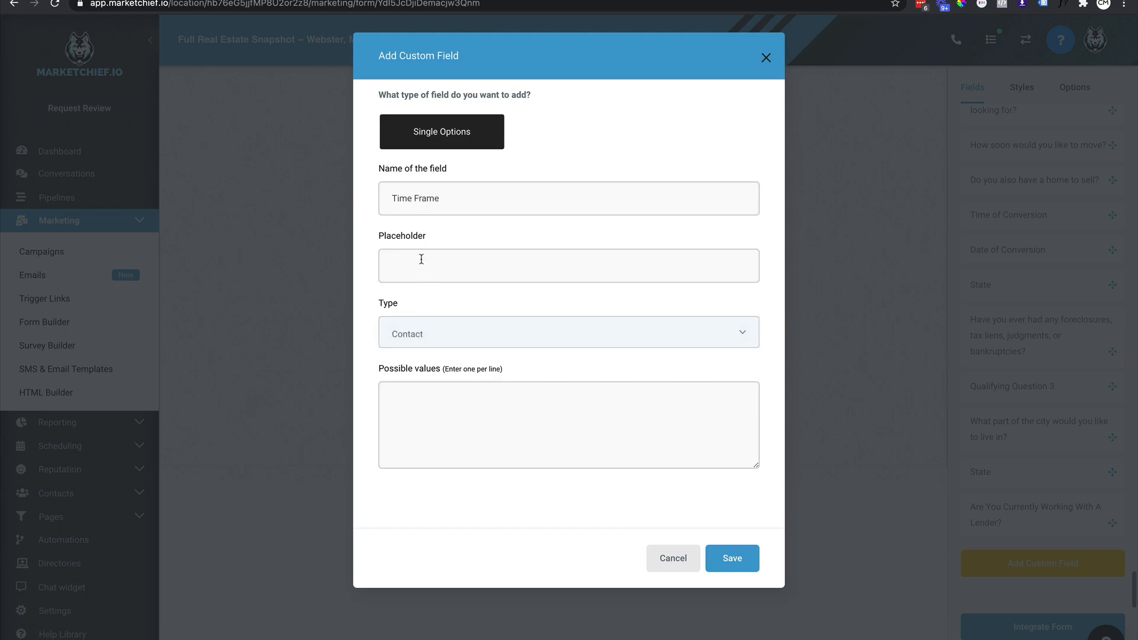
type("Enter your time frame")
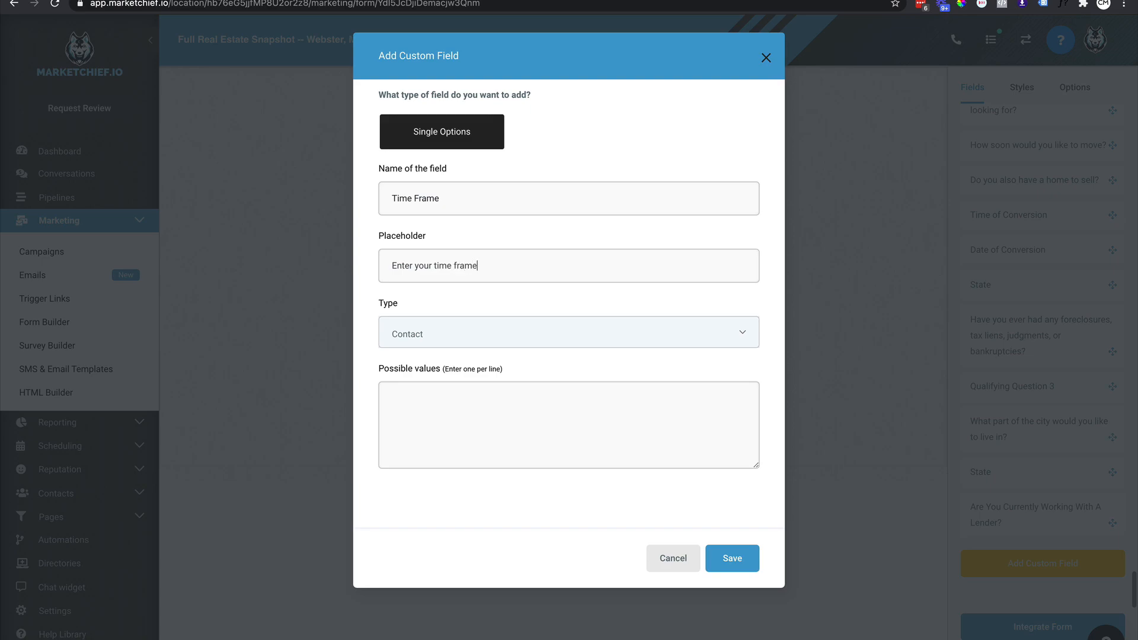
Give it answers Less than 3 months, 3 to 6 months, 6 month to a year, label 'When are you looking to buy?', and save
left_click(568, 424)
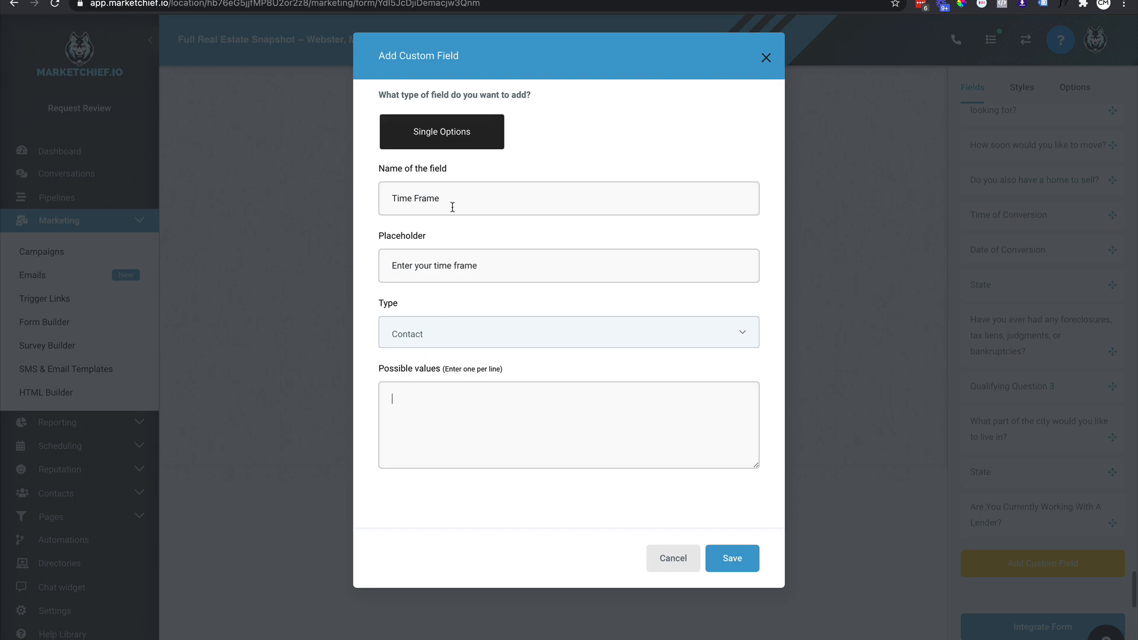
type("Less than")
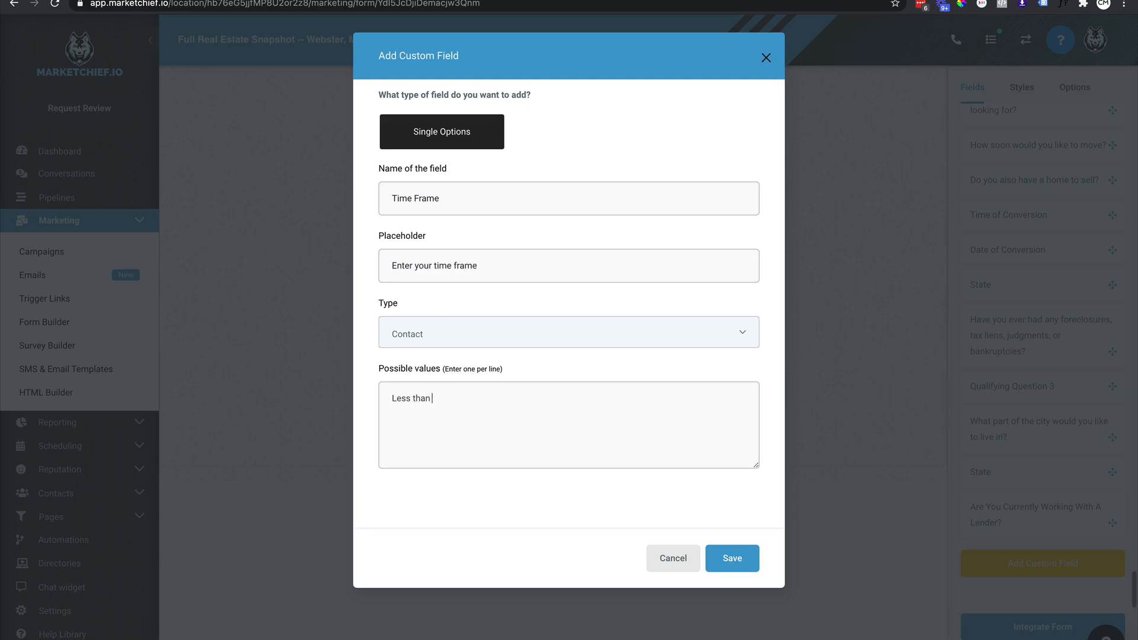
type("3 months")
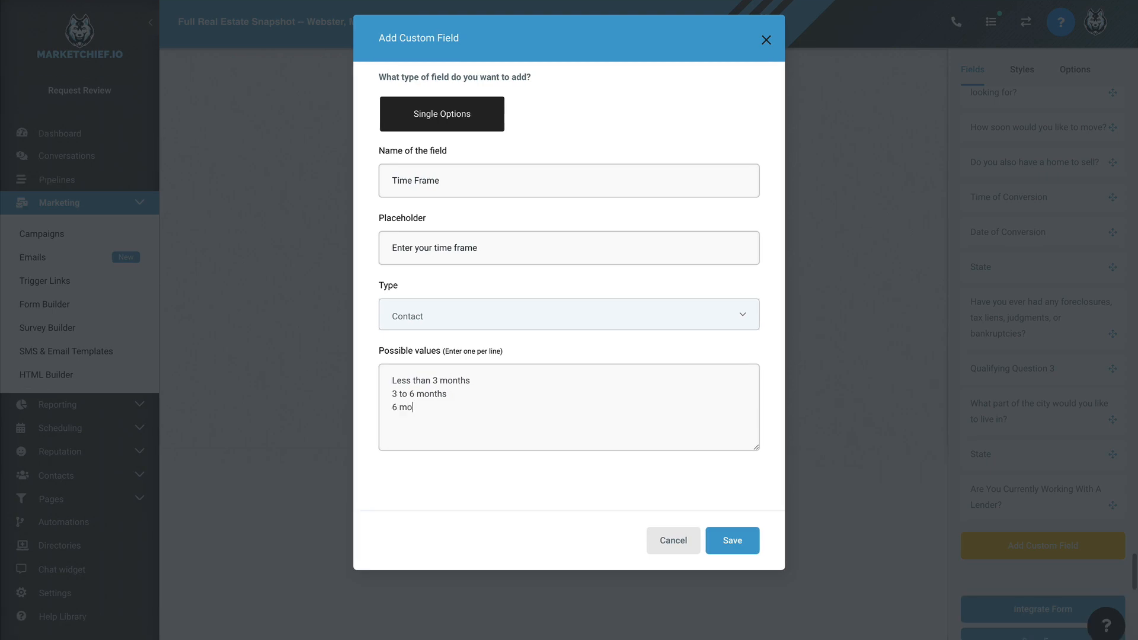
type("nth to a year")
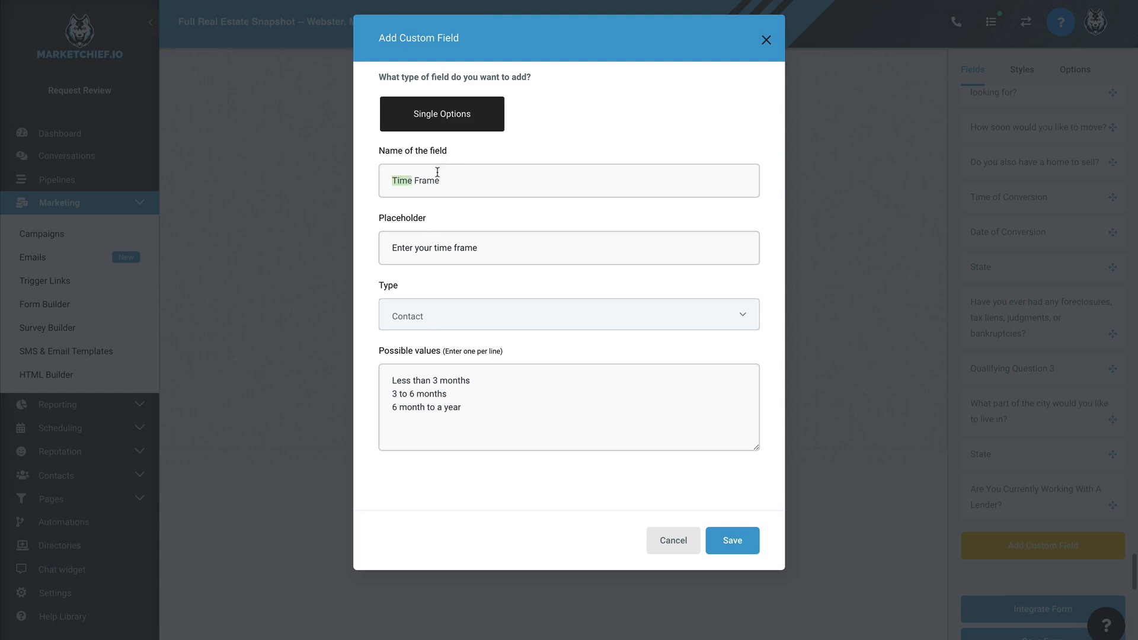
type("When are you looking")
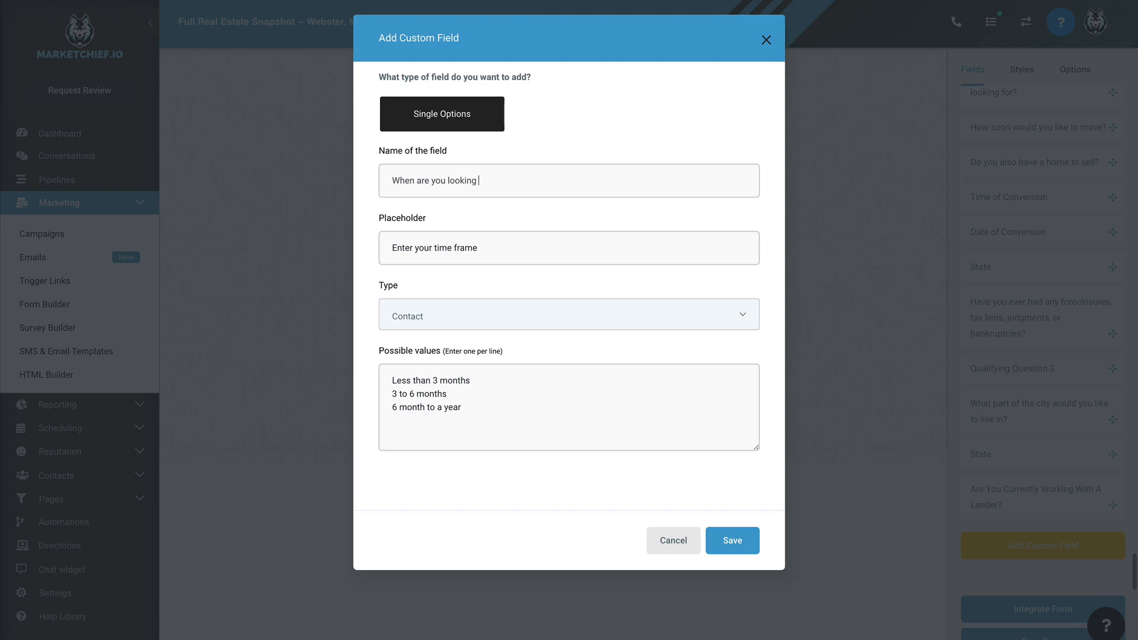
type("to buy?")
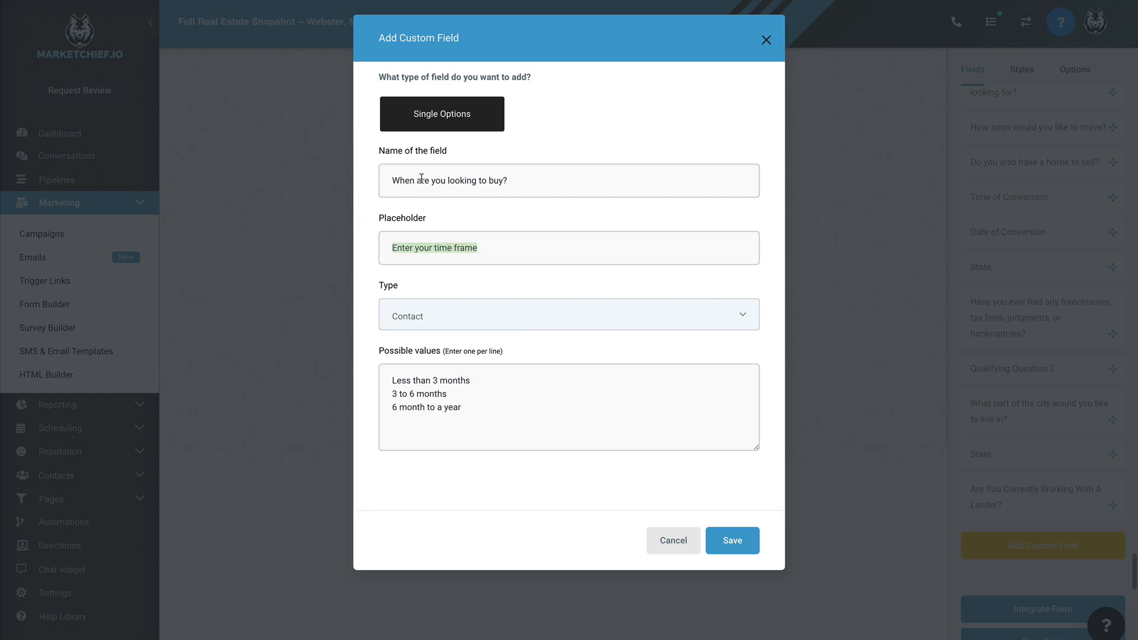
left_click(731, 540)
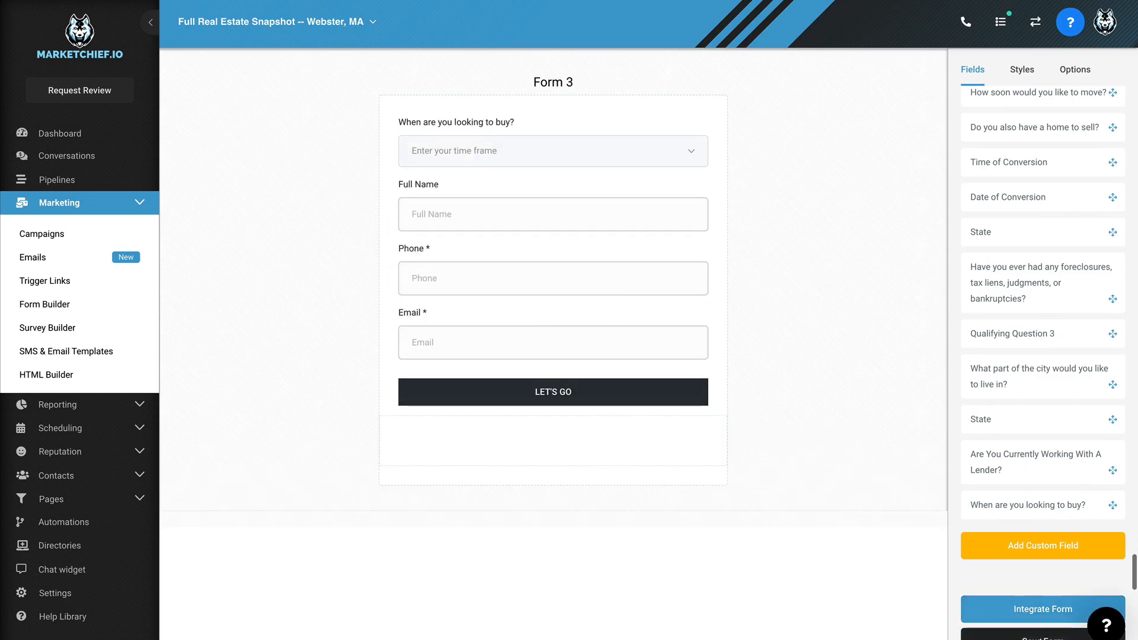
mouse_move(79, 433)
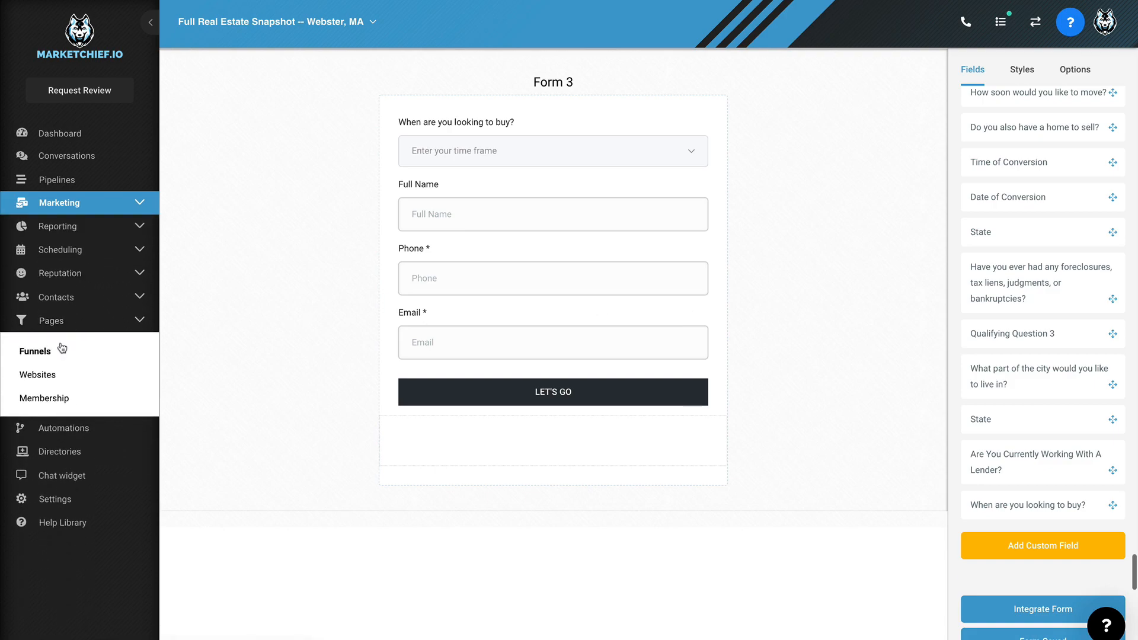
Create a new funnel named keith test from the Funnels list
left_click(34, 351)
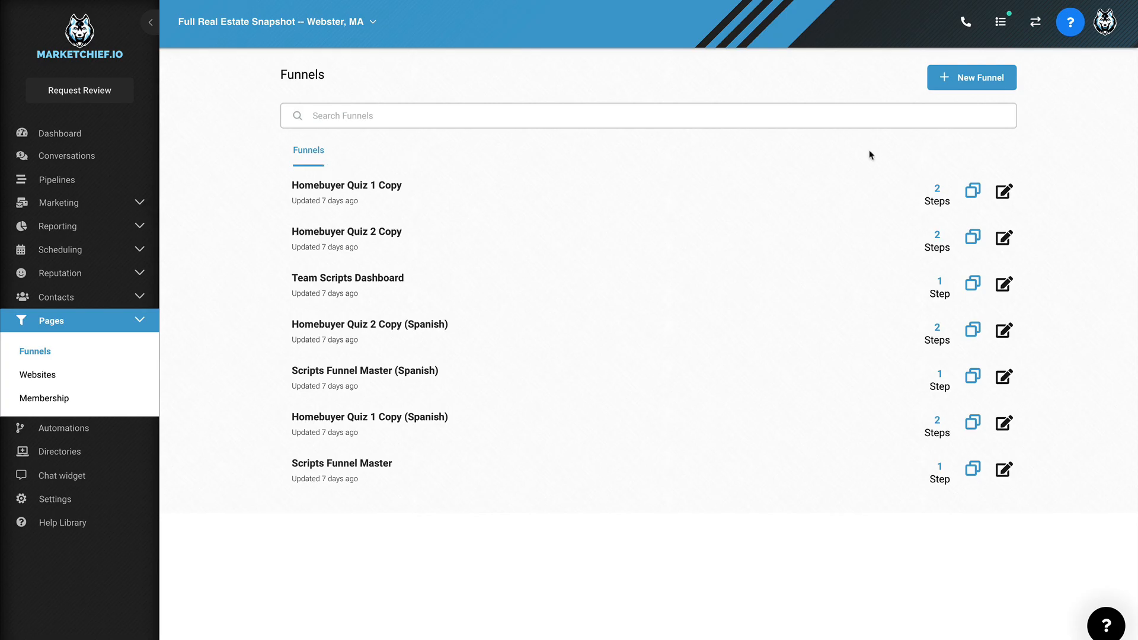
left_click(971, 77)
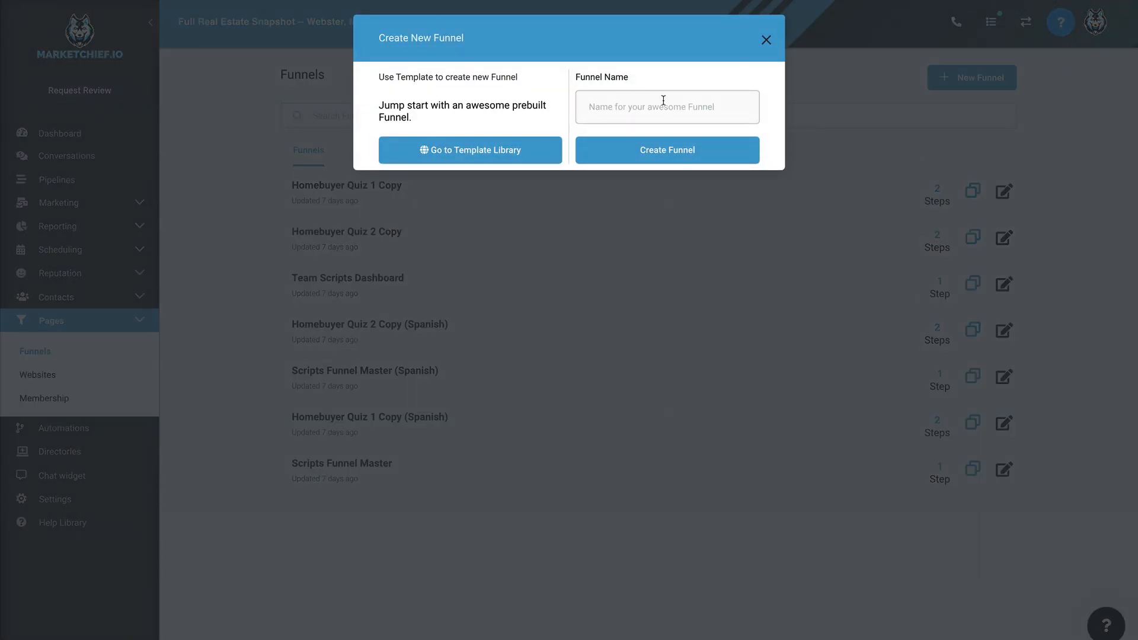
left_click(666, 150)
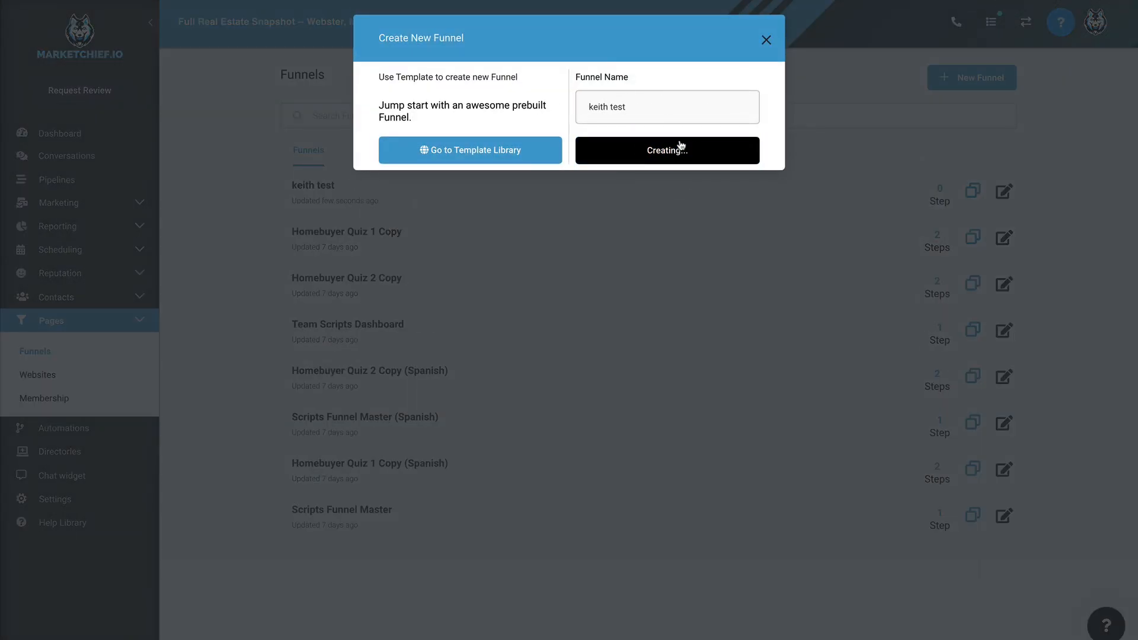
left_click(666, 150)
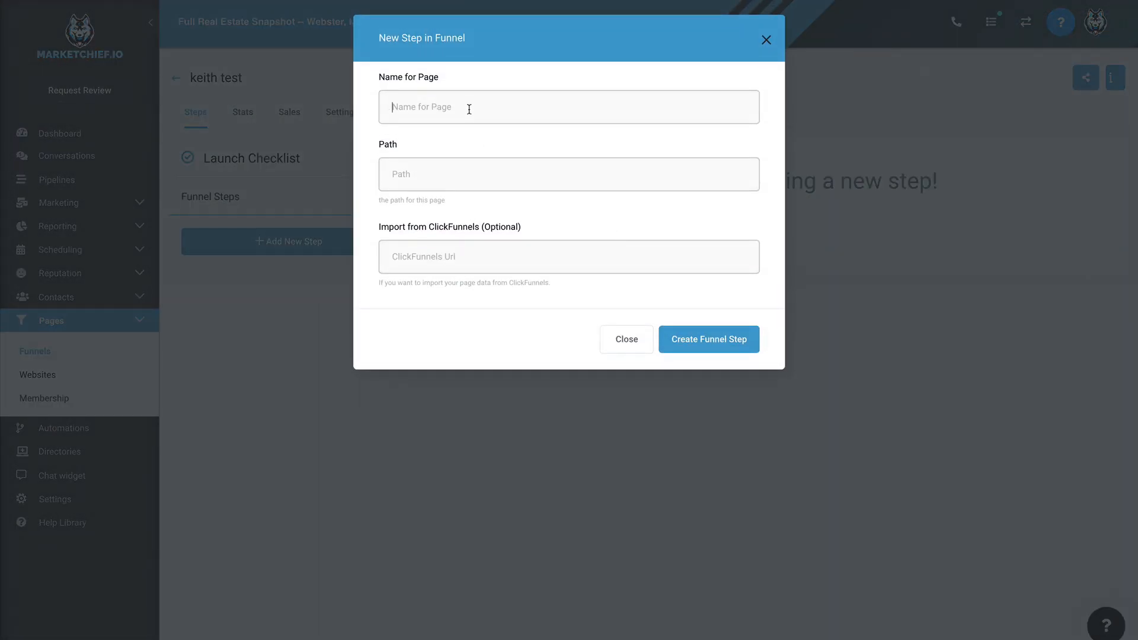
Add a funnel step named home at path /home and open its page for editing
type("home")
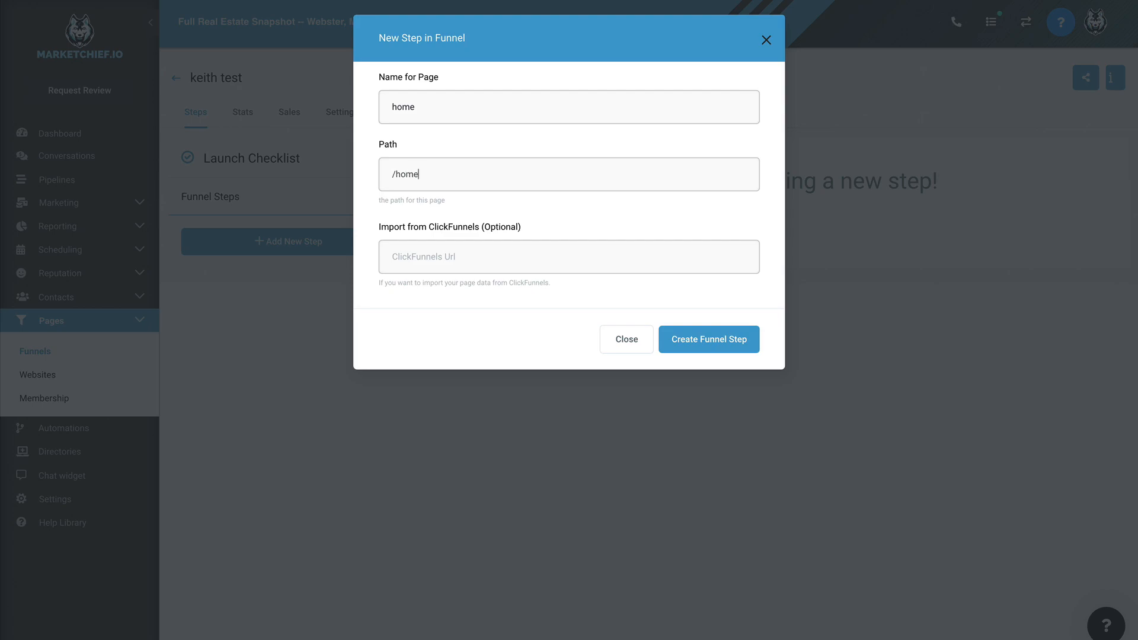
left_click(709, 339)
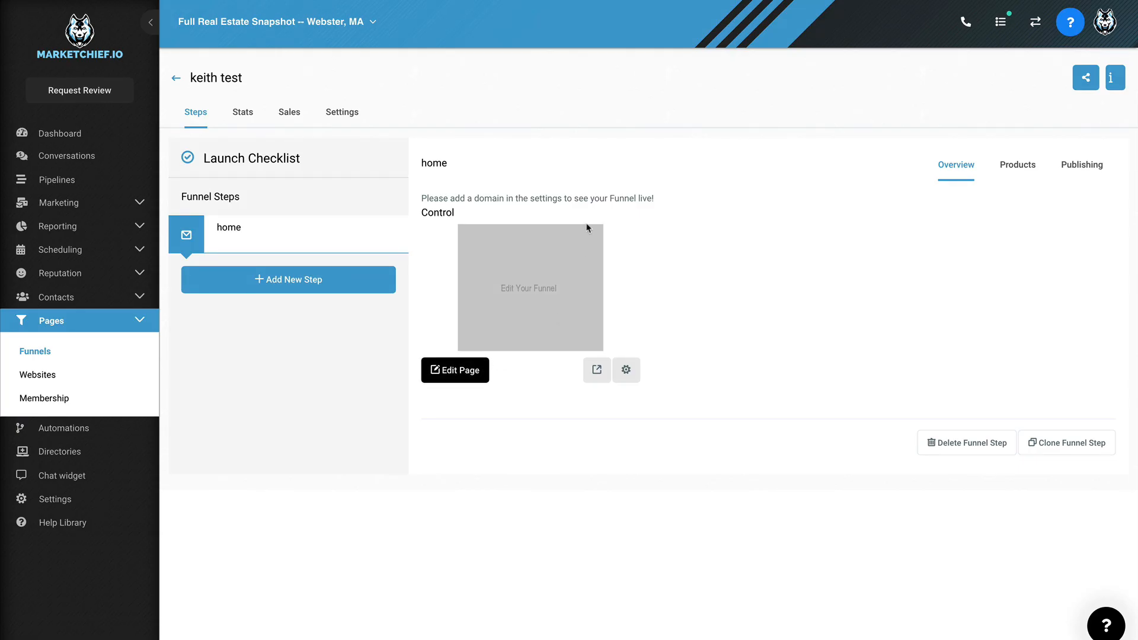
left_click(455, 370)
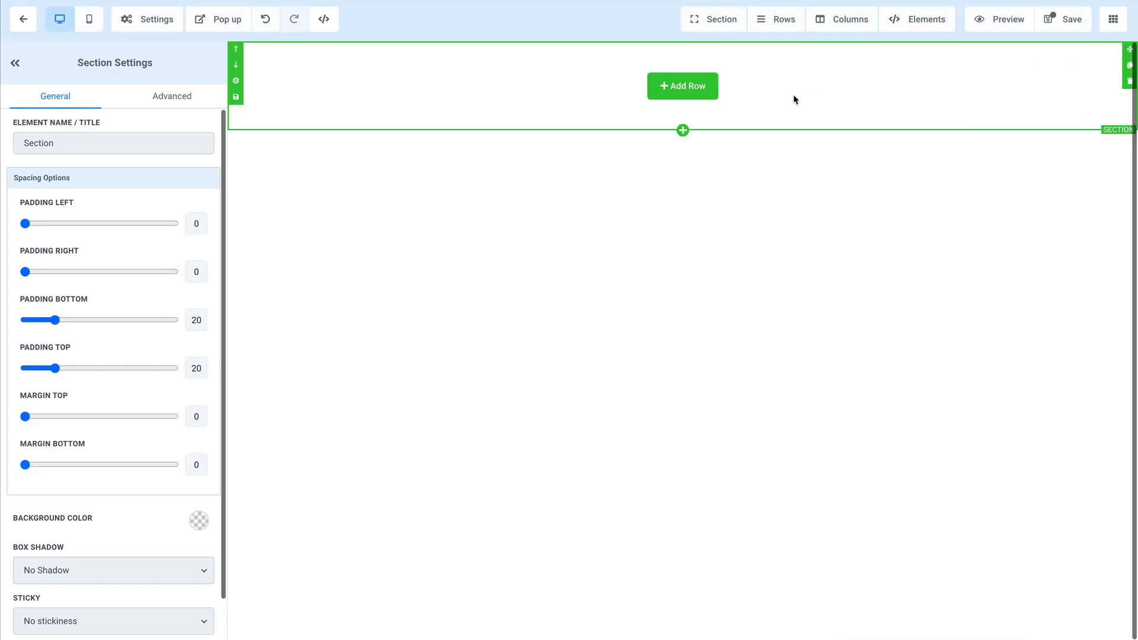
Add a row to the home page and place Form 3 in it, then preview the page
left_click(682, 86)
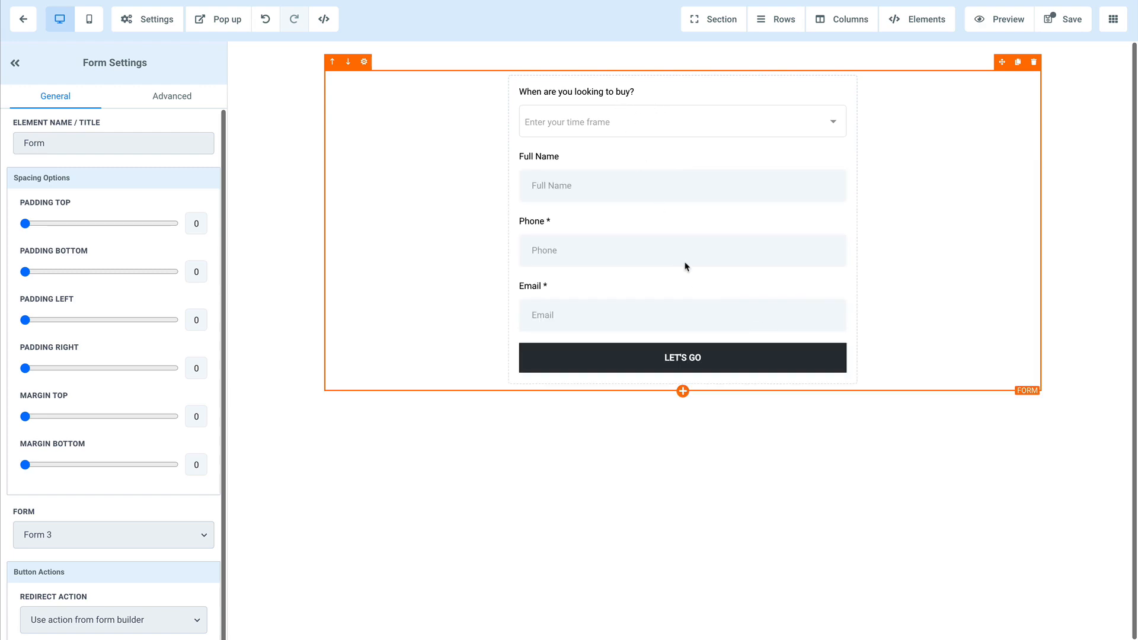
left_click(1063, 19)
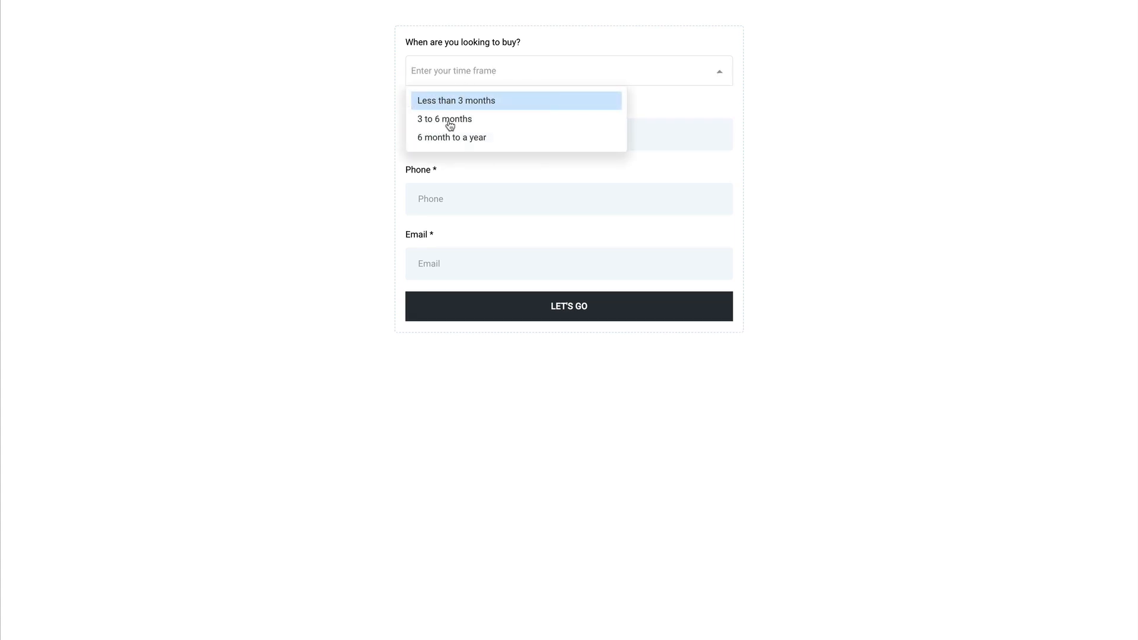
mouse_move(434, 106)
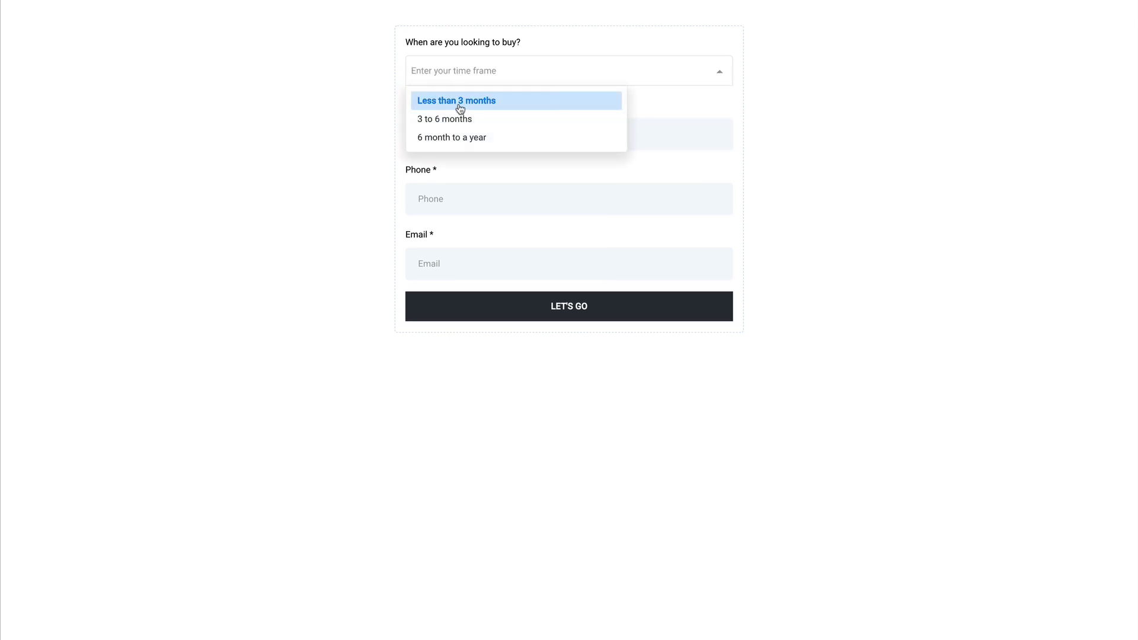
Select Less than 3 months, 3 to 6 months and 6 month to a year in the form preview
left_click(456, 100)
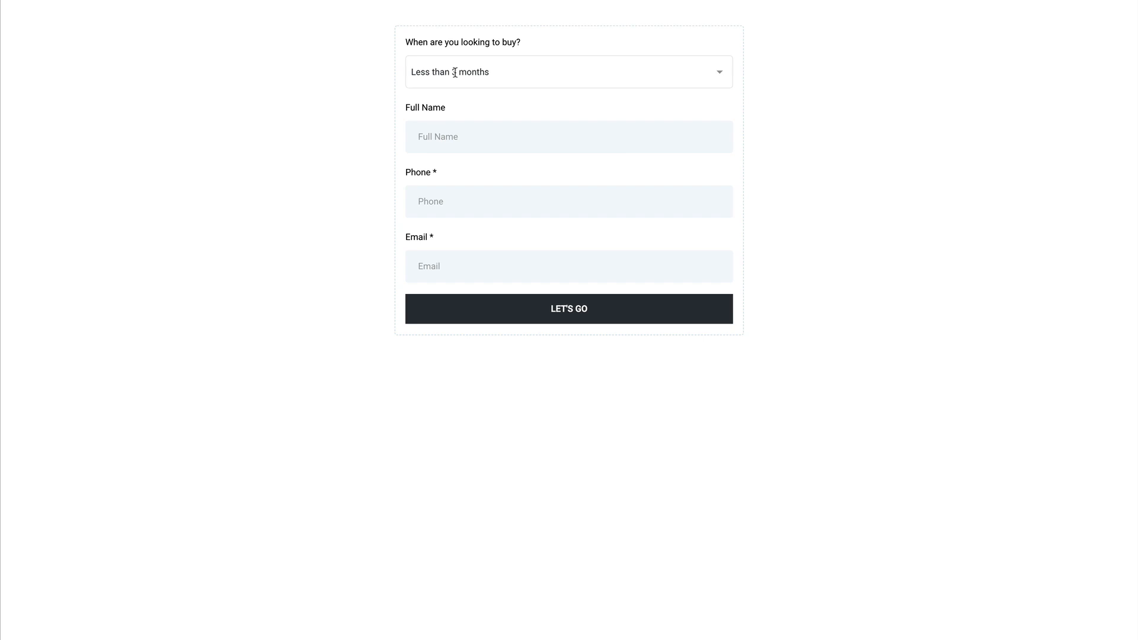
left_click(568, 71)
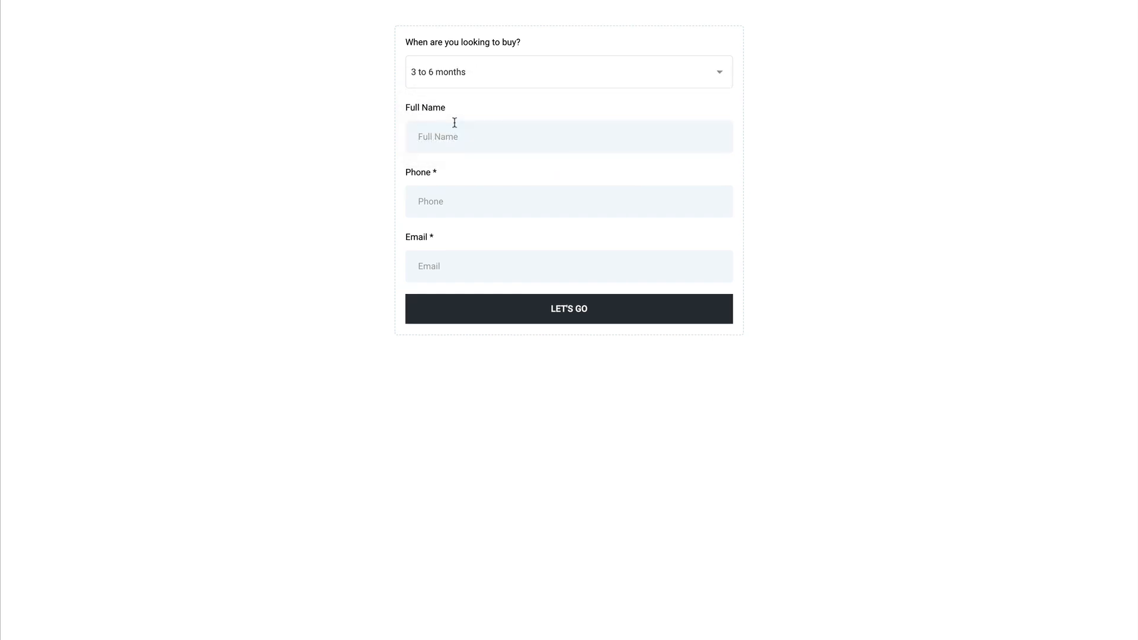
mouse_move(458, 85)
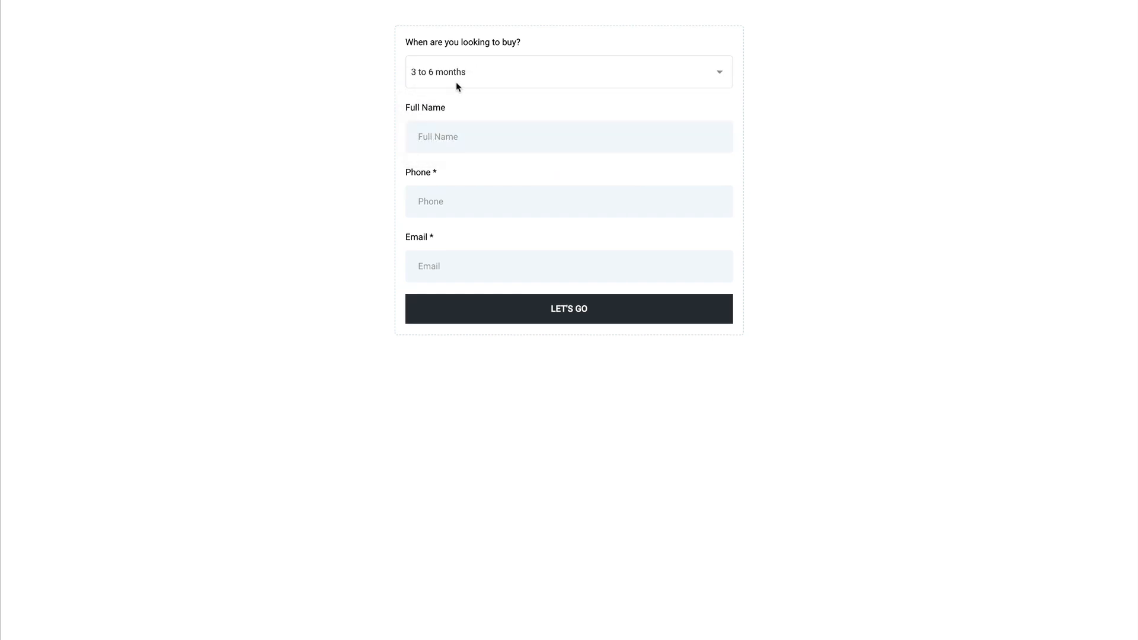
left_click(568, 73)
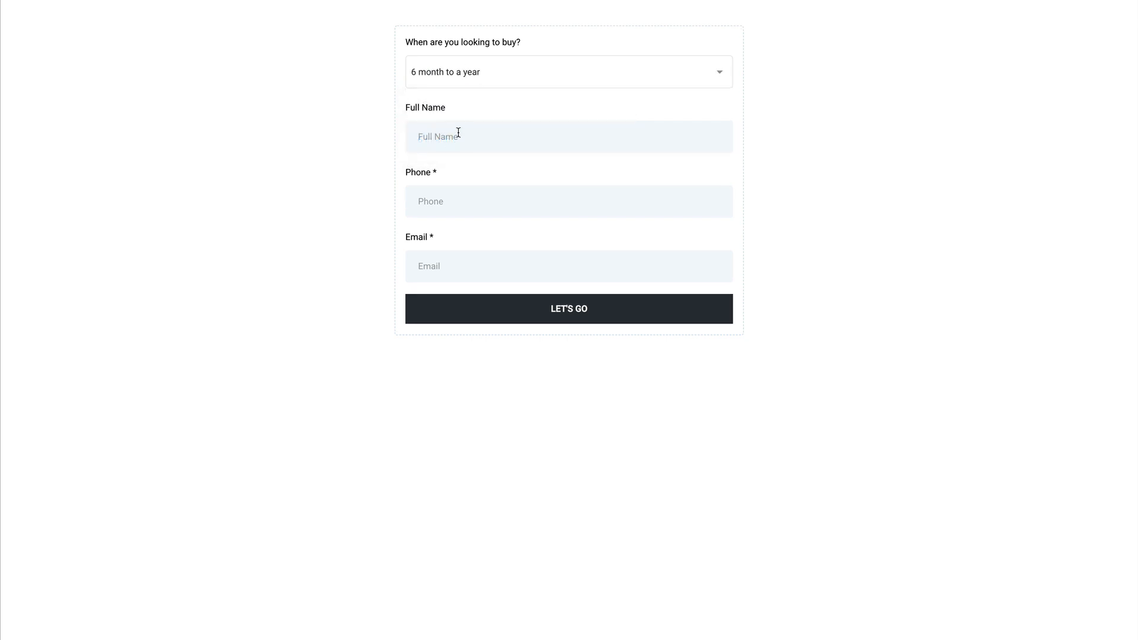
mouse_move(450, 81)
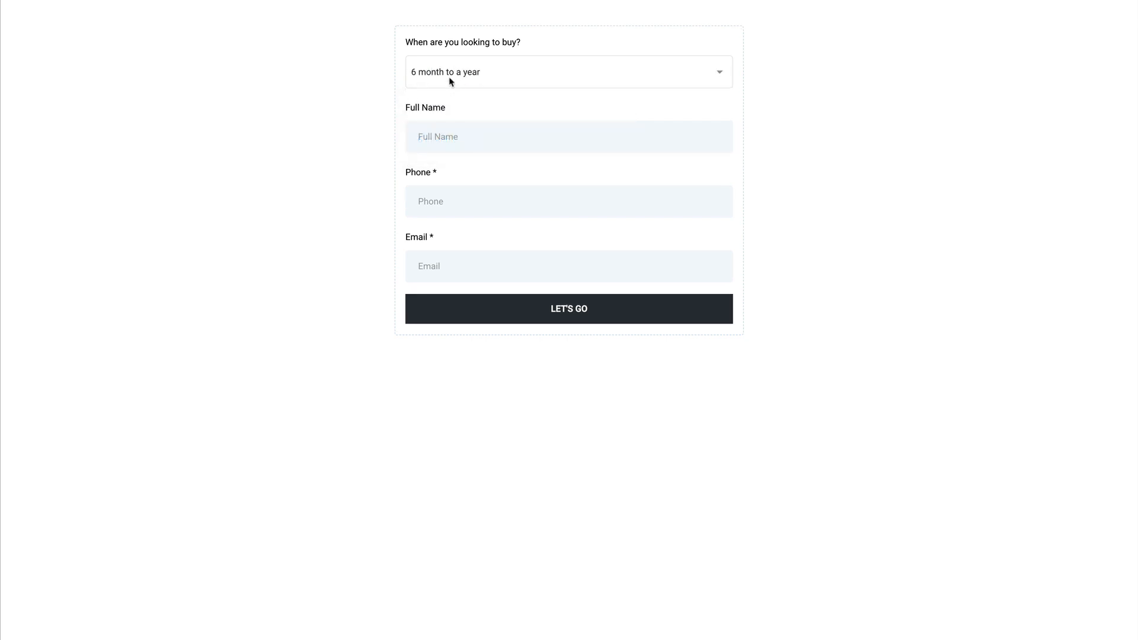
mouse_move(286, 50)
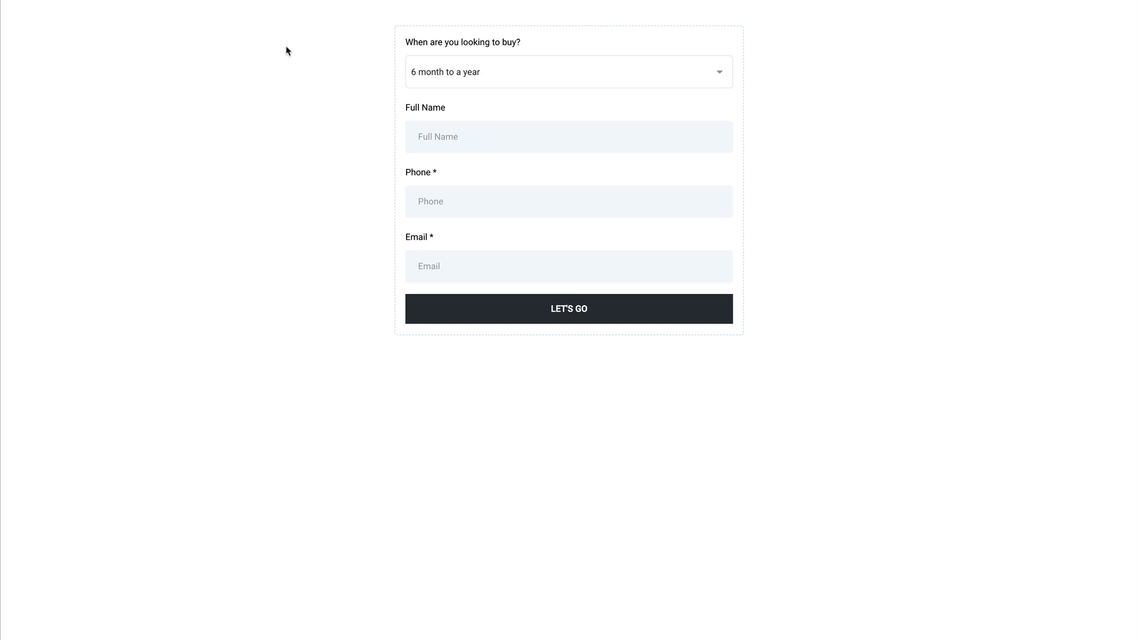
mouse_move(355, 92)
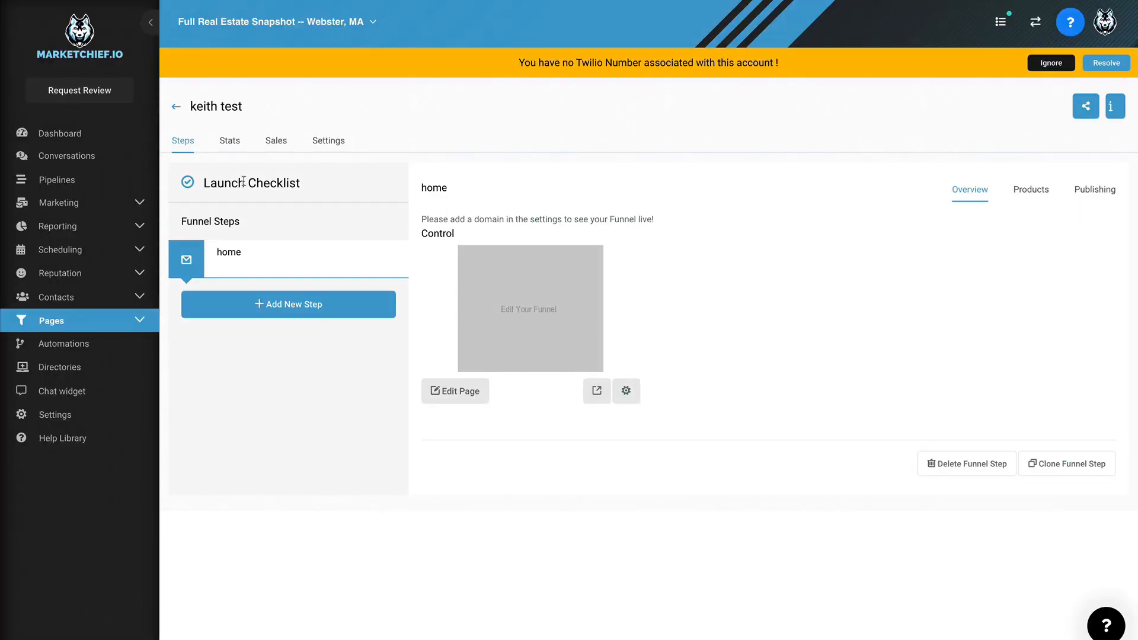
In Automations, dismiss the Twilio warning and start a new trigger named Less than 3 Months
left_click(65, 344)
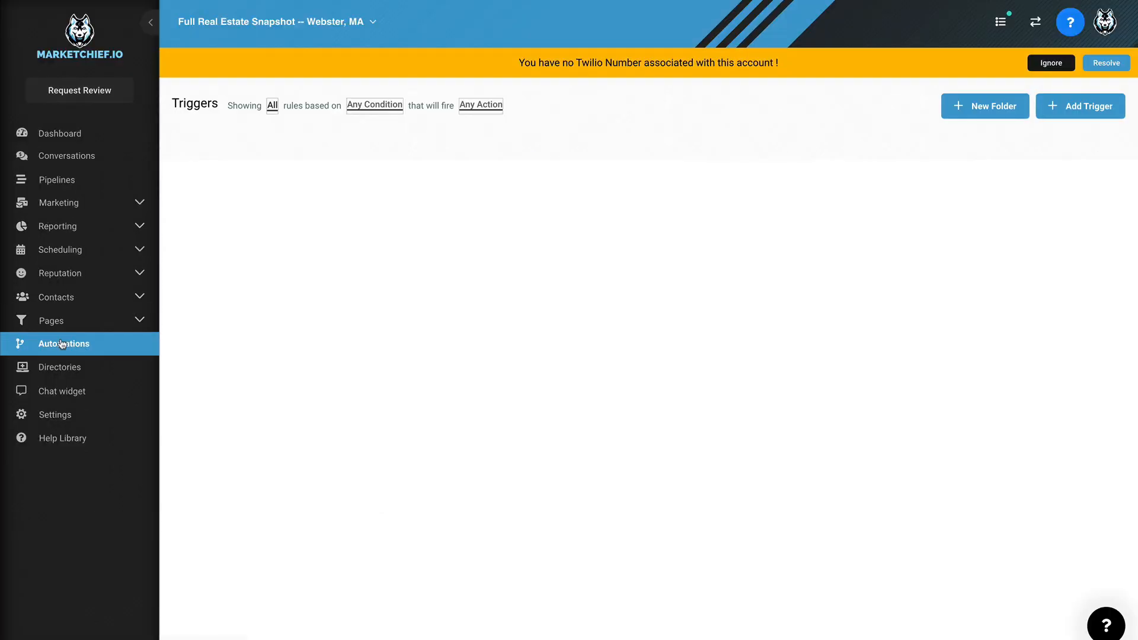
left_click(67, 344)
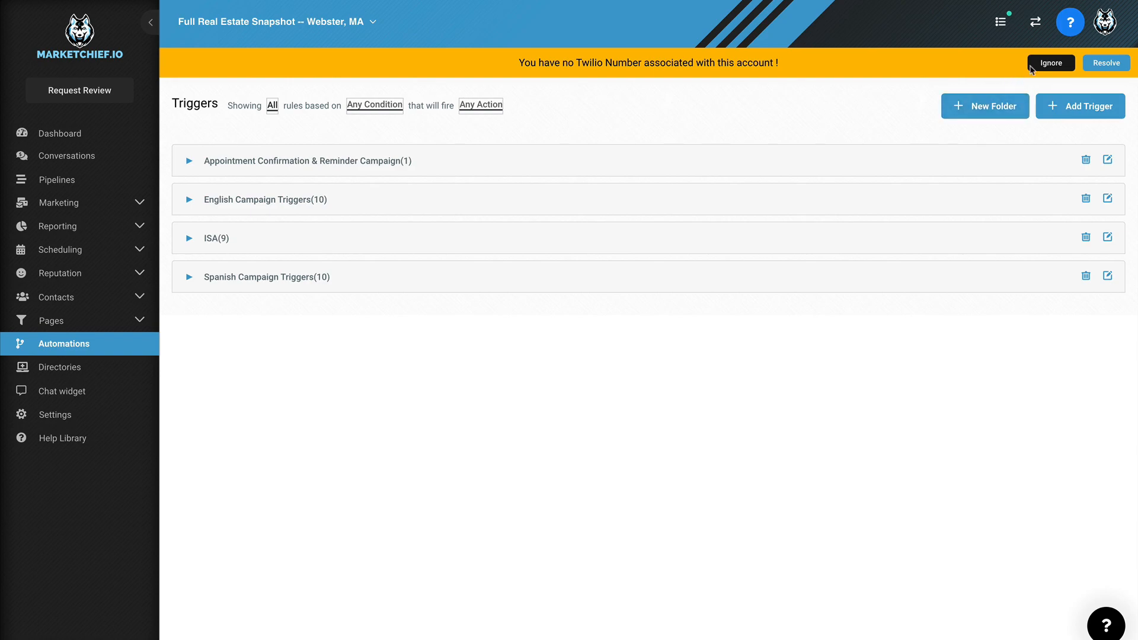
left_click(1080, 105)
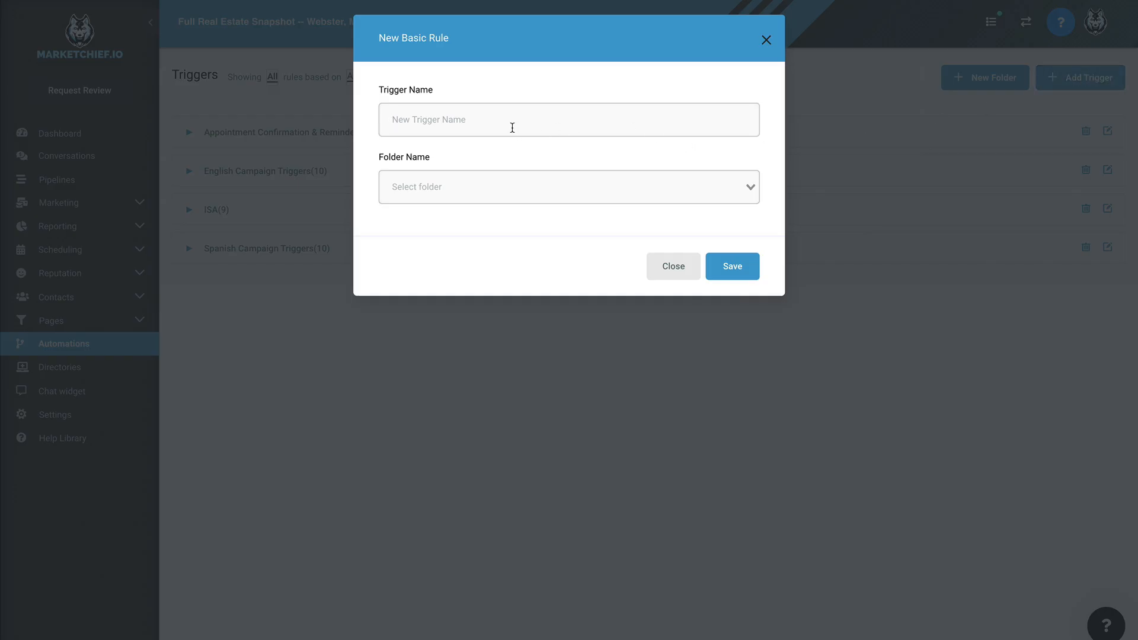
left_click(568, 186)
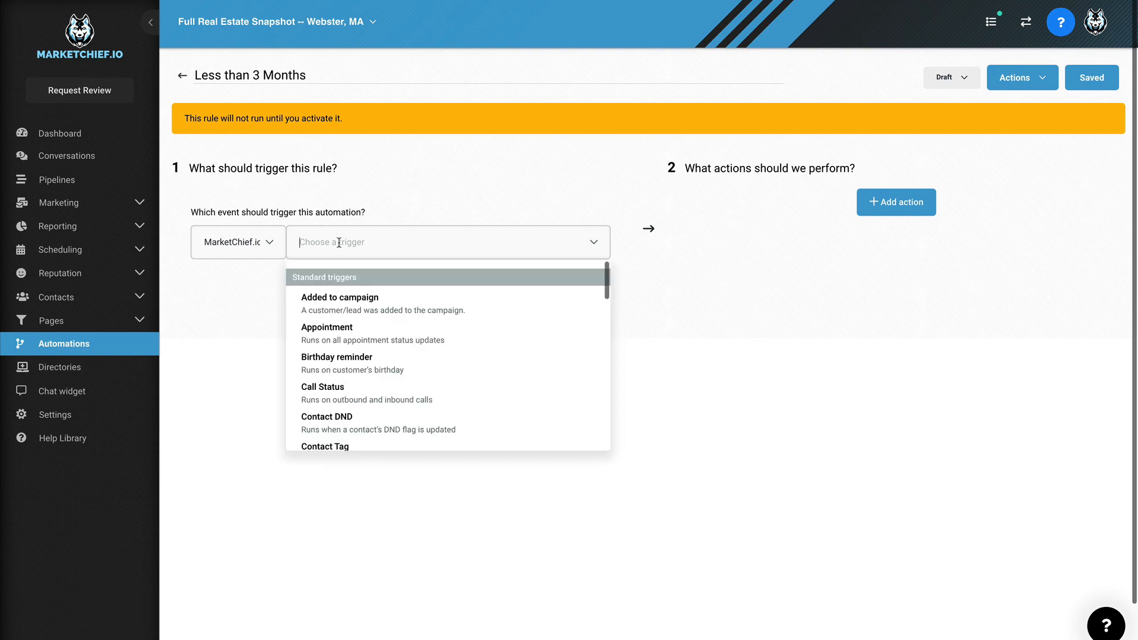
Fire the rule on Form Submitted events filtered to Form 3
scroll("down", 3)
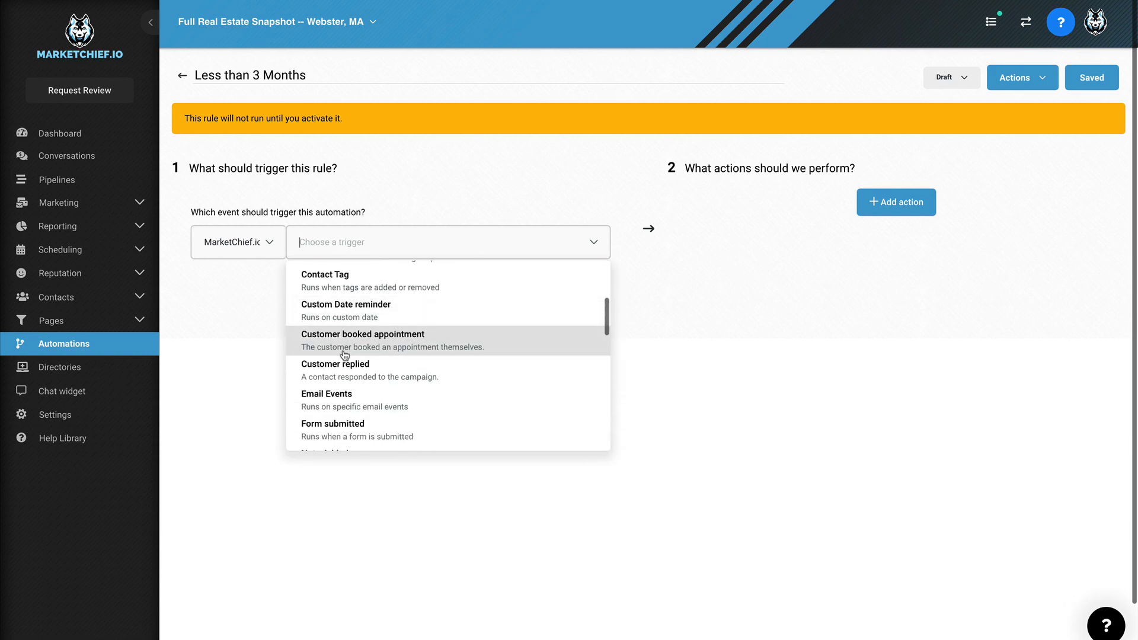
left_click(332, 423)
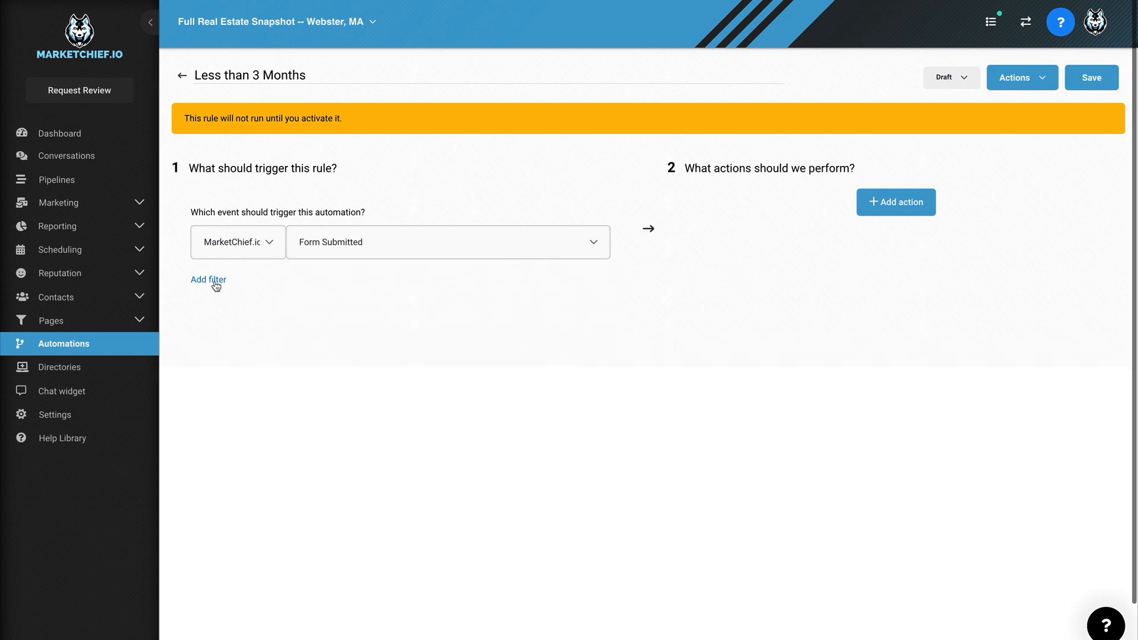
left_click(209, 280)
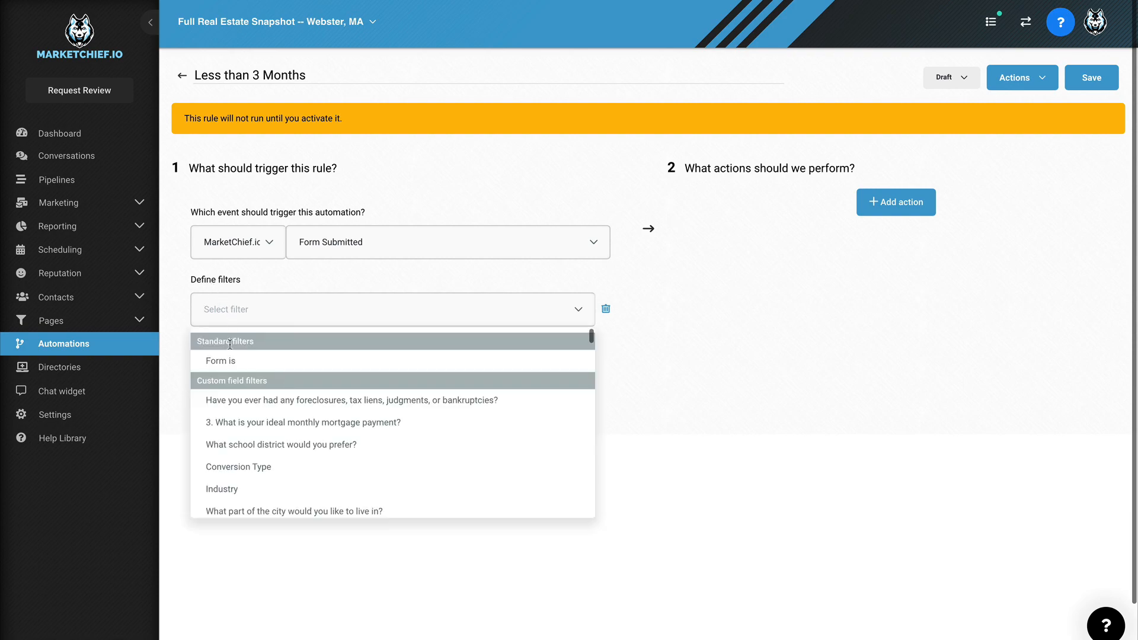
left_click(220, 360)
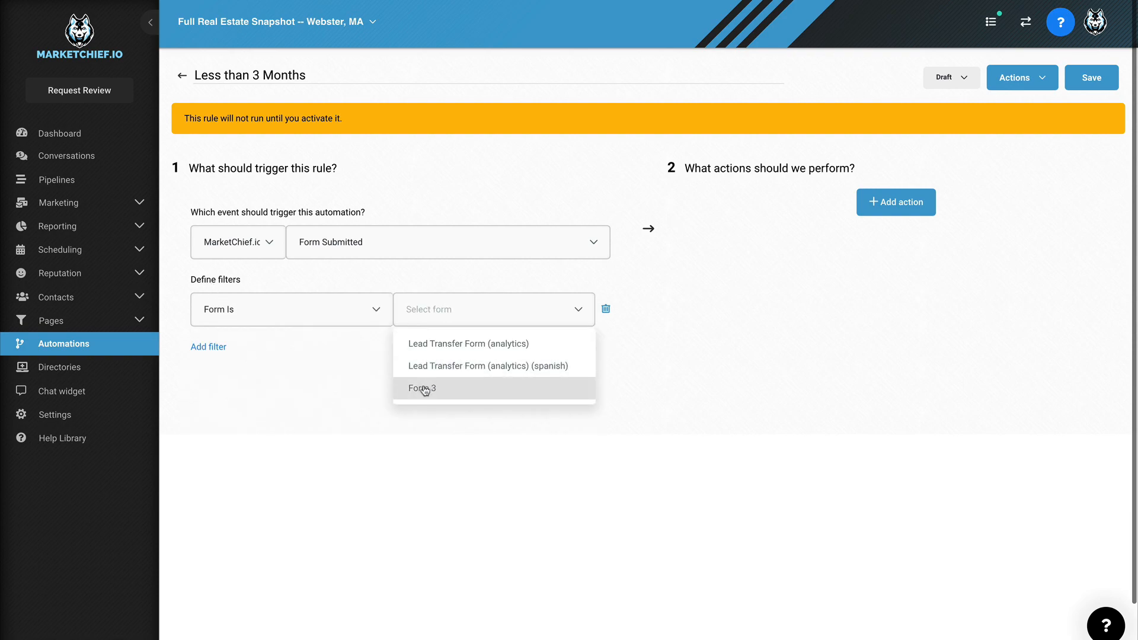
left_click(422, 389)
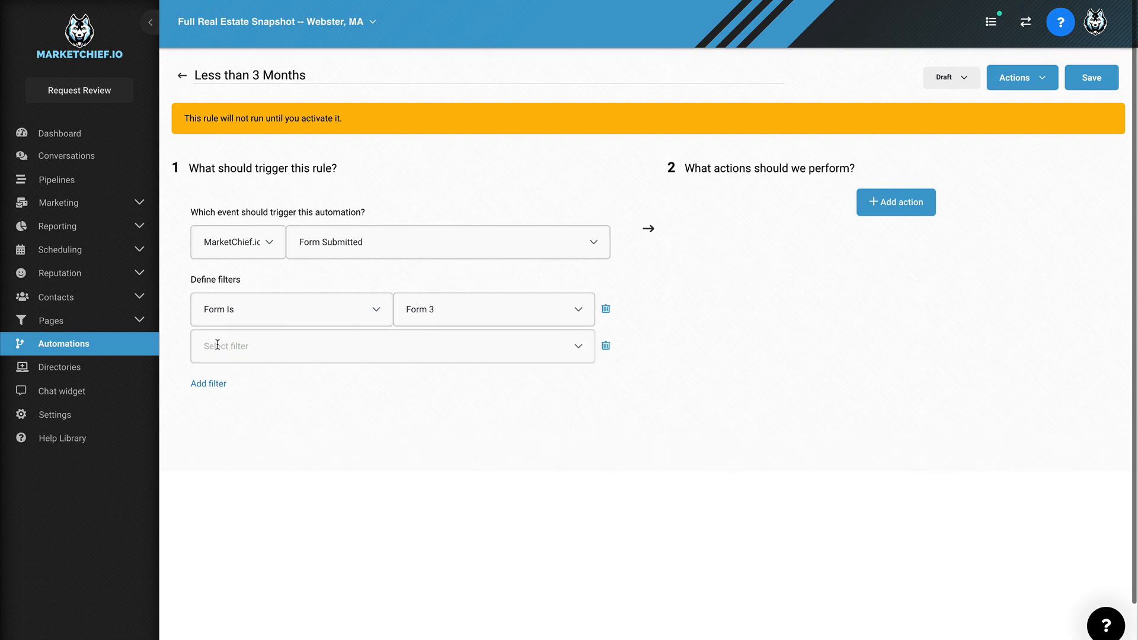
Add a filter requiring the When are you looking to buy? answer to be Less Than 3 Months
left_click(393, 345)
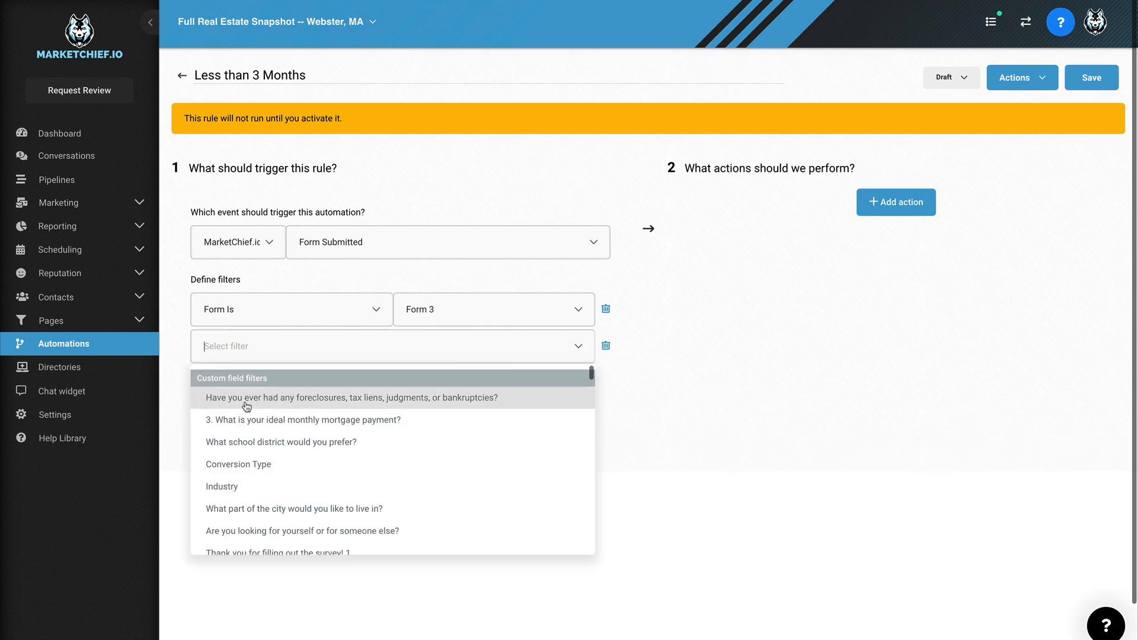
mouse_move(252, 377)
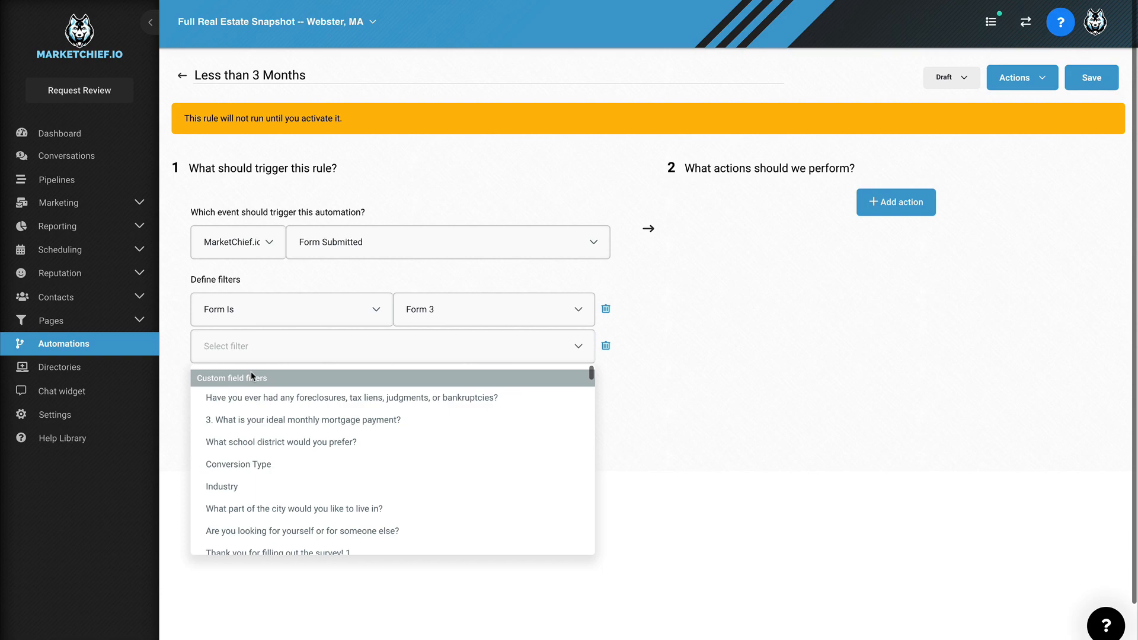
scroll("down", 3)
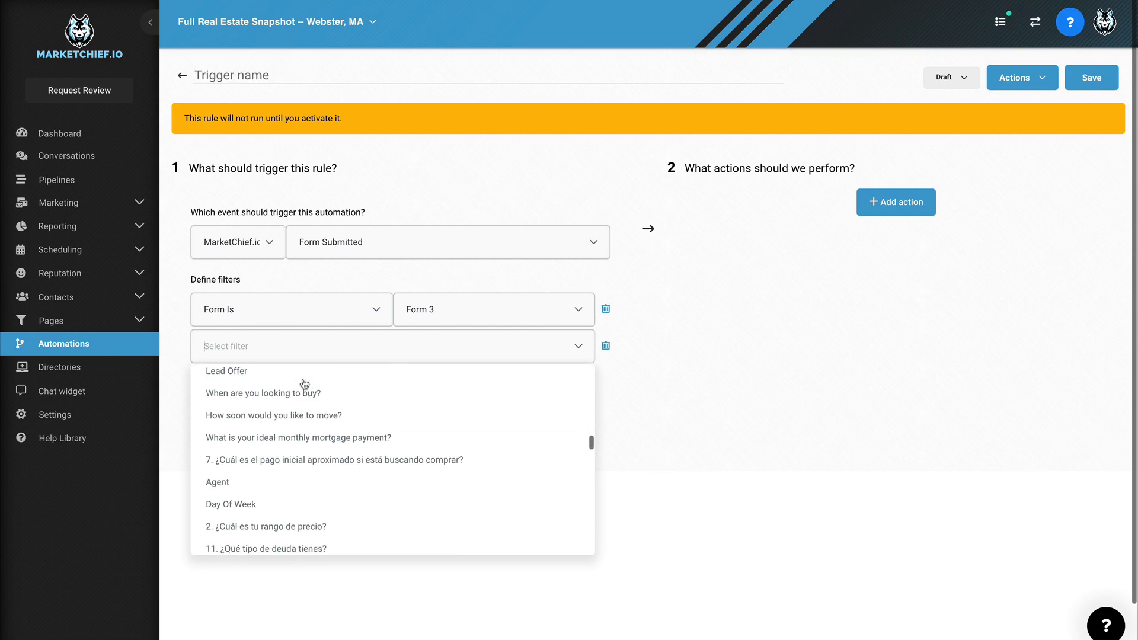
left_click(263, 393)
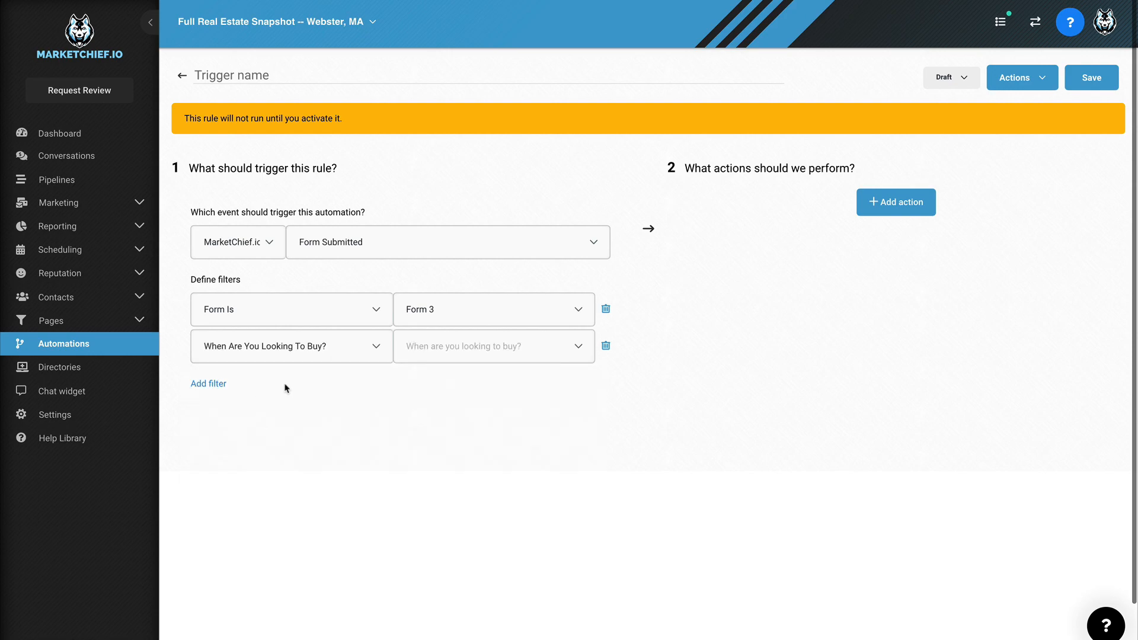
left_click(493, 345)
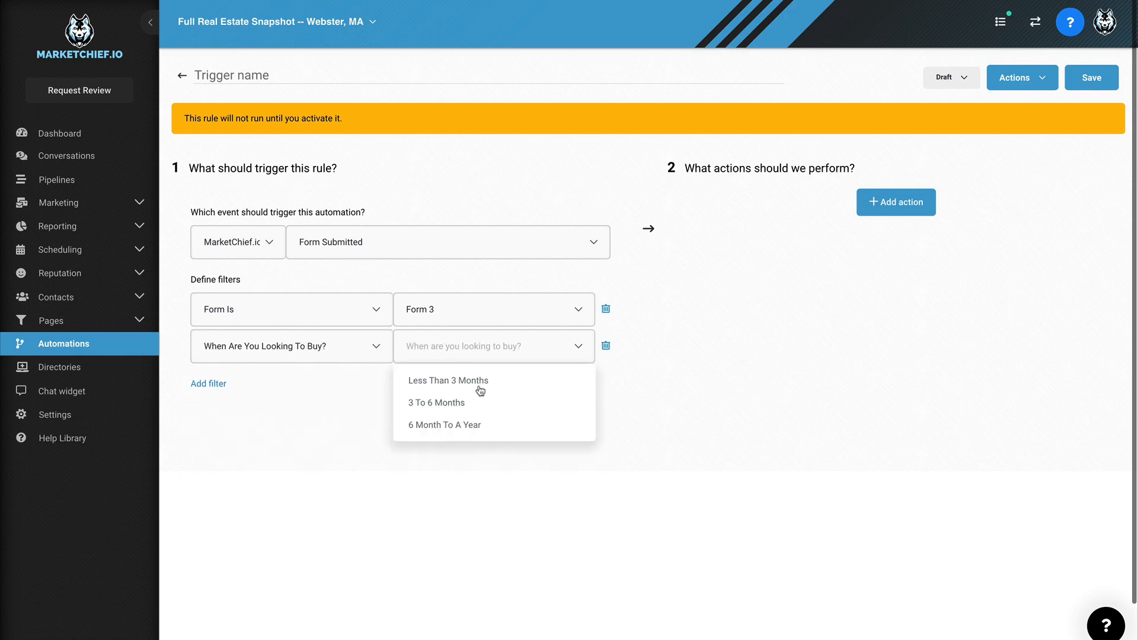
mouse_move(448, 381)
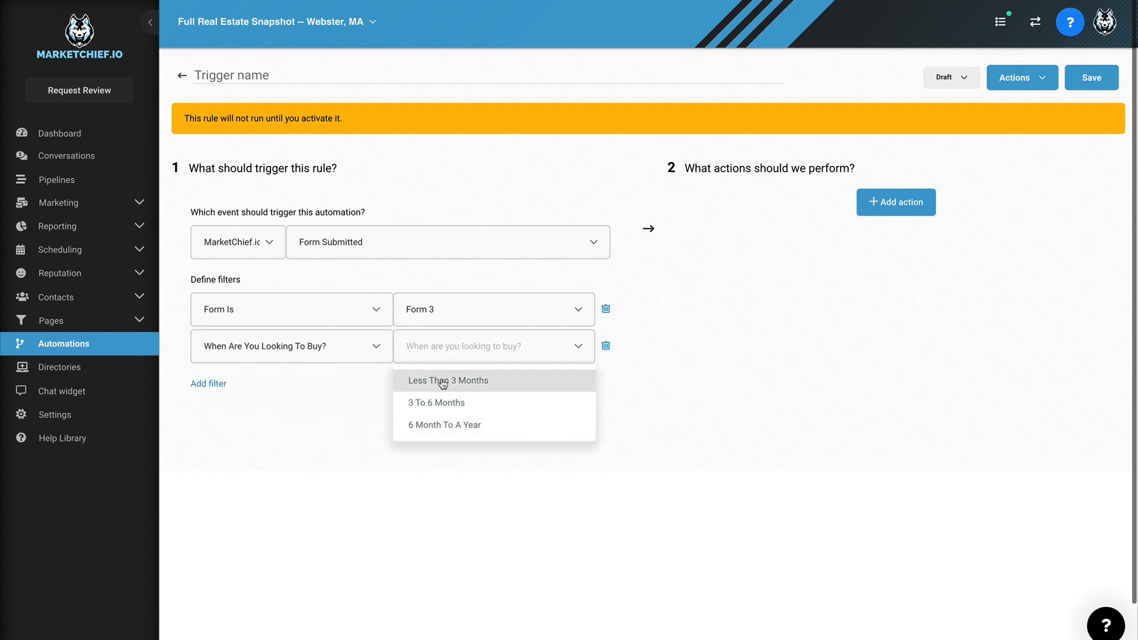
left_click(448, 381)
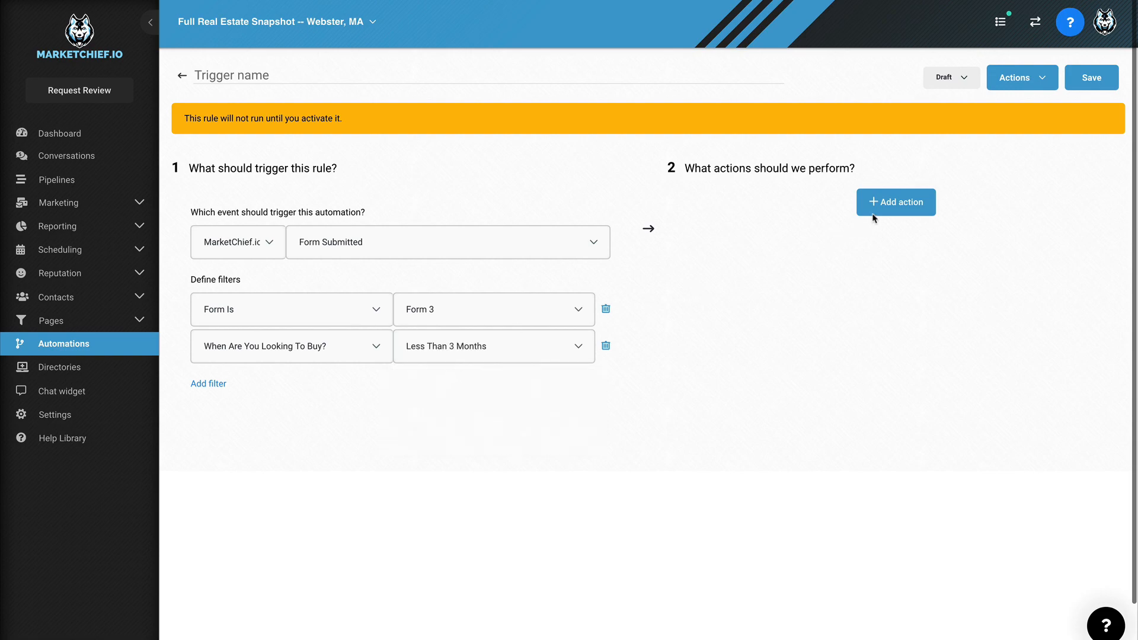
Add an Add to Campaign action targeting Buyer Lead 3 Month Timeframe Established
left_click(896, 202)
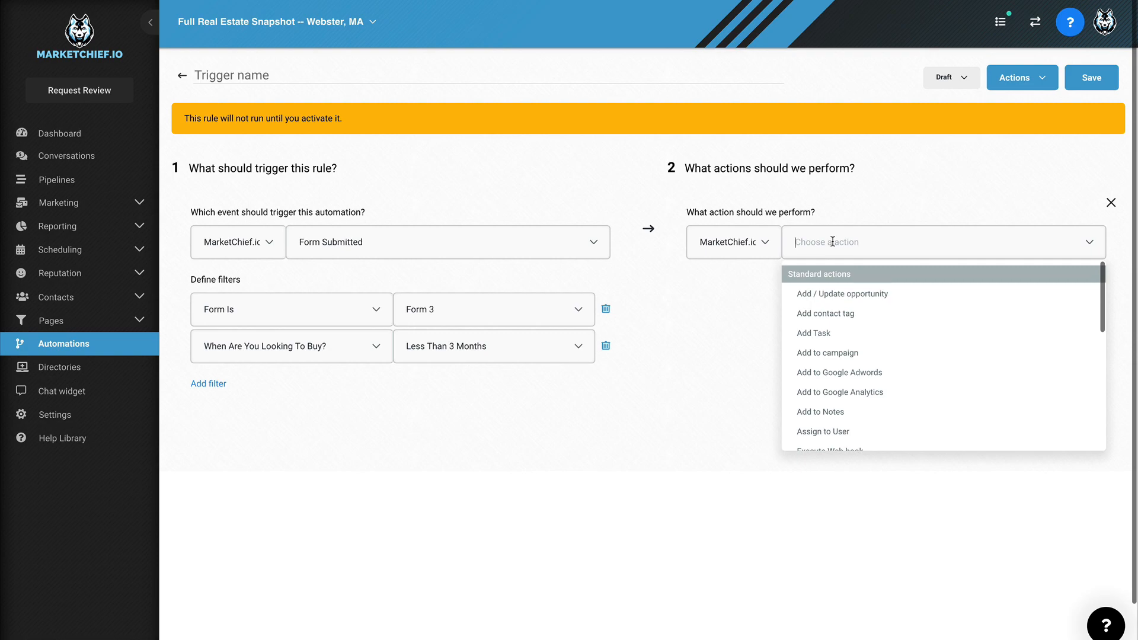
mouse_move(827, 353)
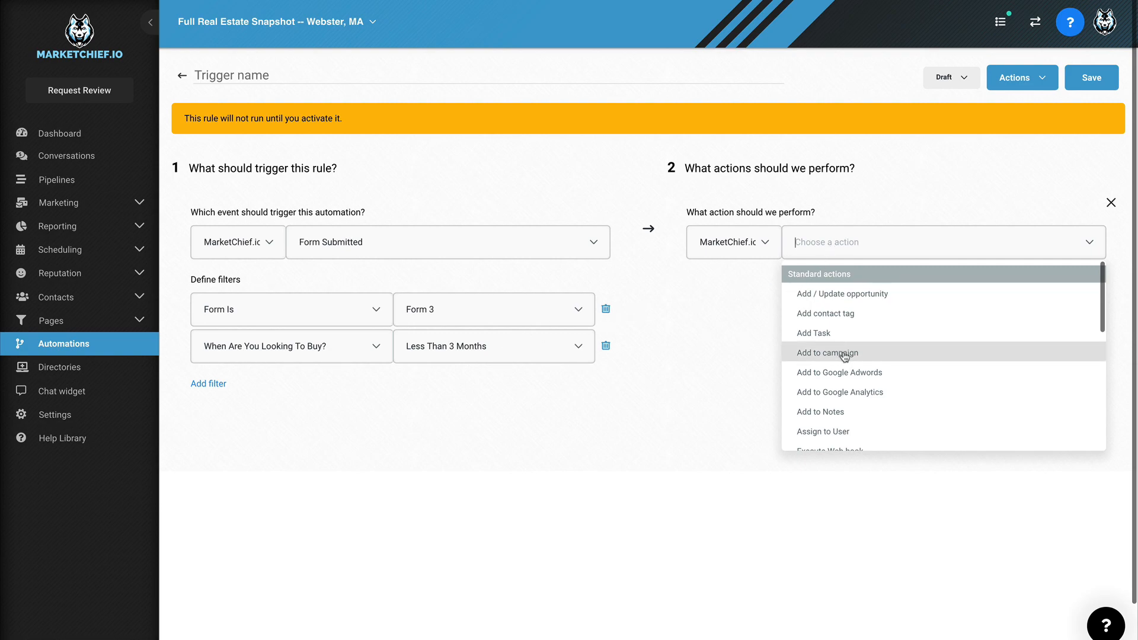
left_click(826, 353)
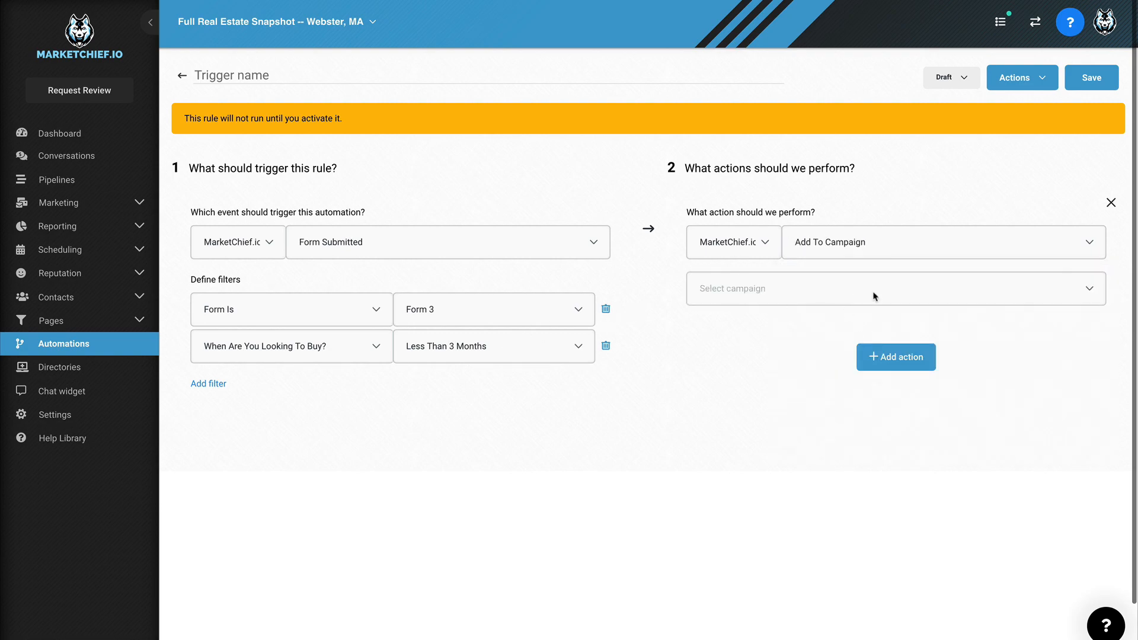
left_click(894, 288)
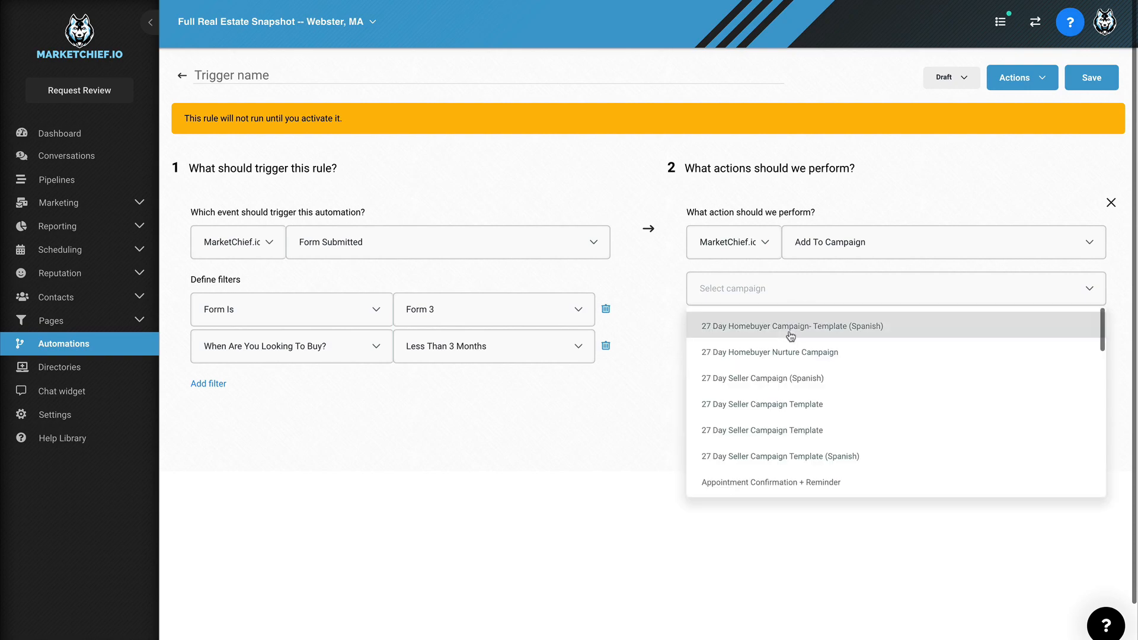
scroll("down", 3)
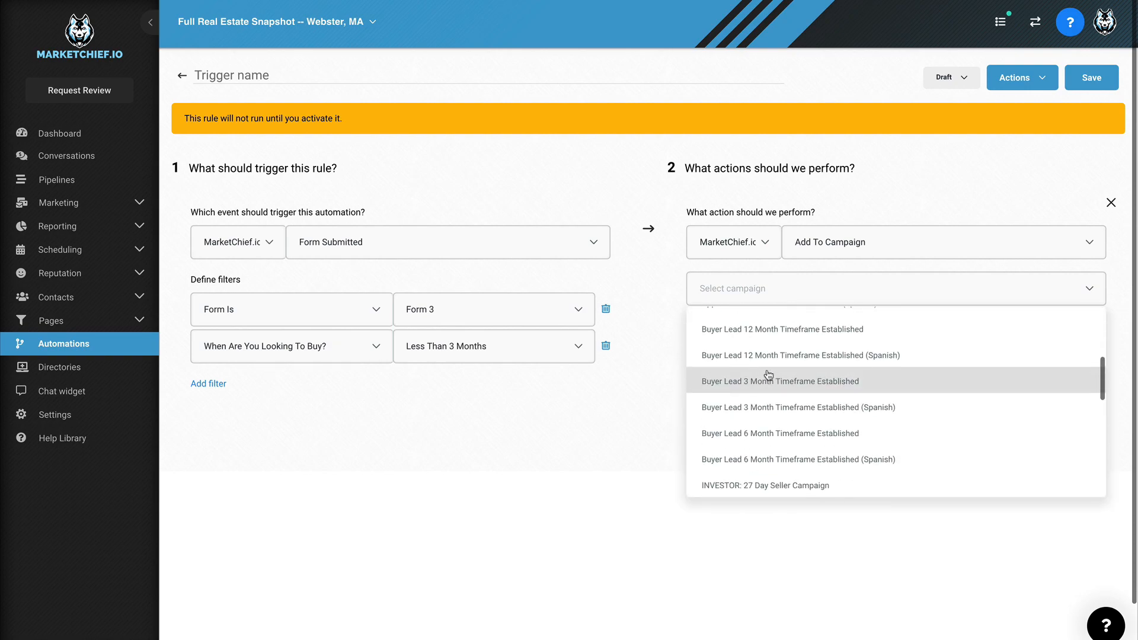
scroll("down", 3)
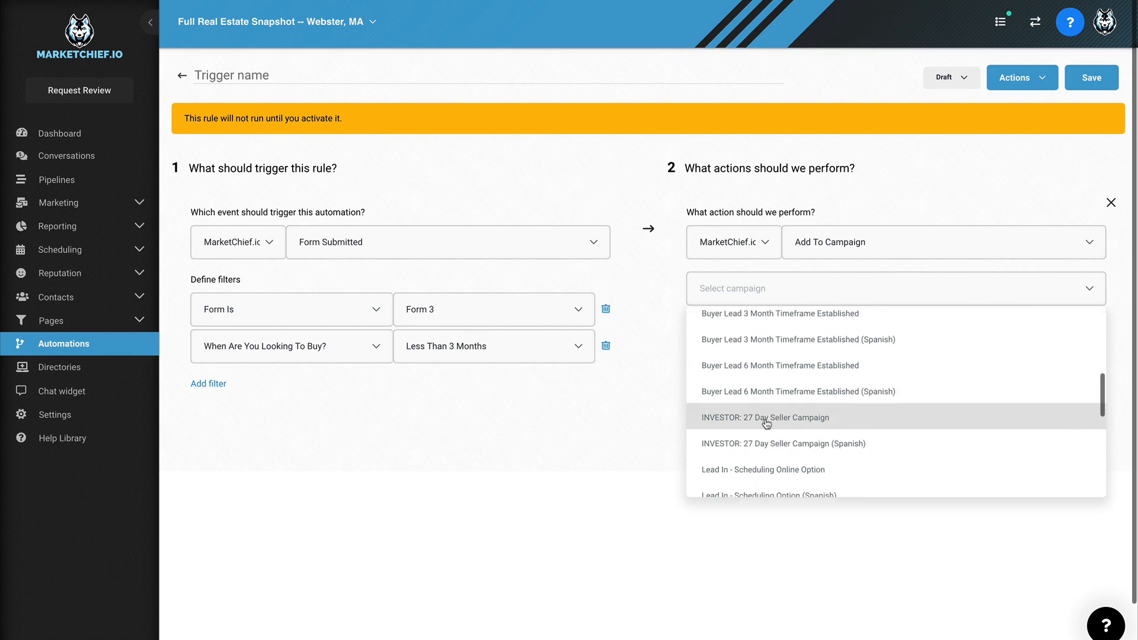
scroll("up", 3)
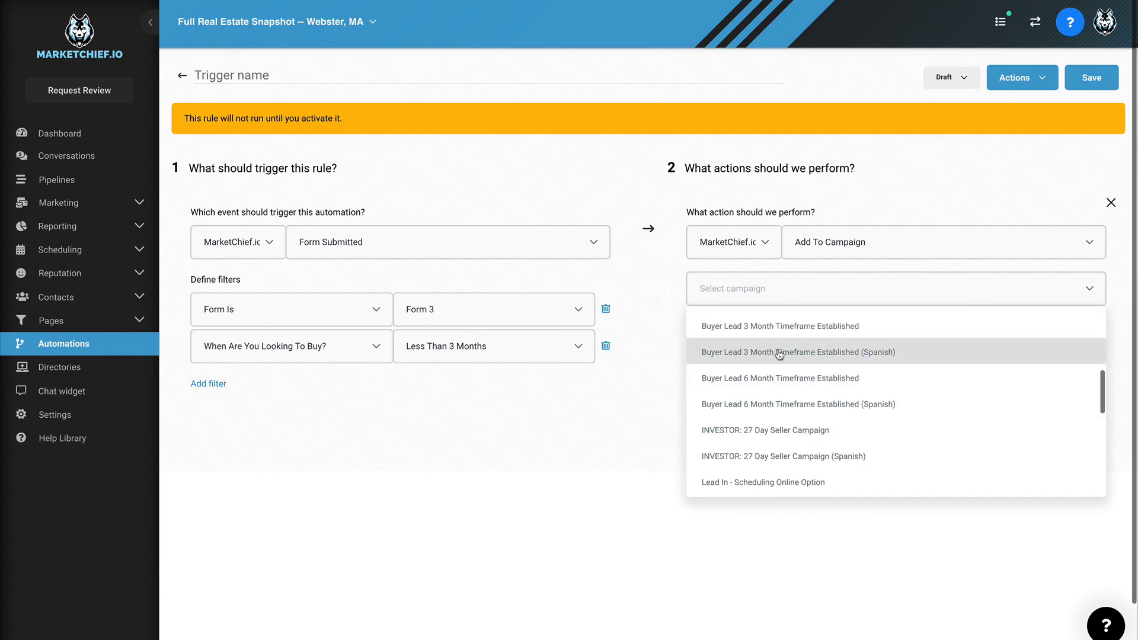
left_click(781, 325)
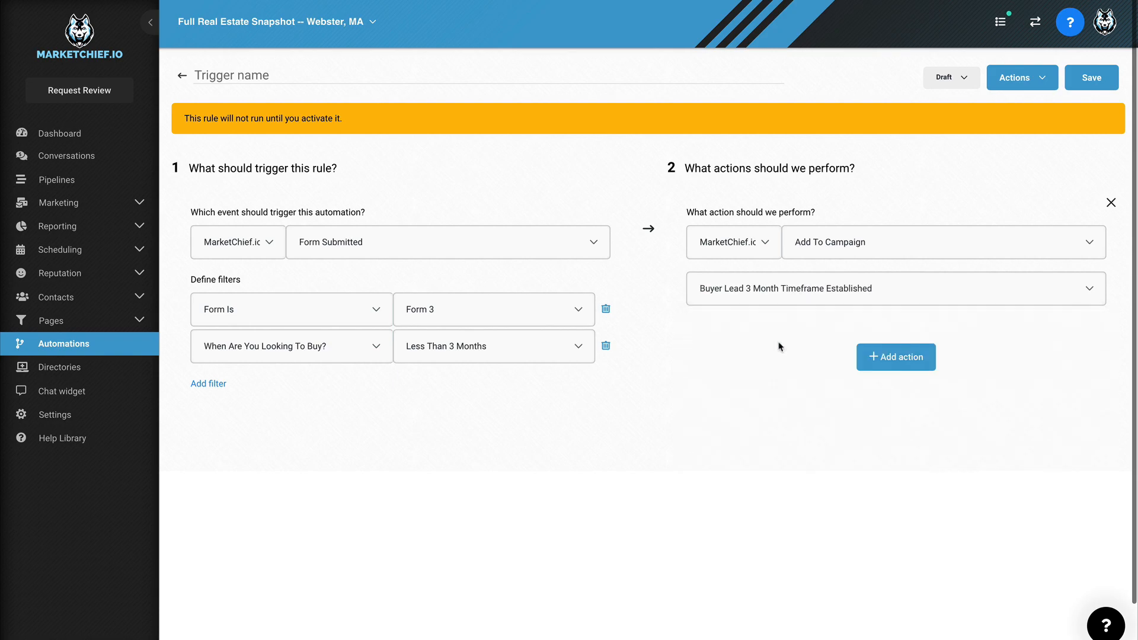
mouse_move(877, 340)
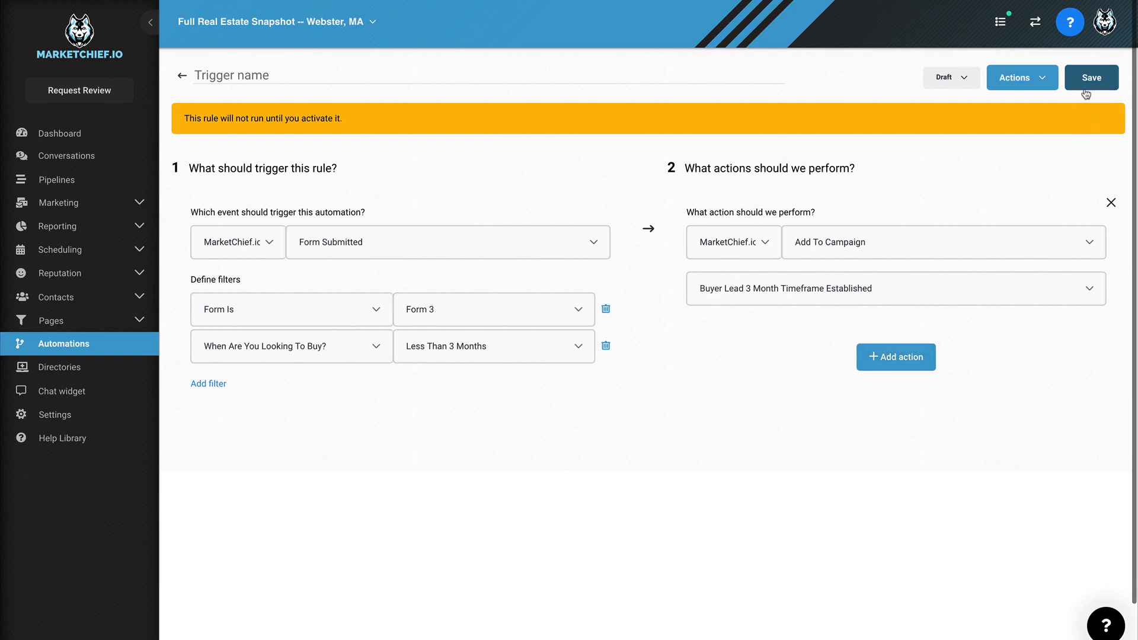
Activate the trigger, save it as 3 Month Nurture and return to the triggers list
left_click(951, 78)
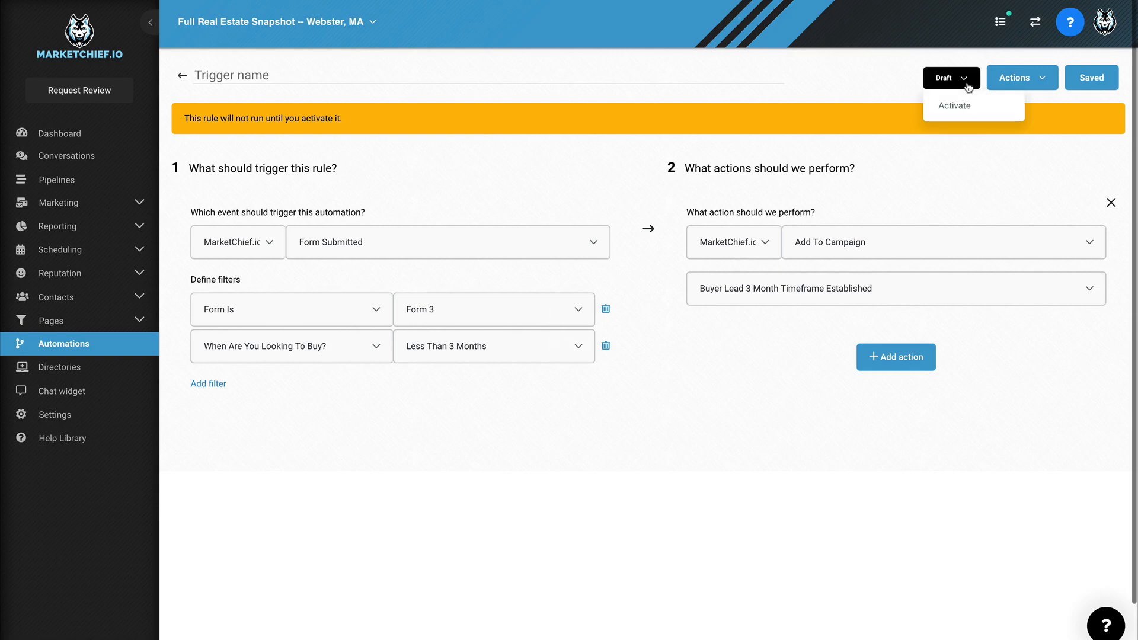
left_click(953, 106)
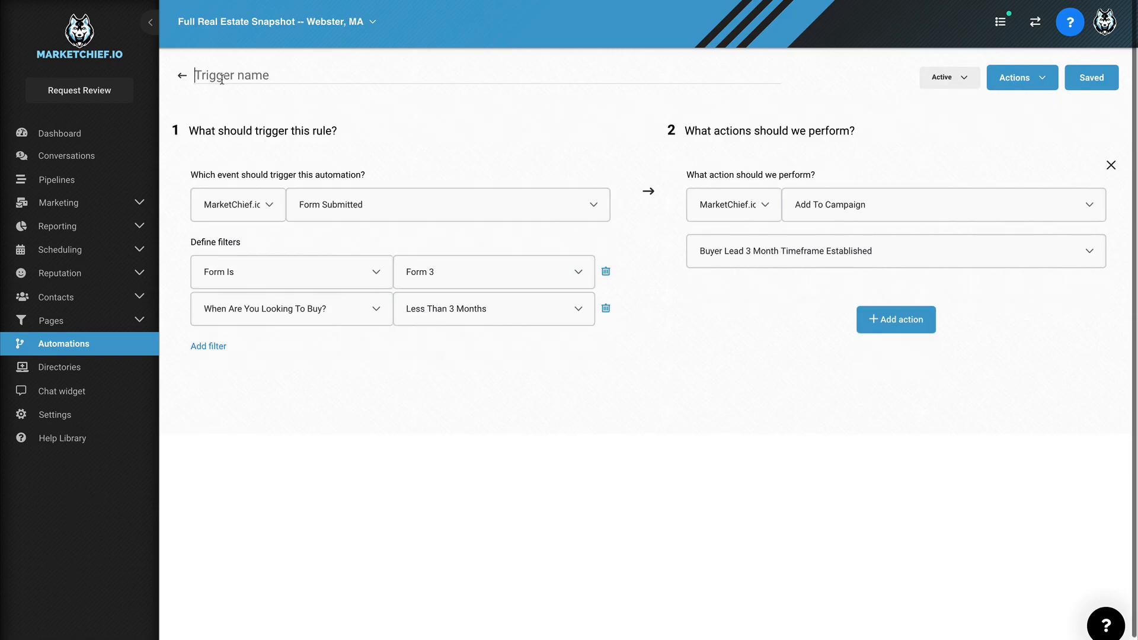
type("3 Month")
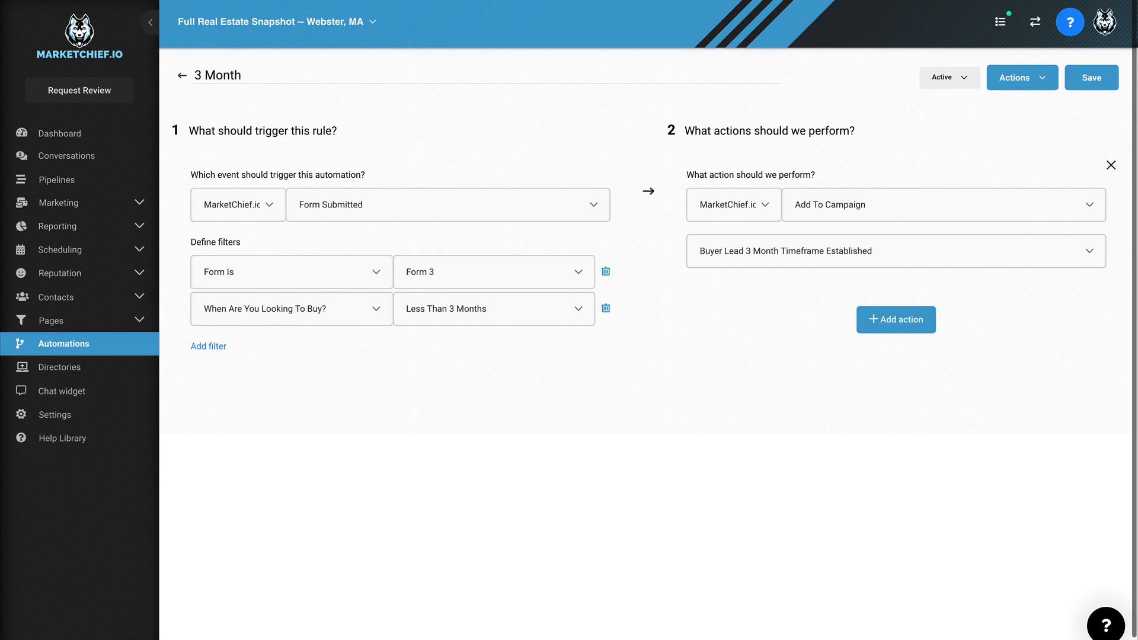
type("Nurture")
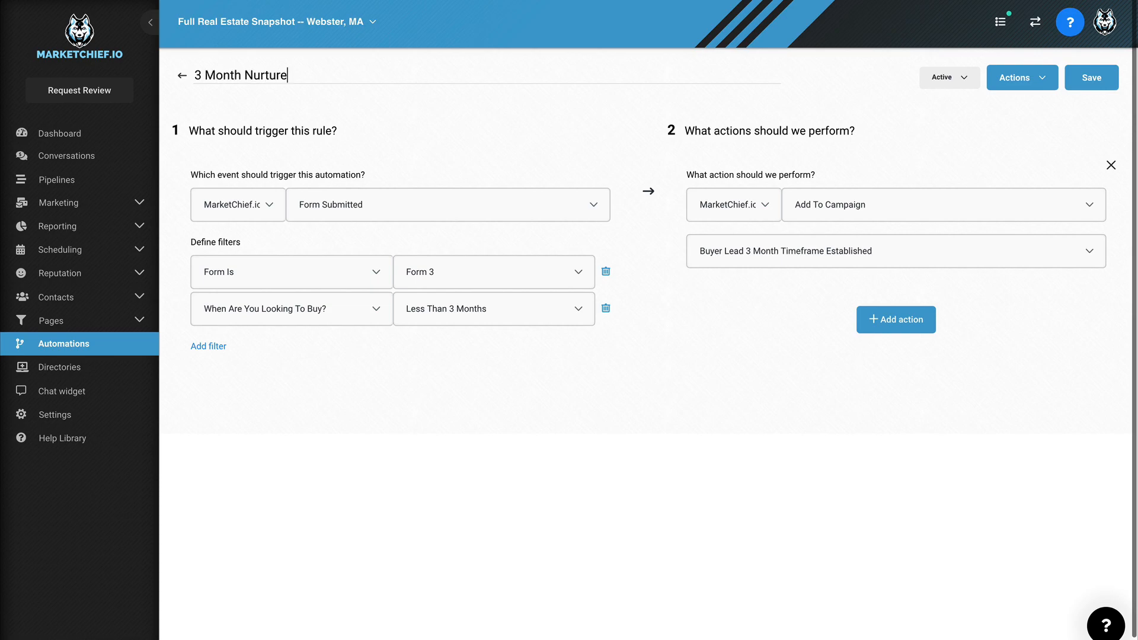
left_click(1091, 78)
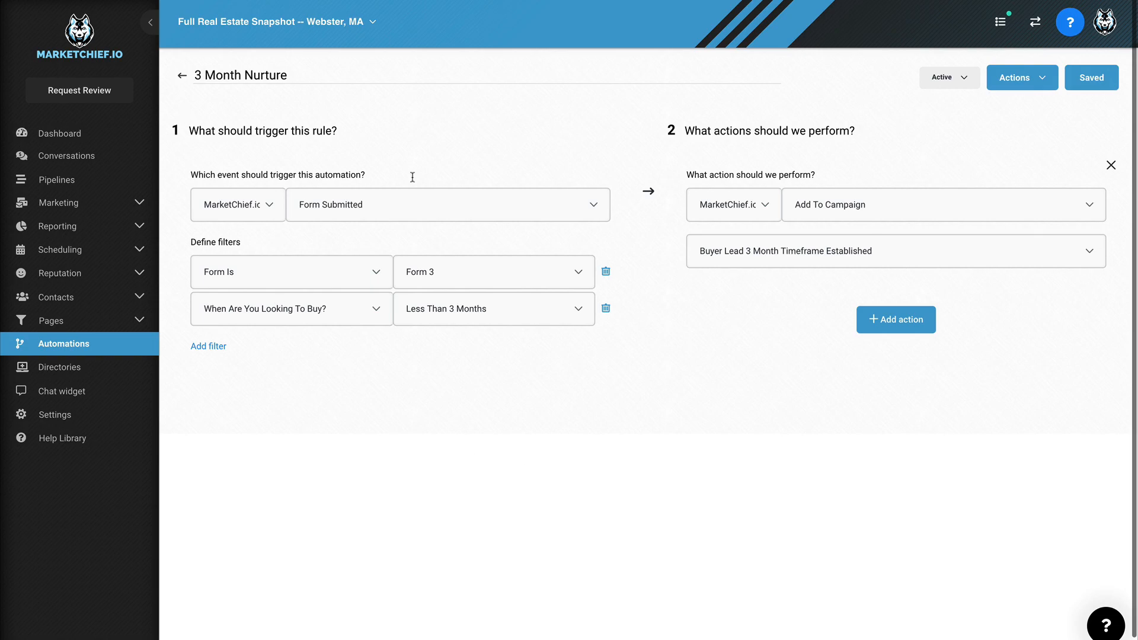
mouse_move(470, 202)
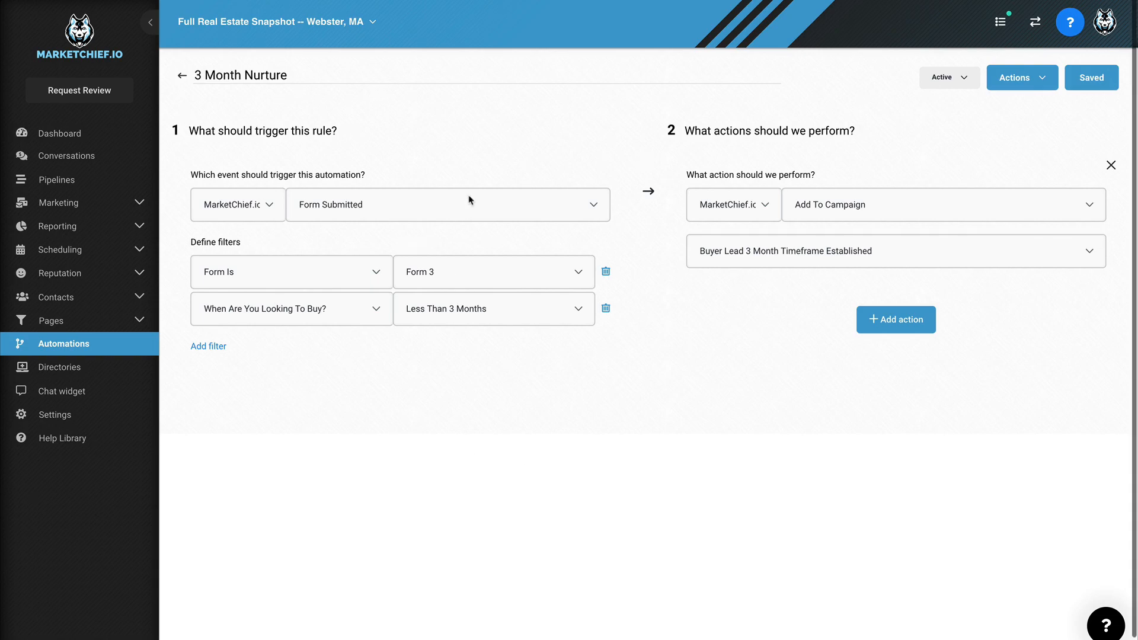
mouse_move(182, 76)
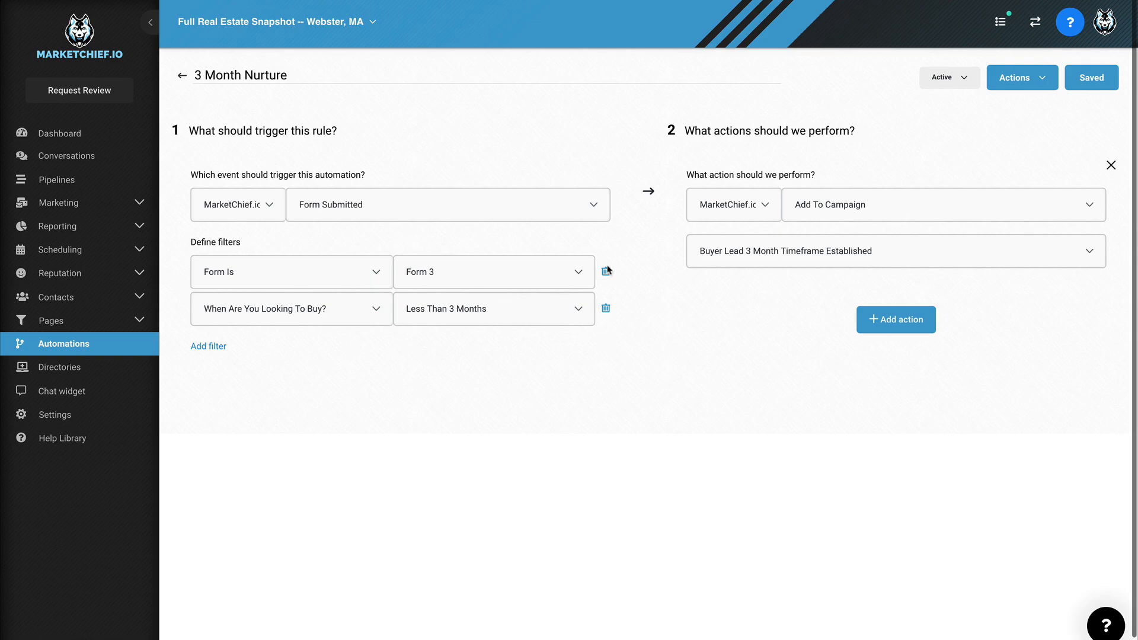
left_click(182, 74)
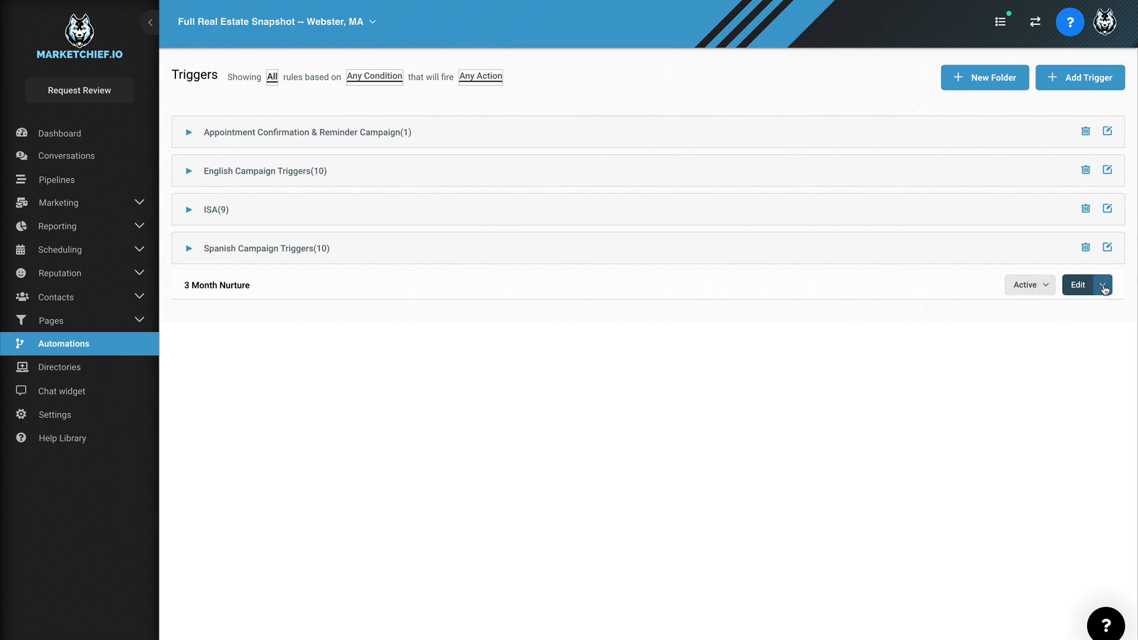
Copy the 3 Month Nurture trigger as '6 Month' in the Full Real Estate Snapshot location
left_click(1103, 285)
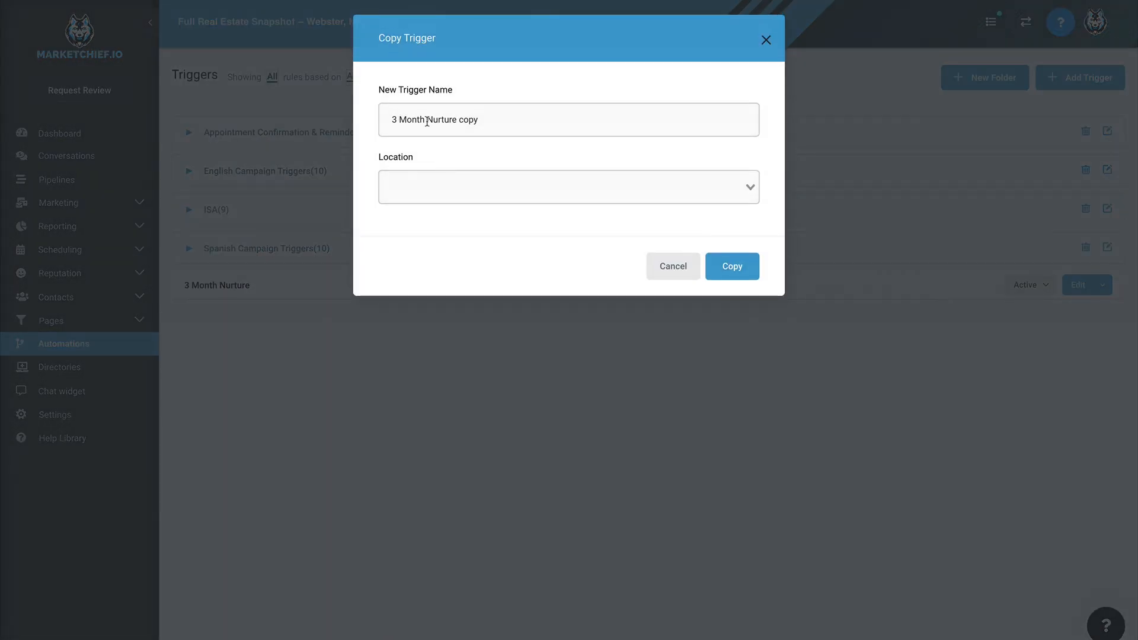
type("6 Month")
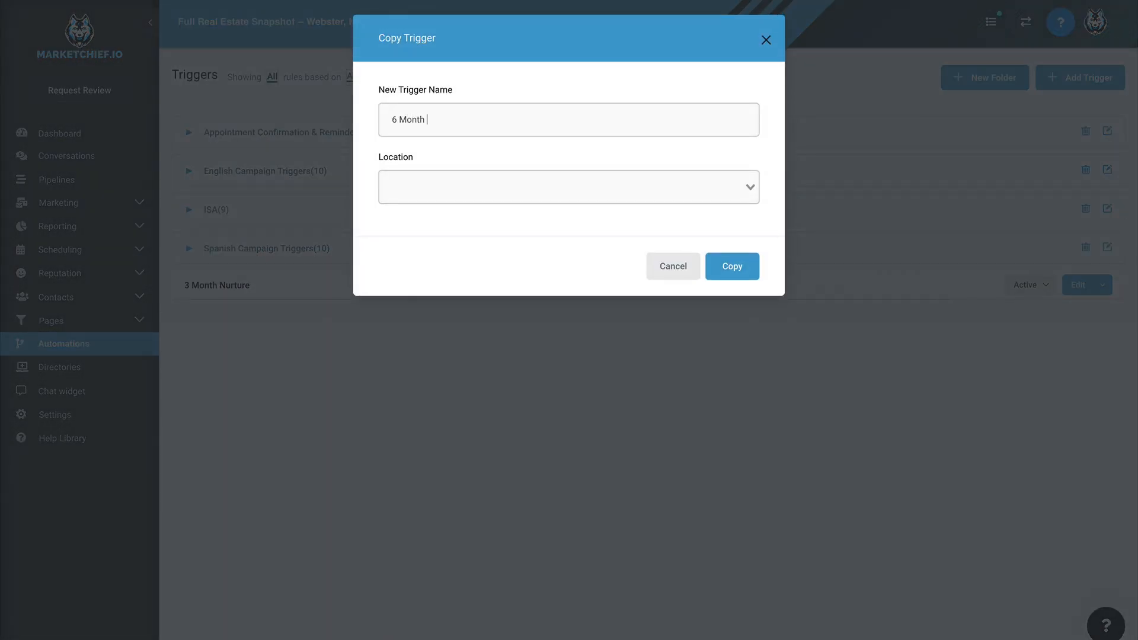
left_click(568, 186)
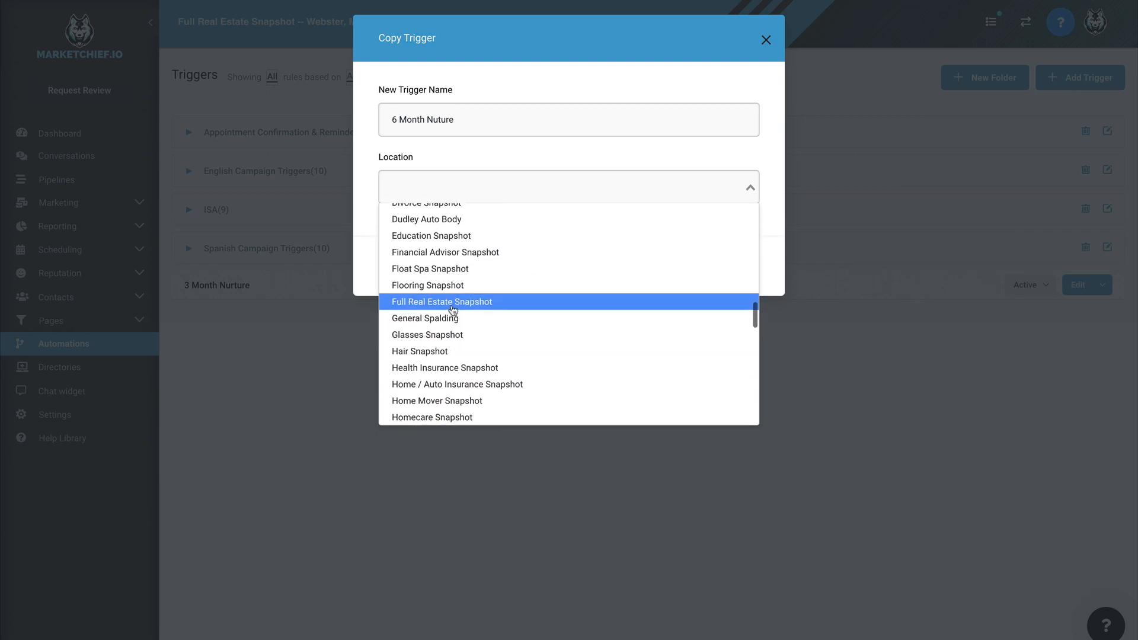
left_click(441, 302)
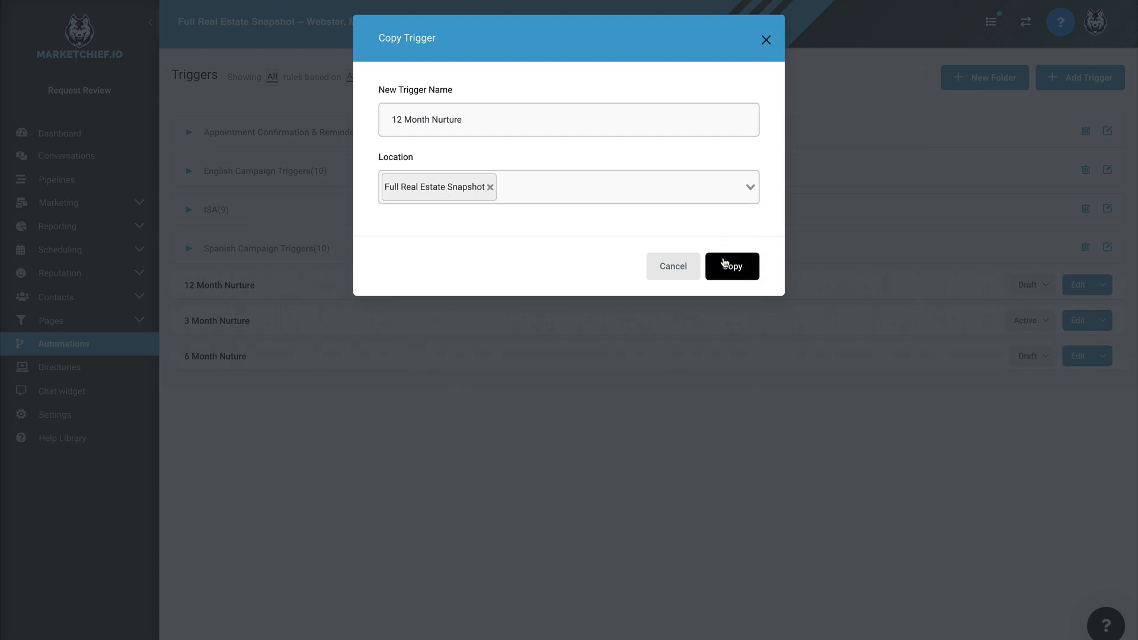
Create the 12 Month Nurture copy, glance at the 3 Month Nurture trigger, and return to the triggers list
left_click(731, 266)
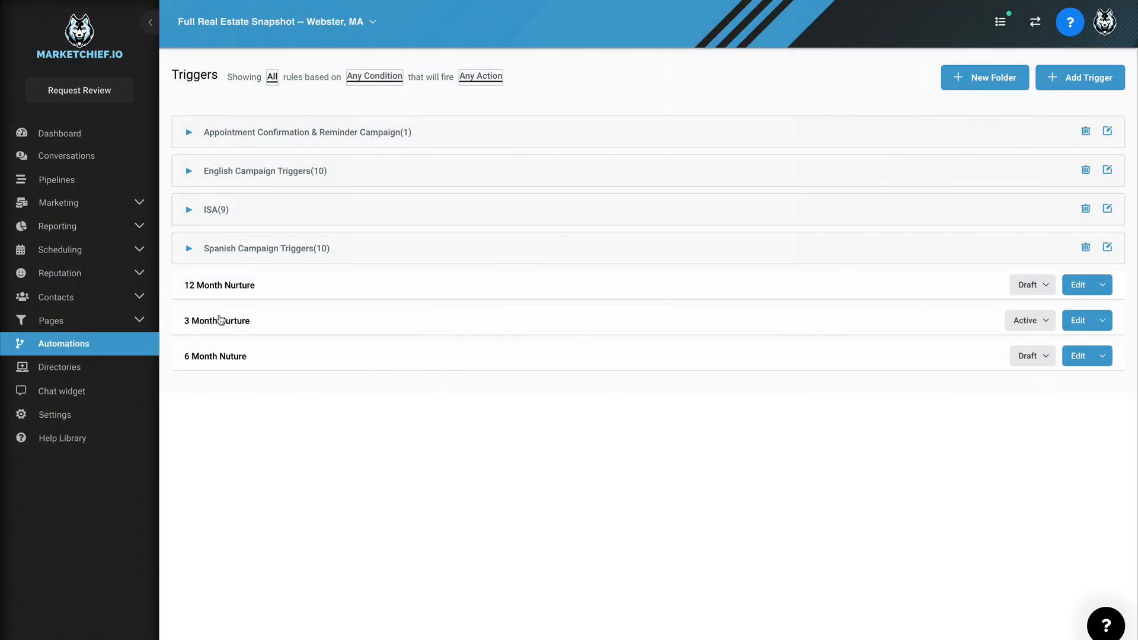
left_click(1083, 320)
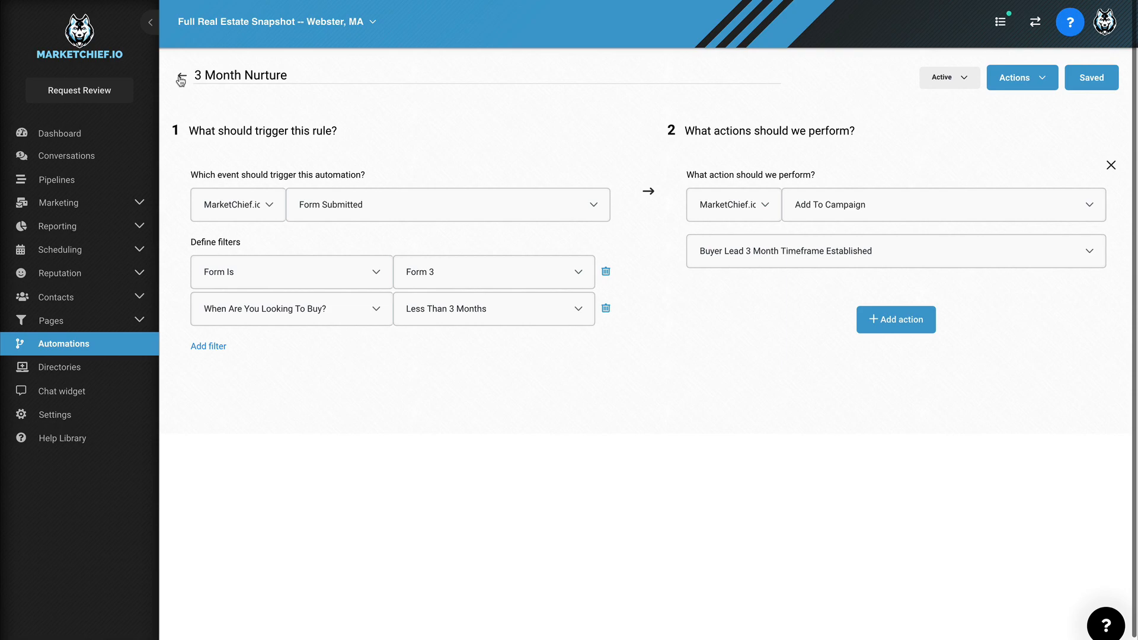
left_click(180, 80)
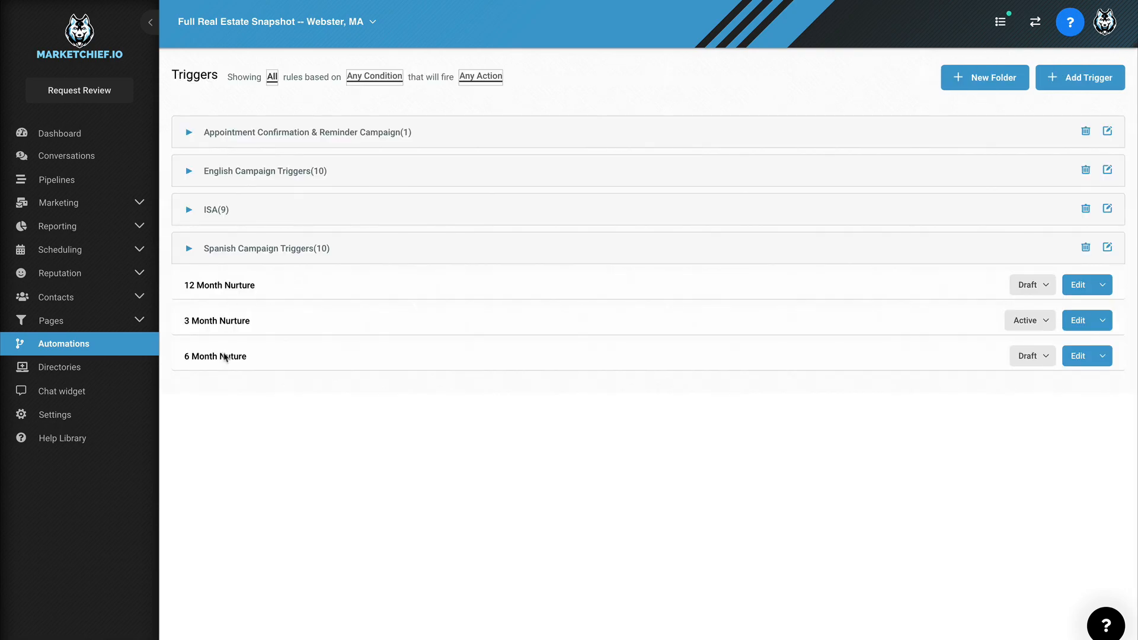
Set 6 Month Nuture to 3 To 6 Months, campaign Buyer Lead 6 Month Timeframe Established, save and activate
left_click(1083, 356)
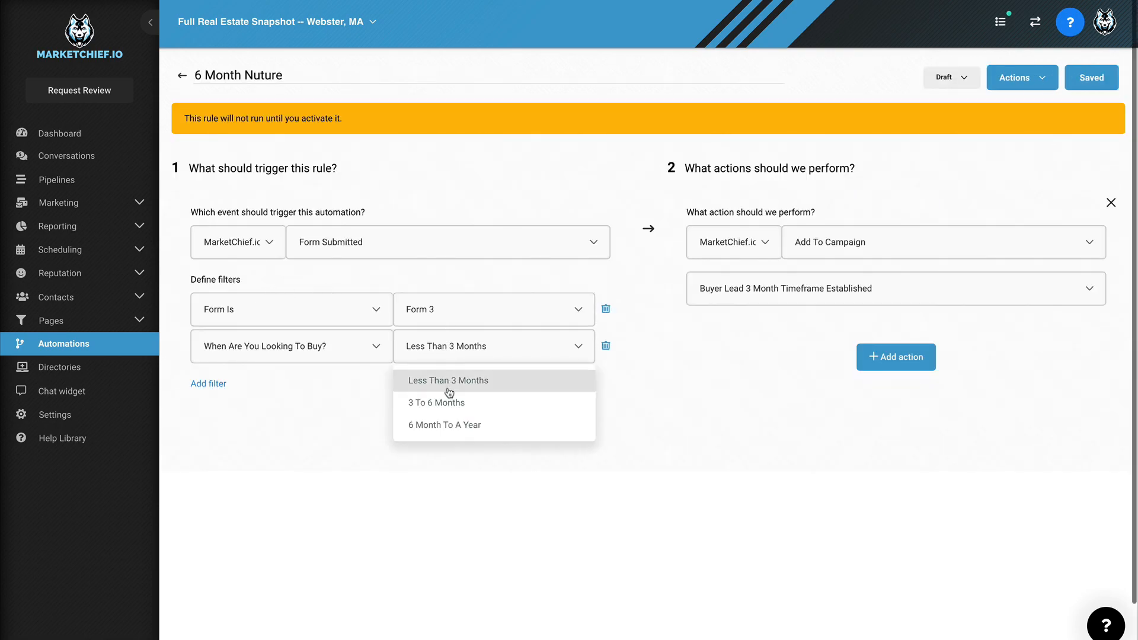
left_click(435, 402)
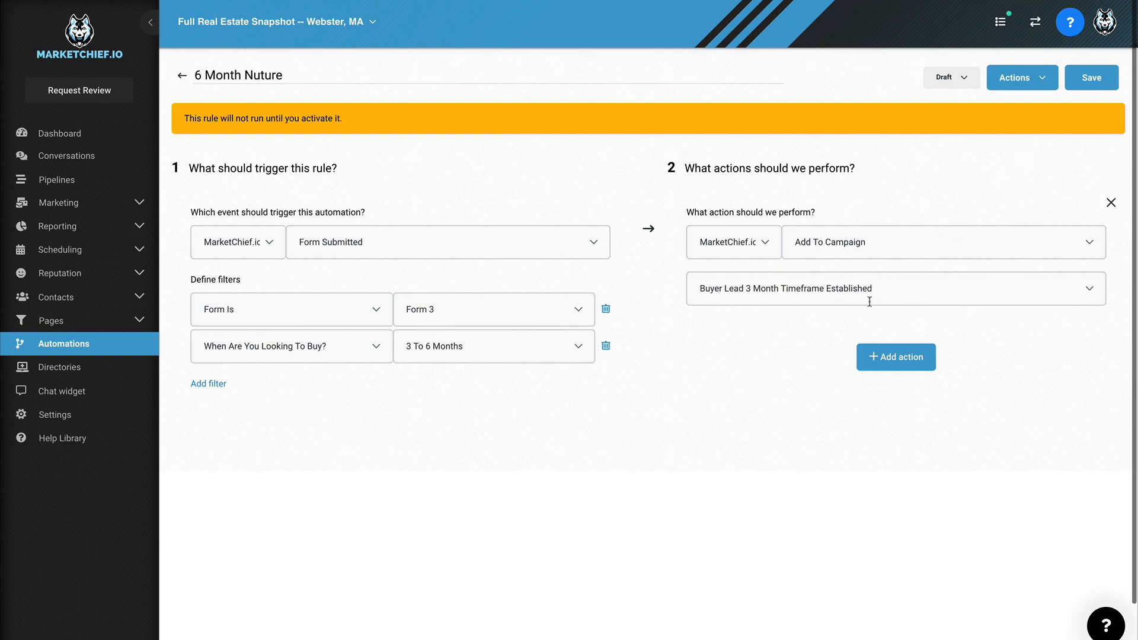
left_click(894, 288)
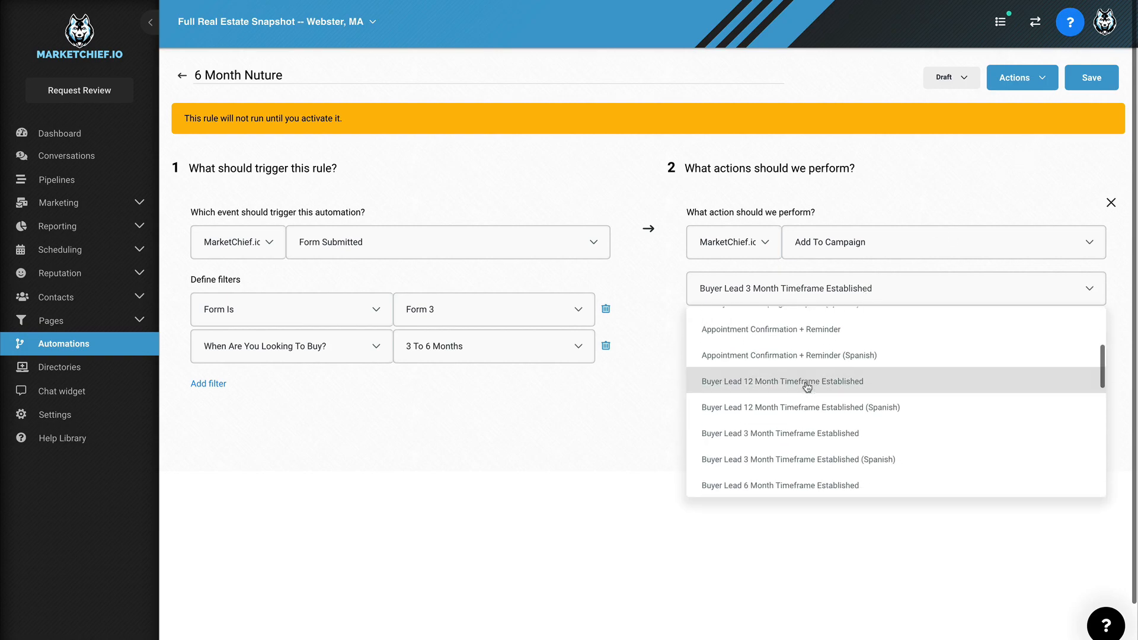
left_click(780, 485)
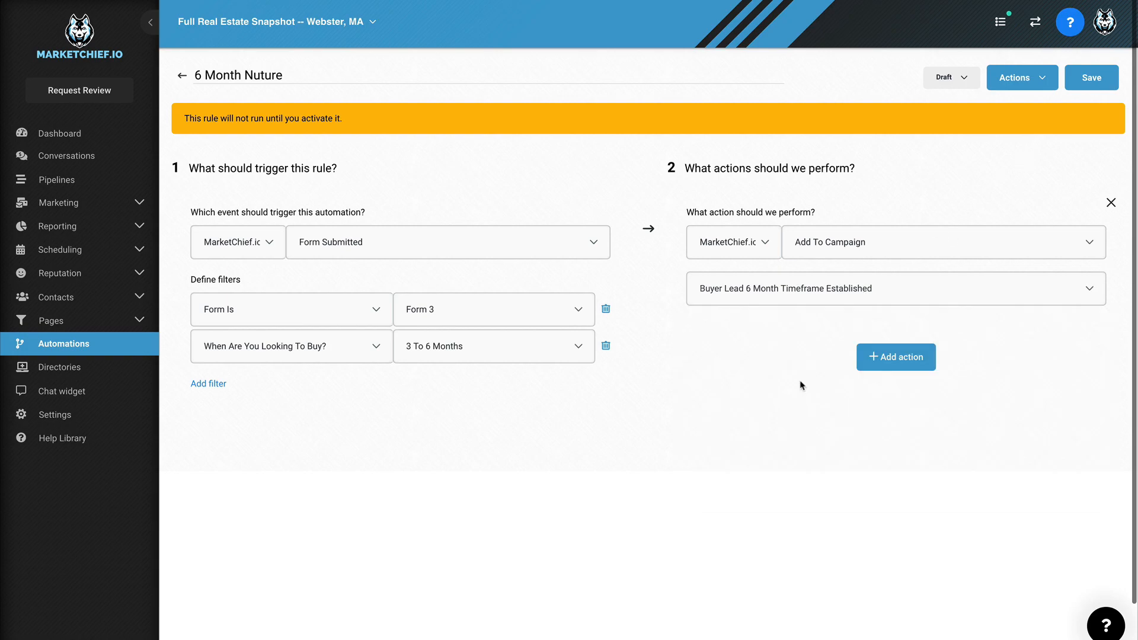
left_click(1091, 78)
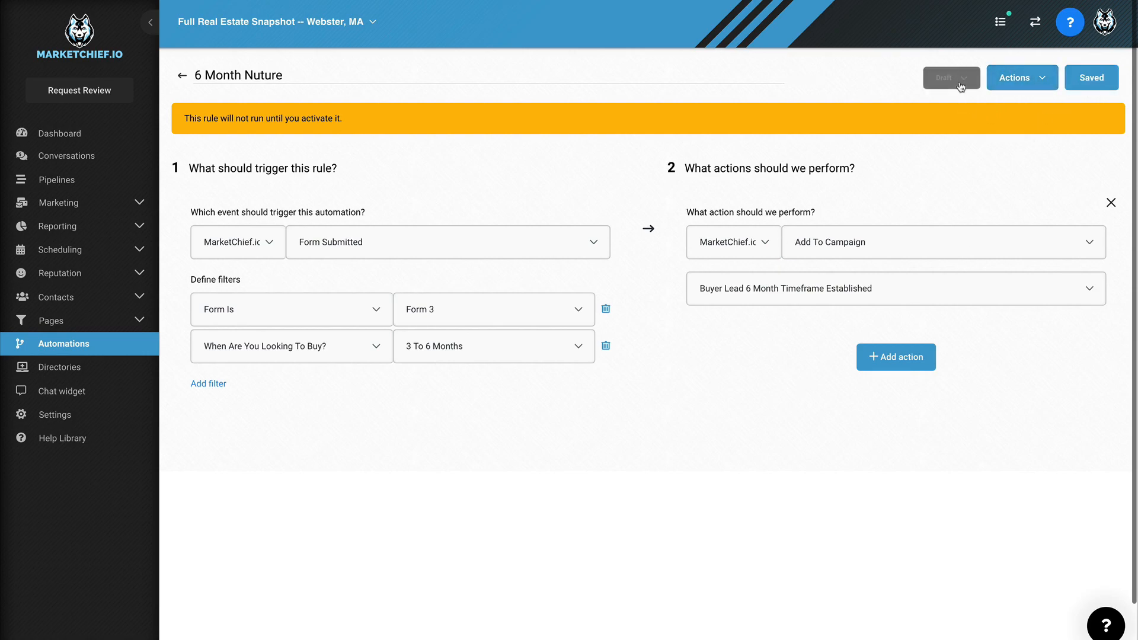
left_click(950, 78)
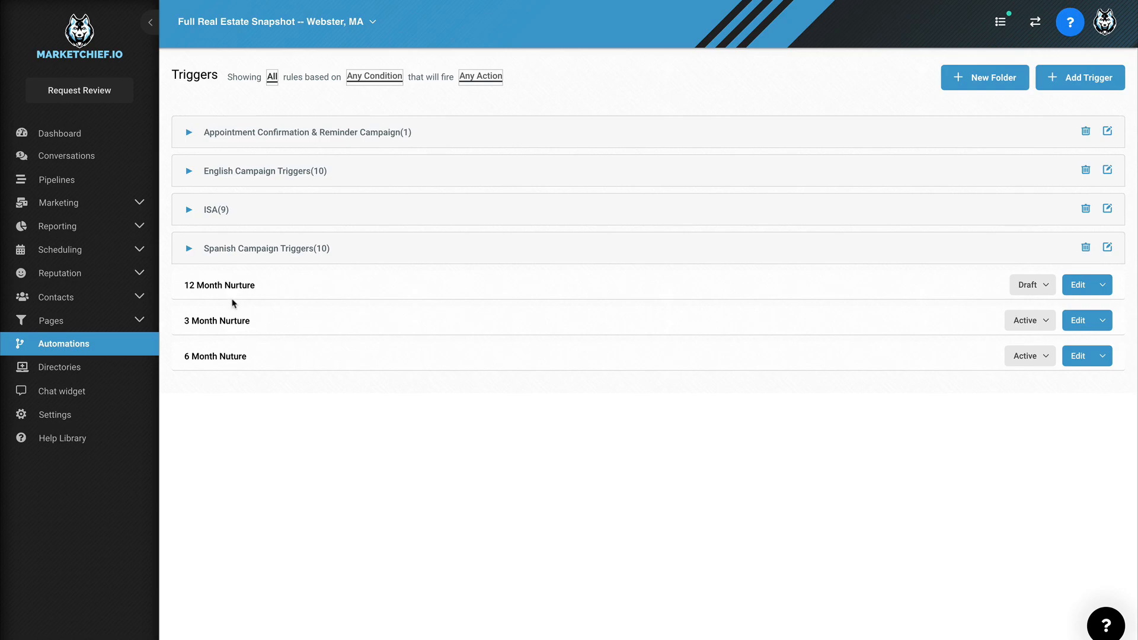
Activate the 12 Month Nurture trigger and return to the triggers list
left_click(1082, 284)
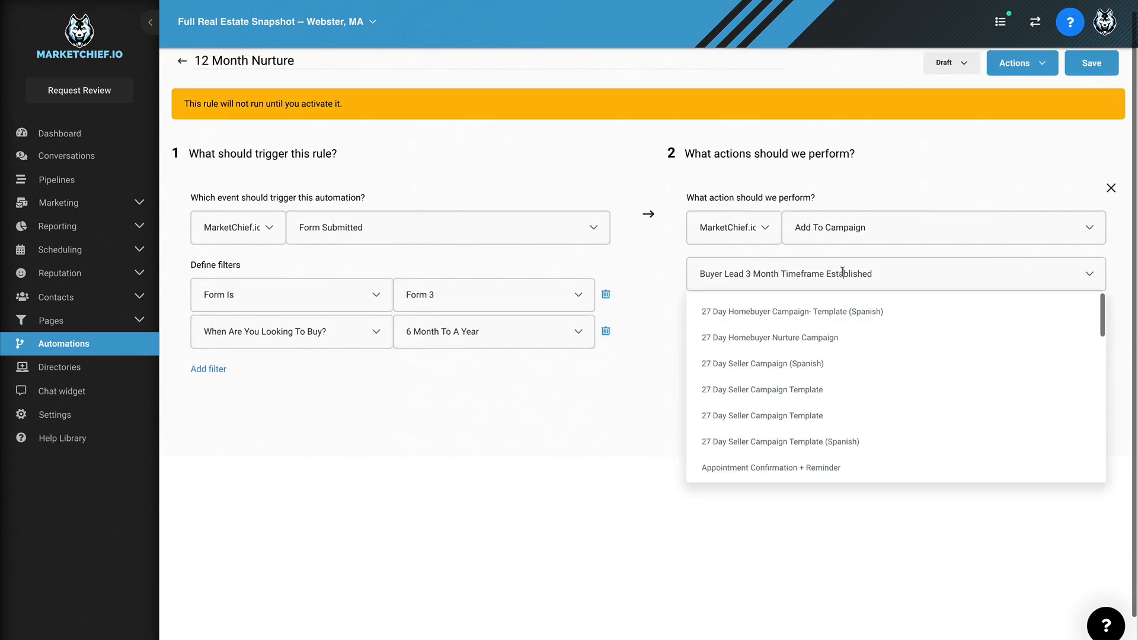
scroll("down", 3)
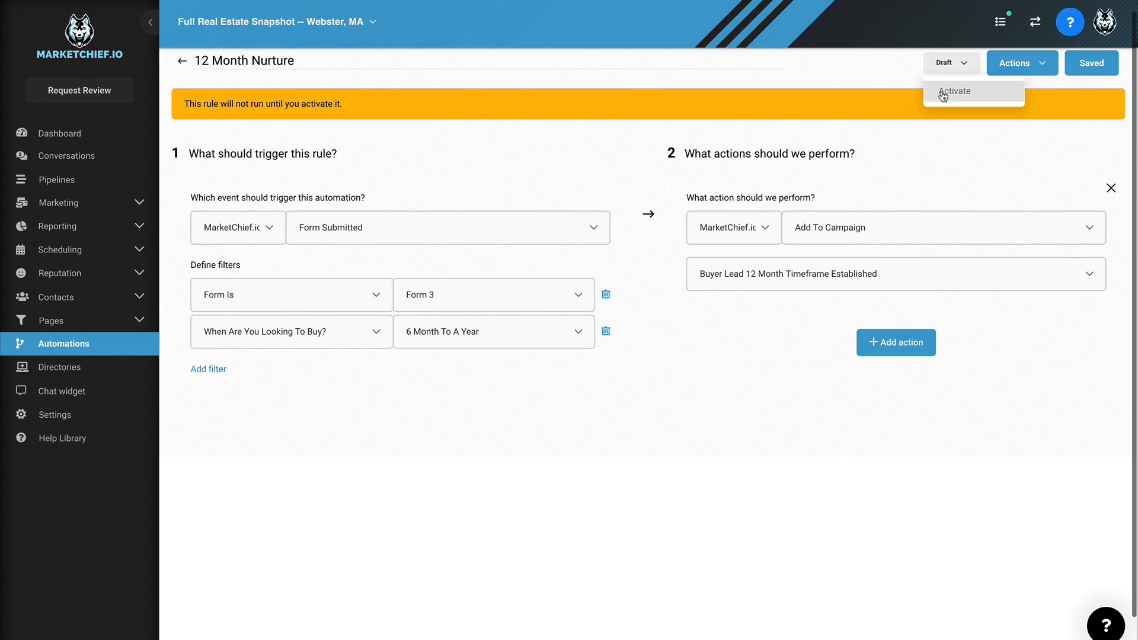
left_click(956, 91)
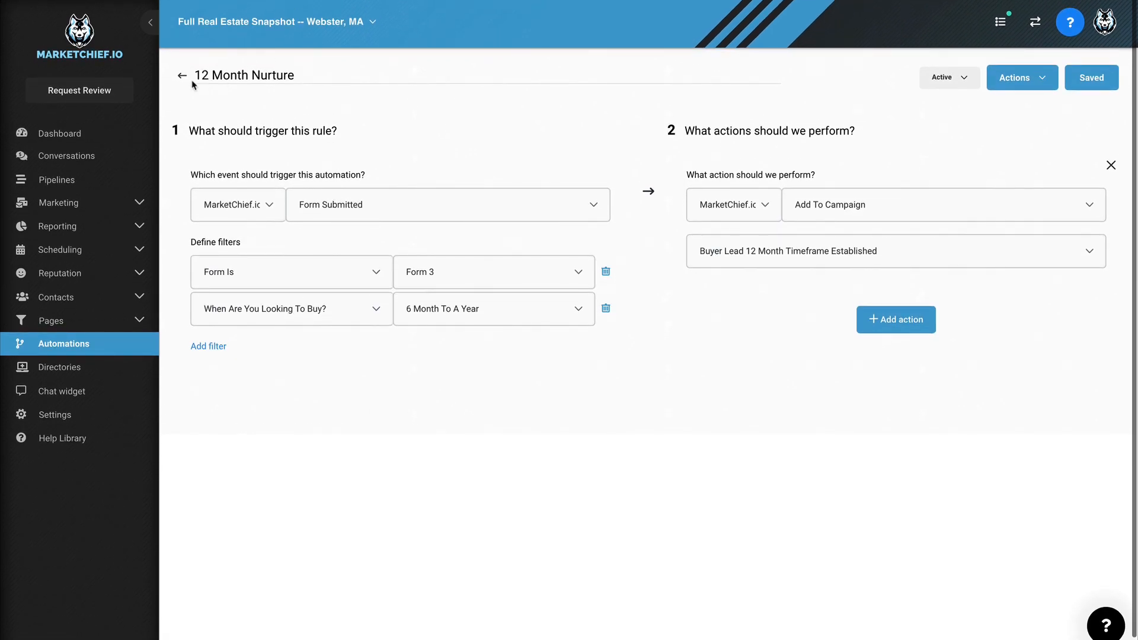
left_click(181, 76)
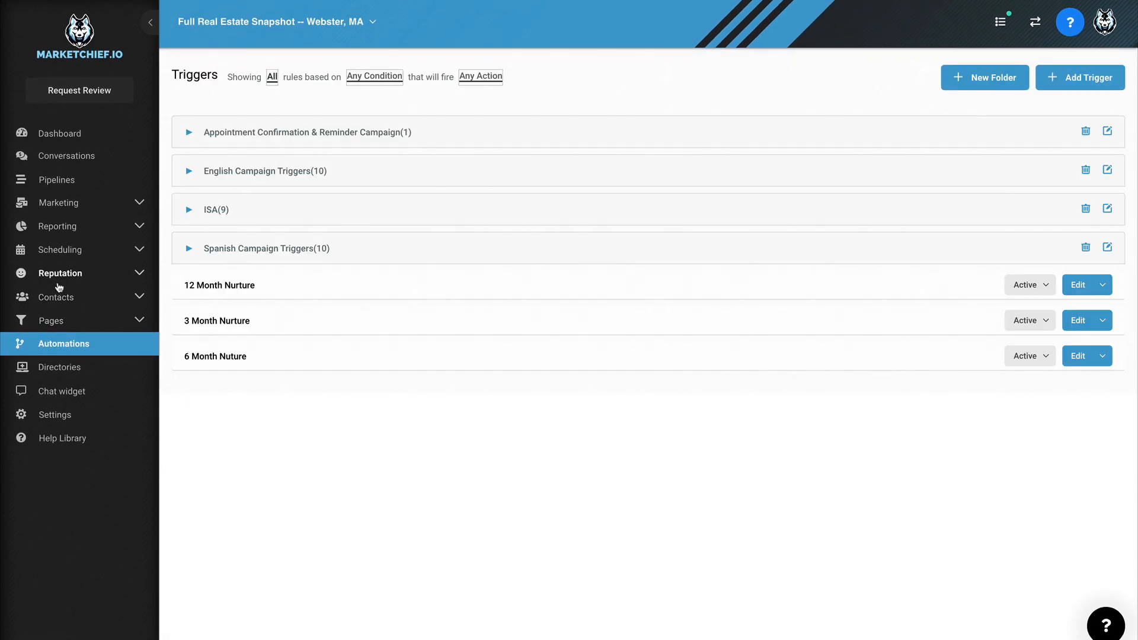
Navigate via the sidebar's Pages section to the Funnels page
left_click(51, 320)
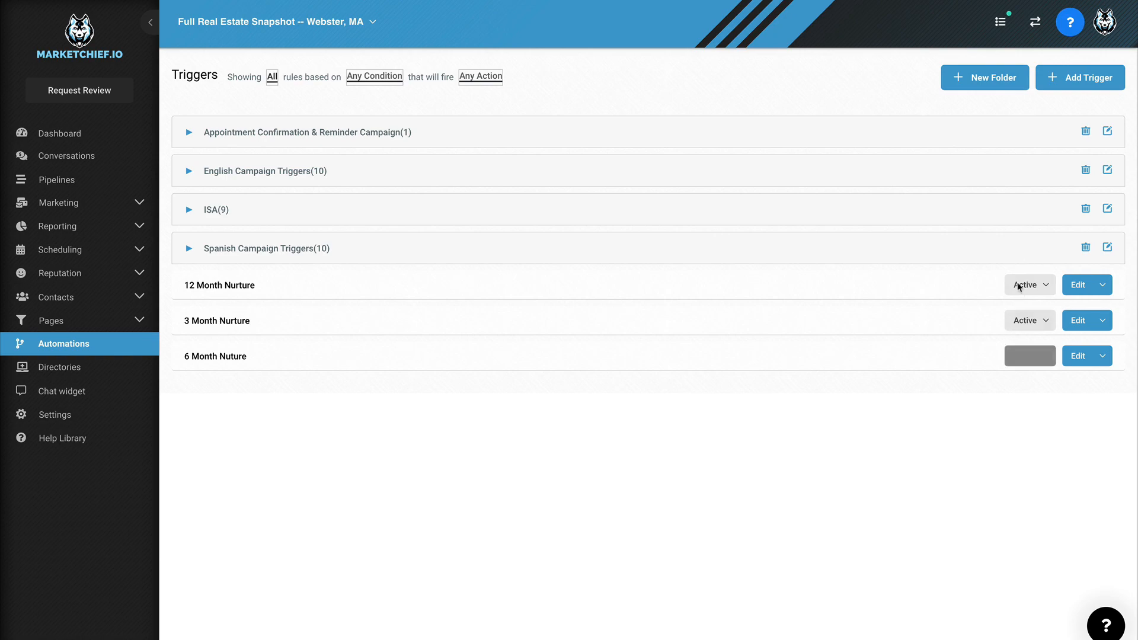
left_click(50, 321)
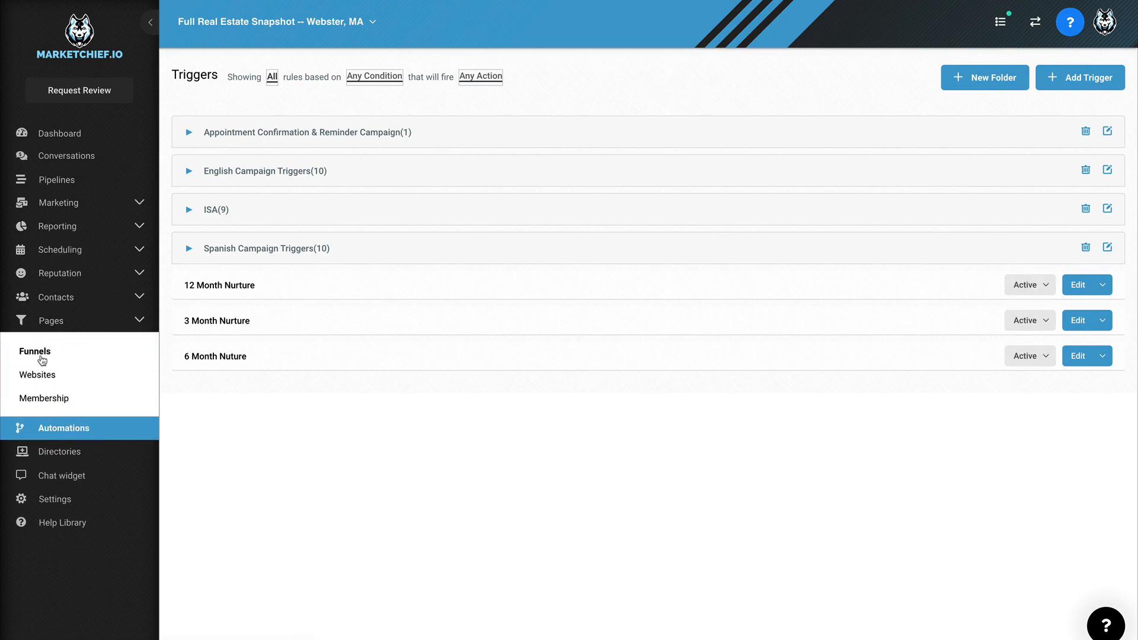
left_click(34, 351)
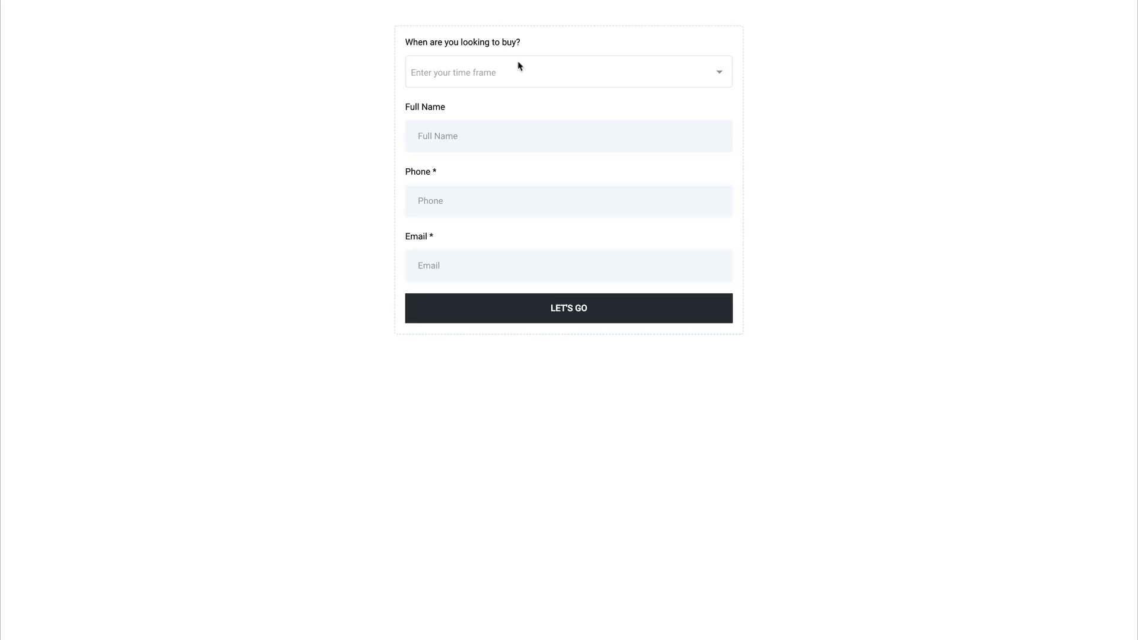
left_click(568, 71)
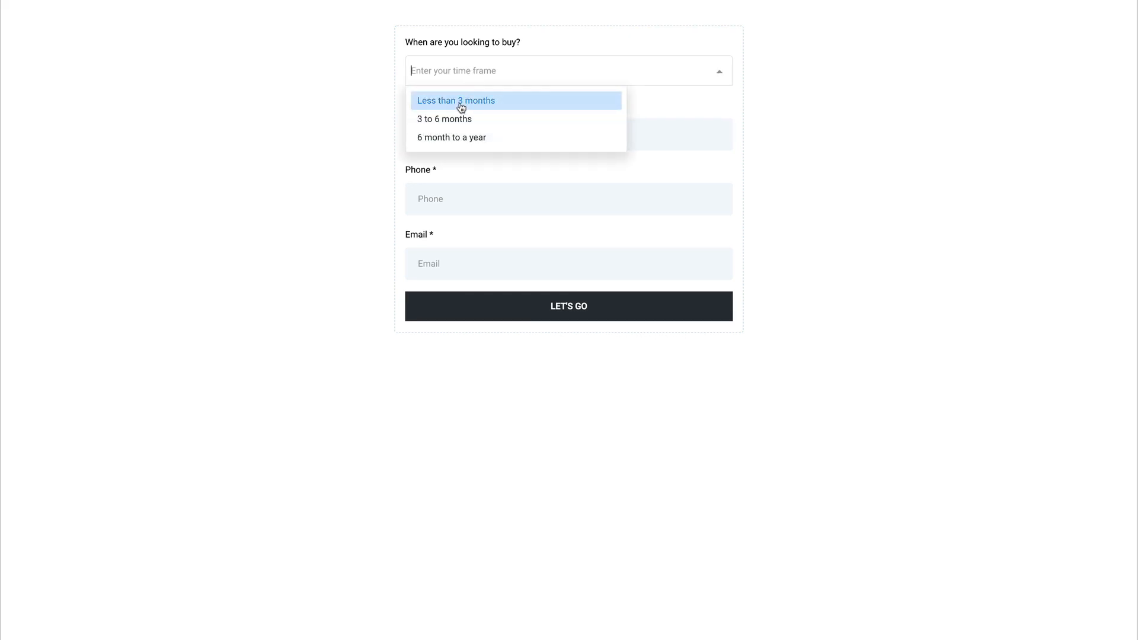
left_click(455, 99)
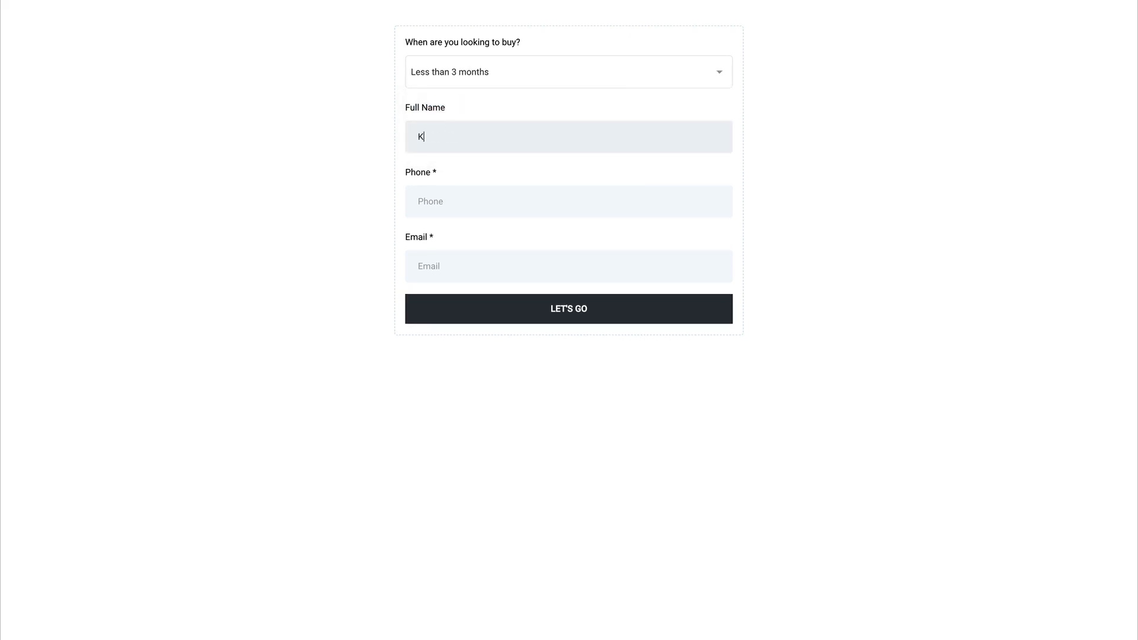
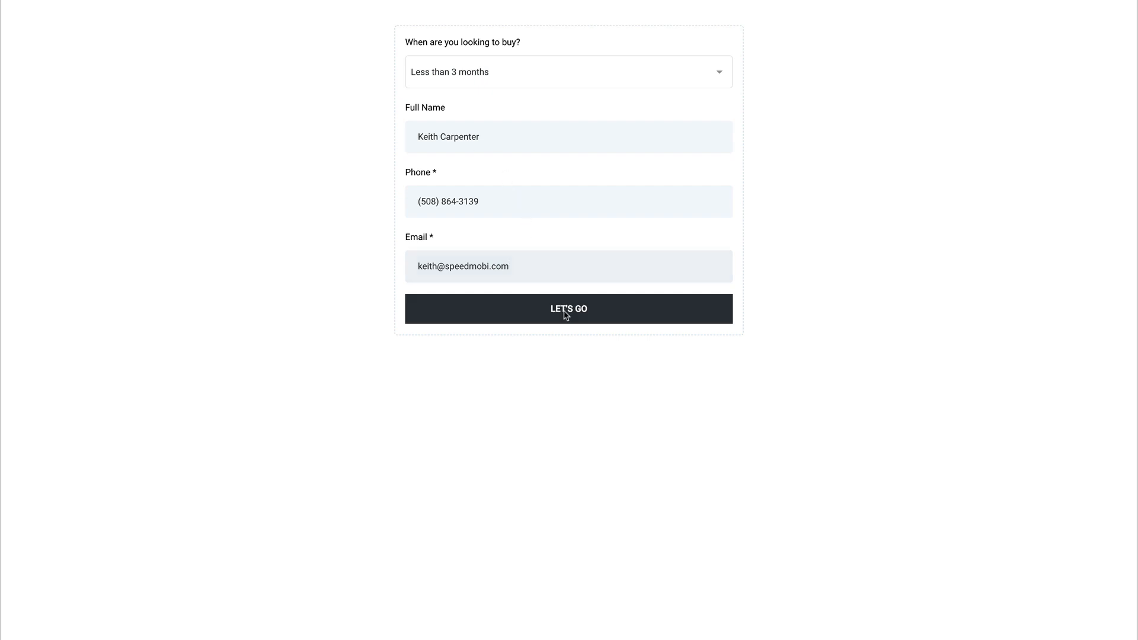
left_click(568, 308)
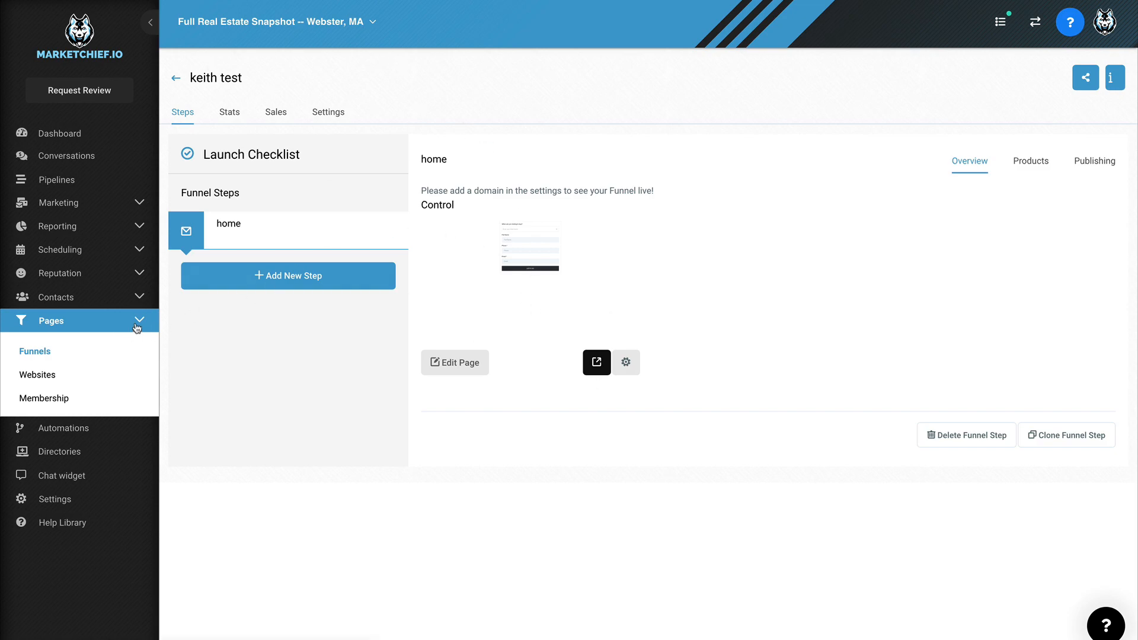
Check the new contact's Active Campaigns shows the 3 Month campaign, then go to Automations
left_click(54, 296)
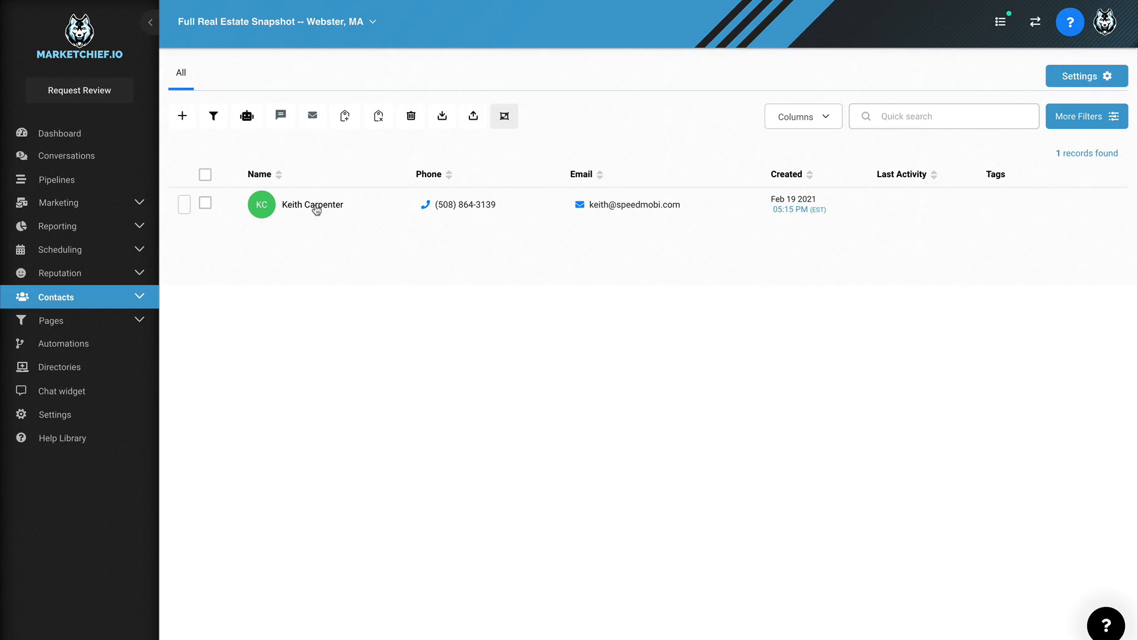
left_click(312, 205)
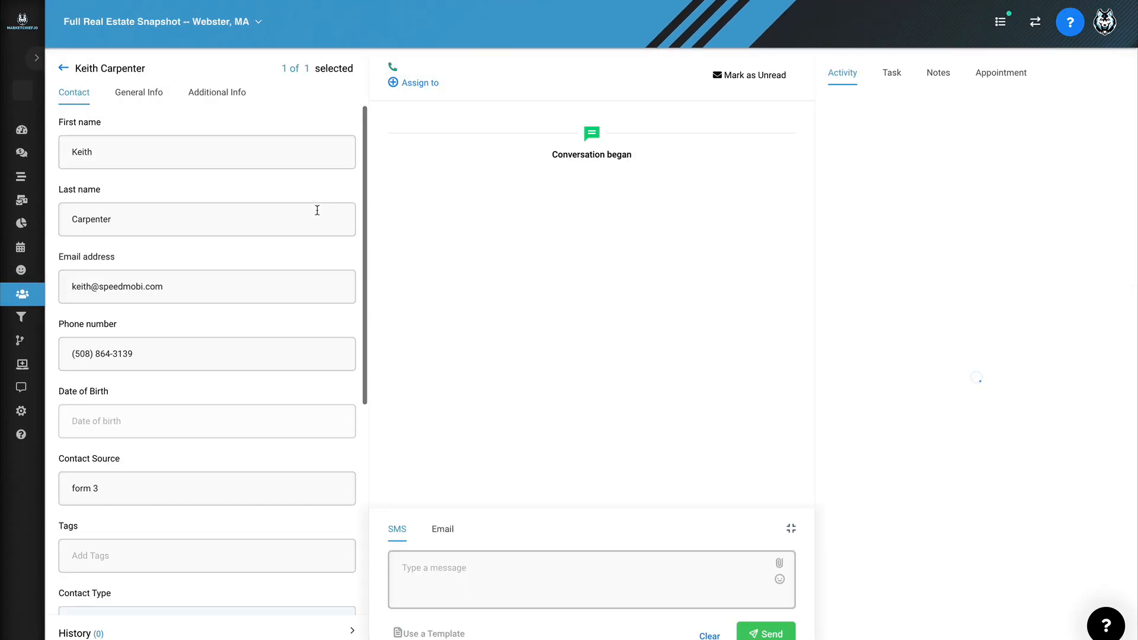
scroll("down", 3)
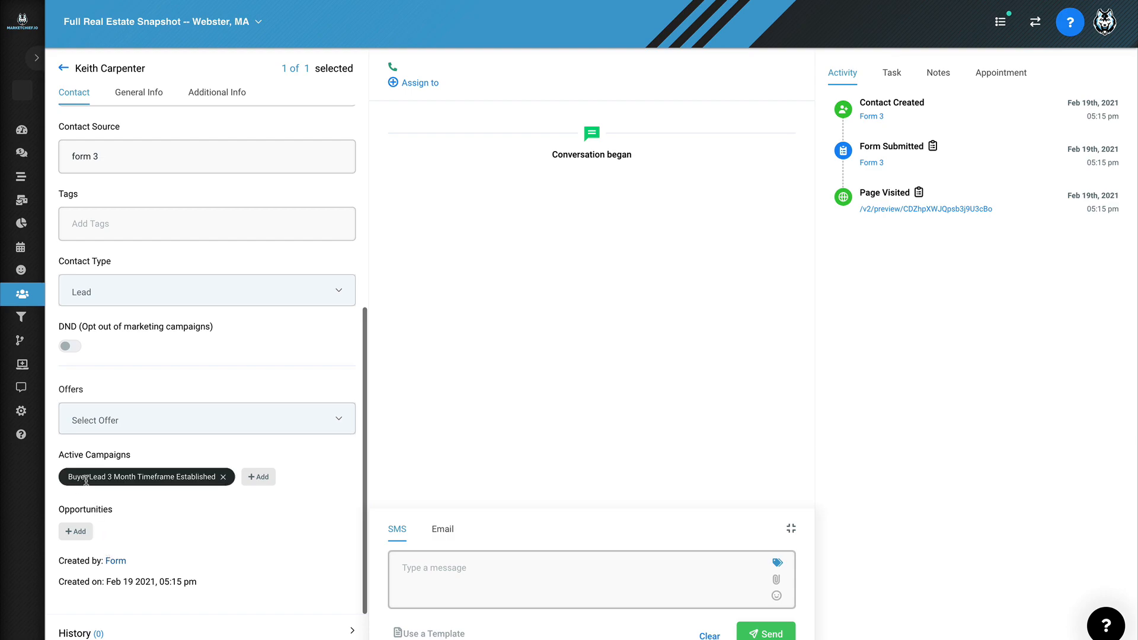
mouse_move(131, 486)
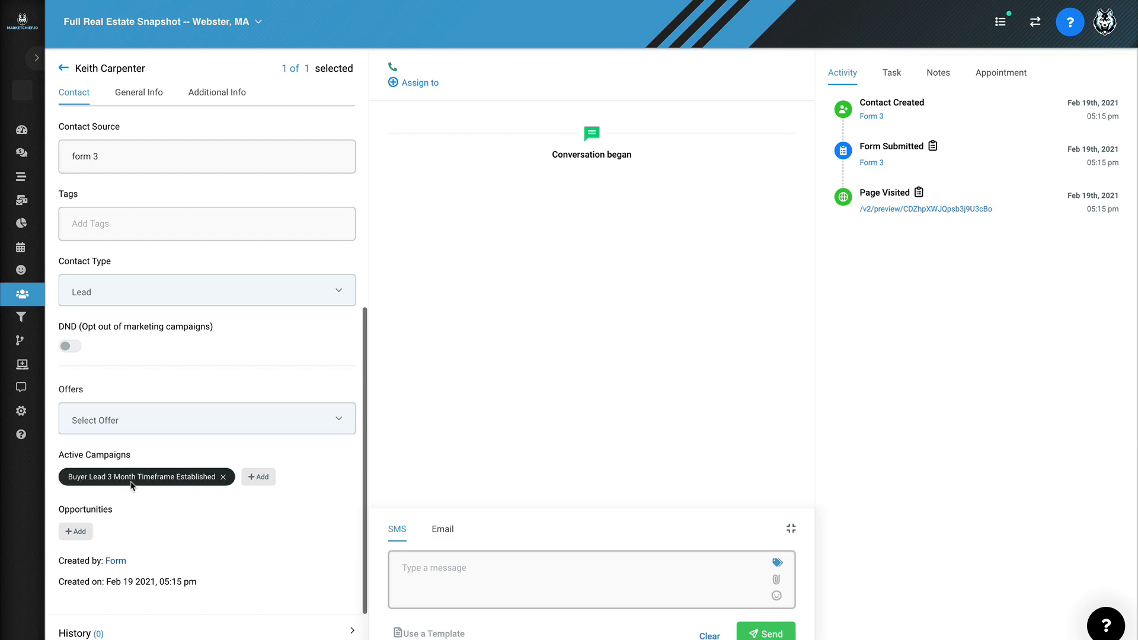
mouse_move(113, 384)
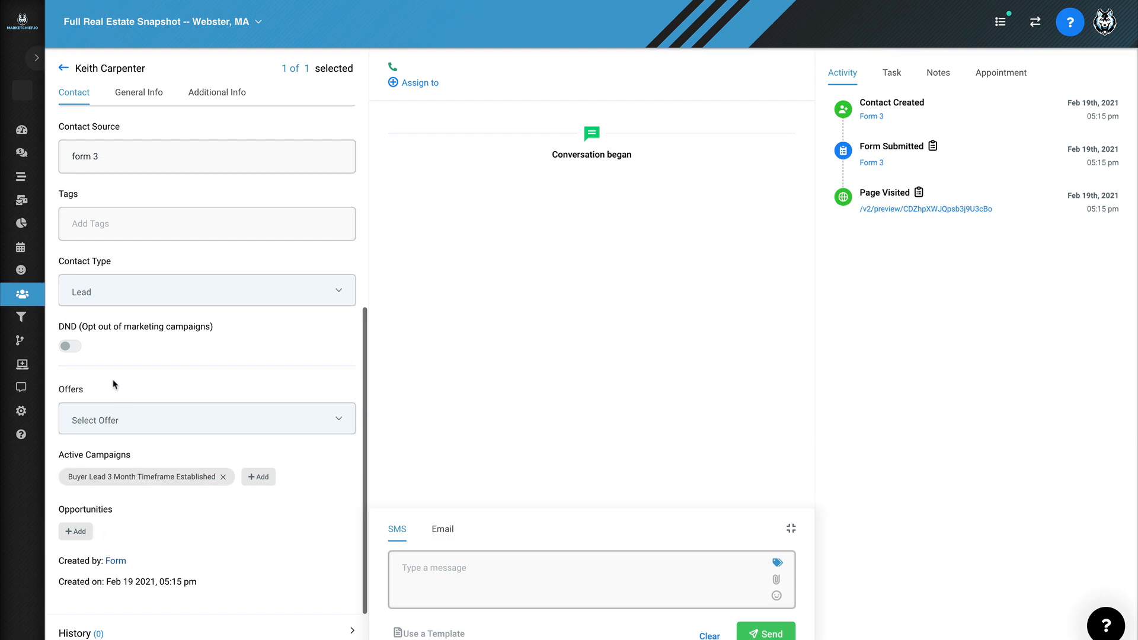
left_click(24, 344)
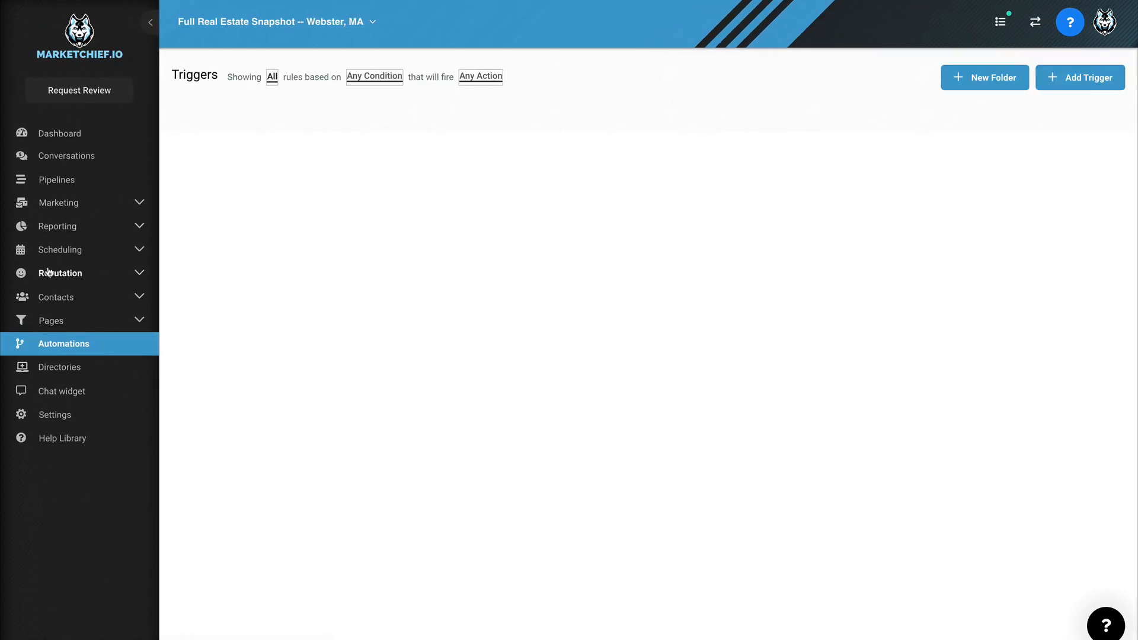
From Long Term Nurture, review the Buyer Lead 3 Month Timeframe Established campaign's events
left_click(59, 203)
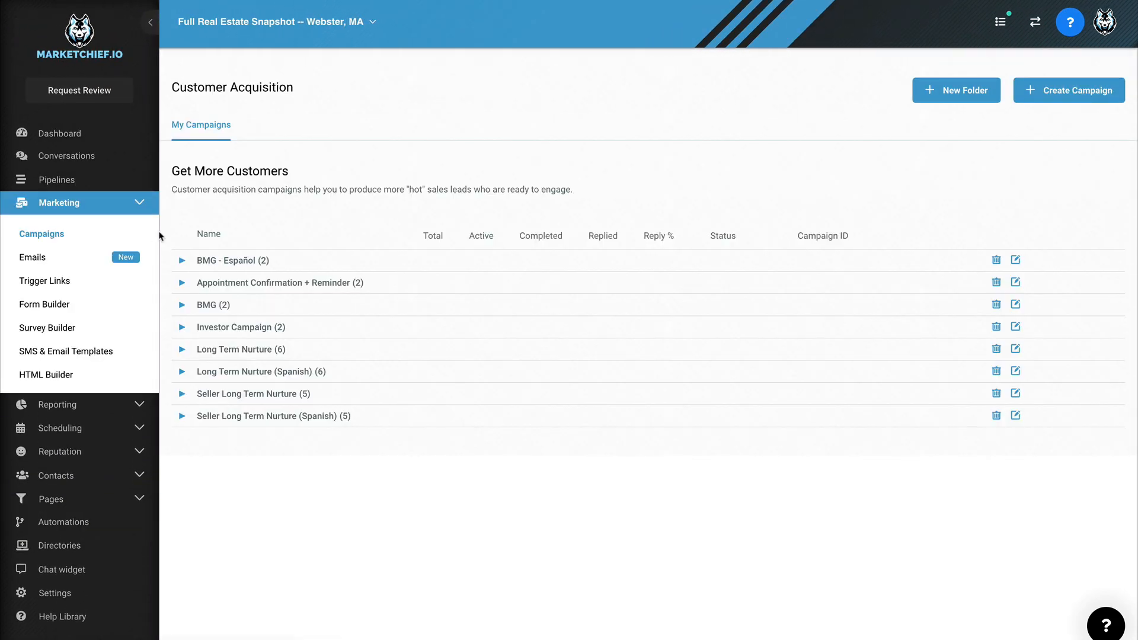
left_click(182, 349)
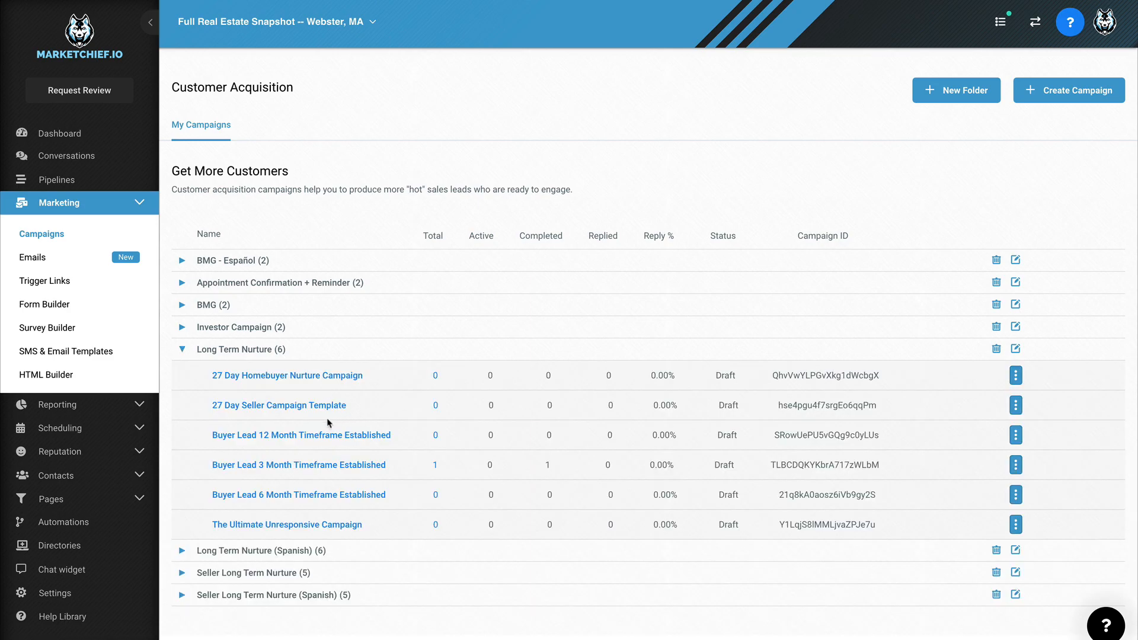
left_click(298, 465)
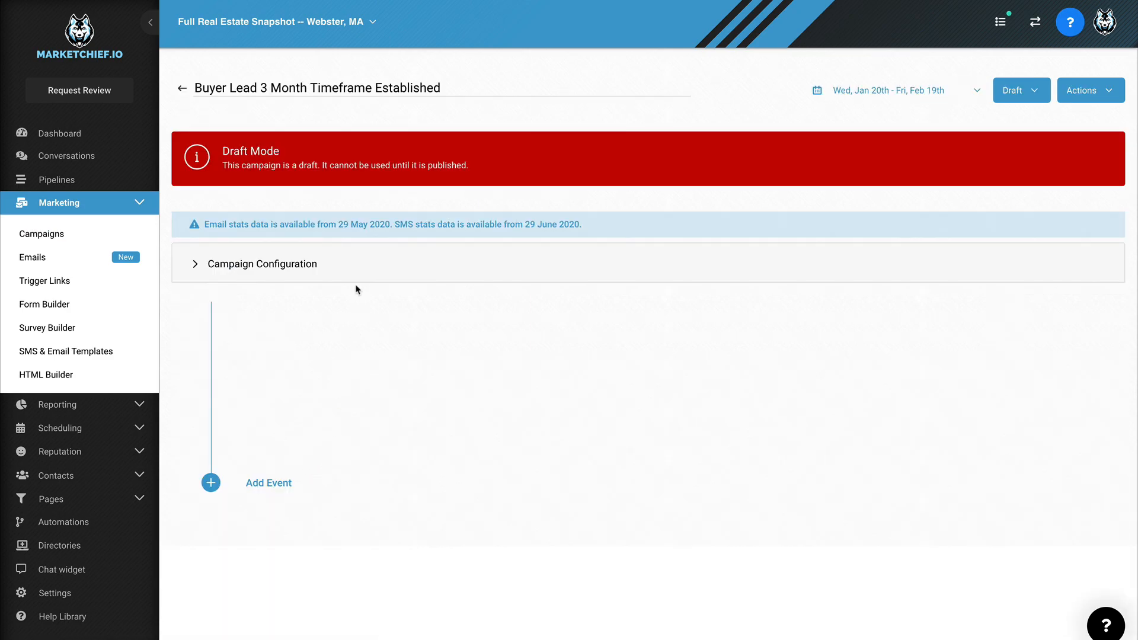
scroll("down", 3)
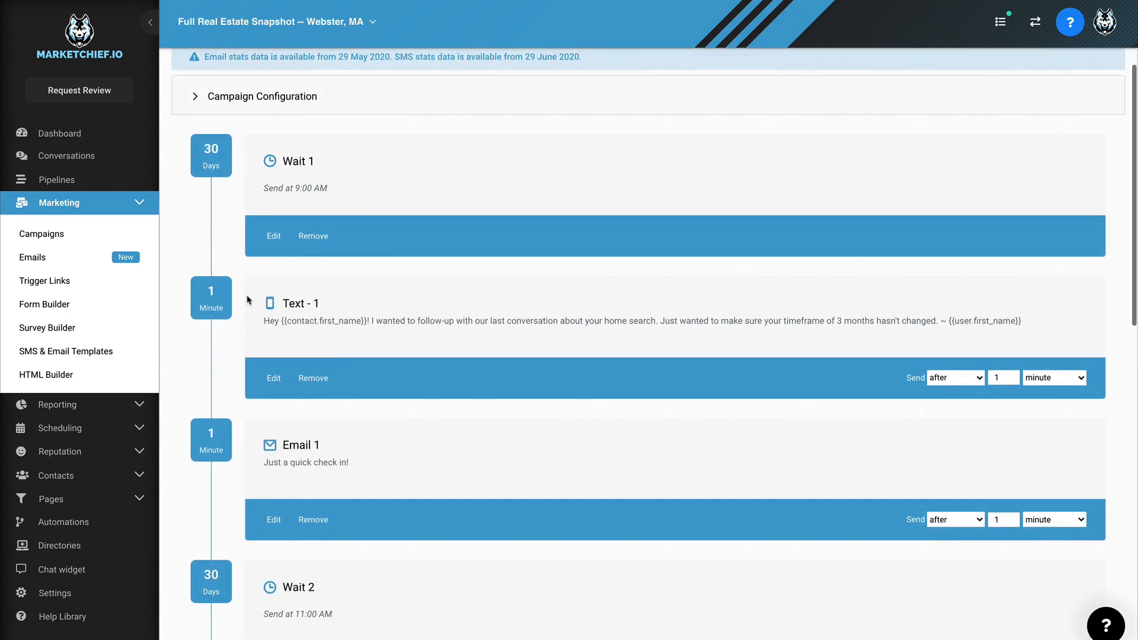
scroll("down", 3)
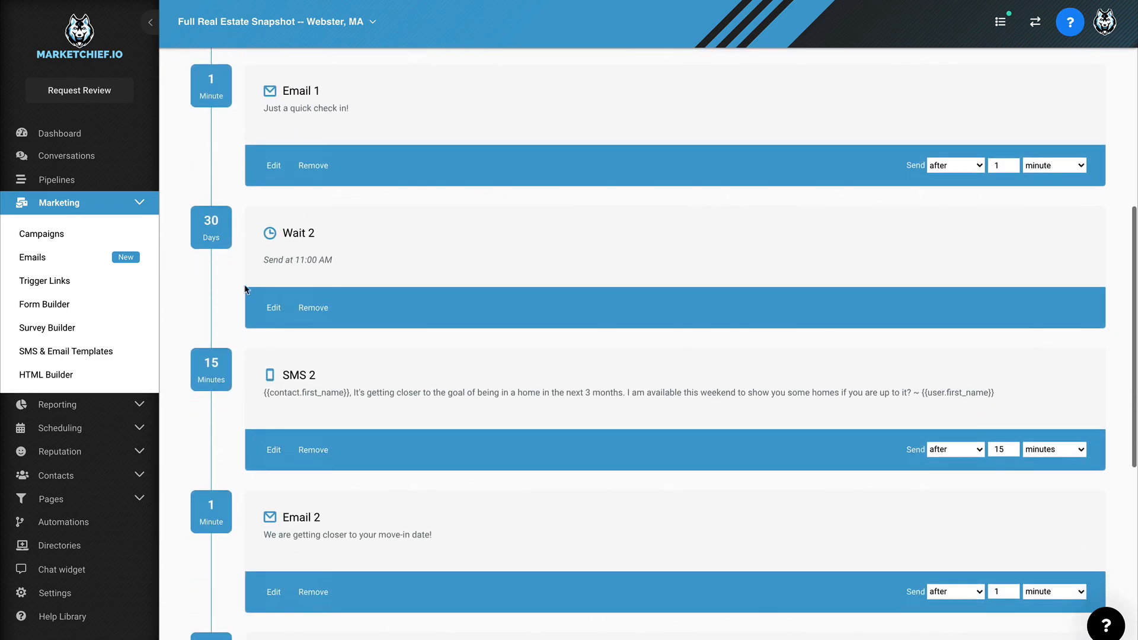
scroll("down", 3)
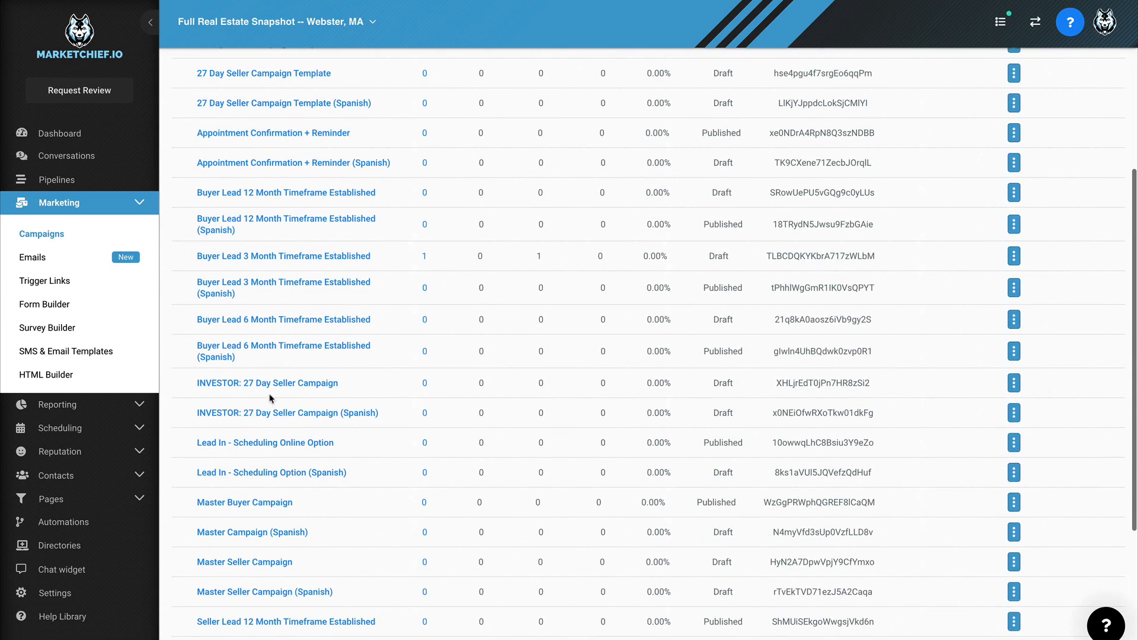
Open the Buyer Lead 12 Month Timeframe Established campaign and review Email 1 without changes
scroll("up", 3)
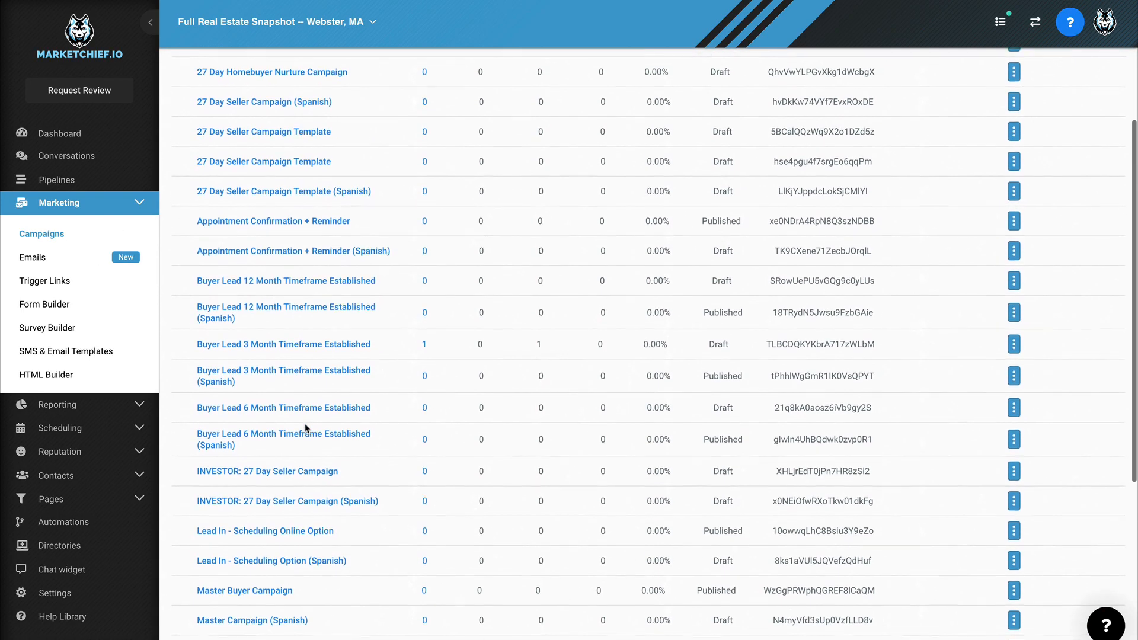
left_click(286, 280)
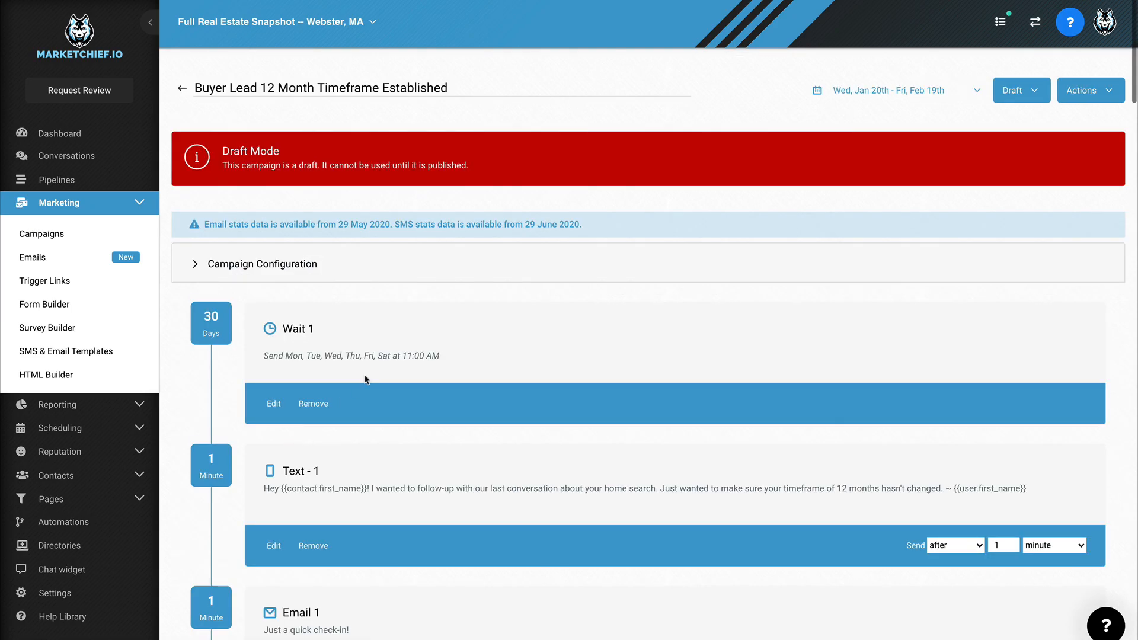
scroll("down", 3)
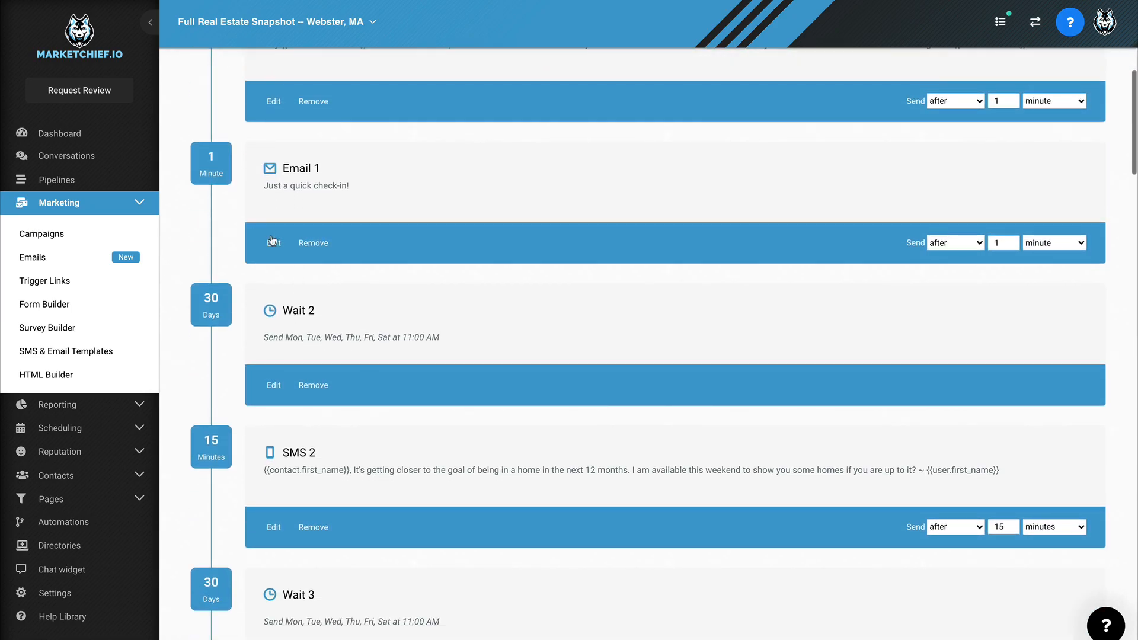
left_click(274, 242)
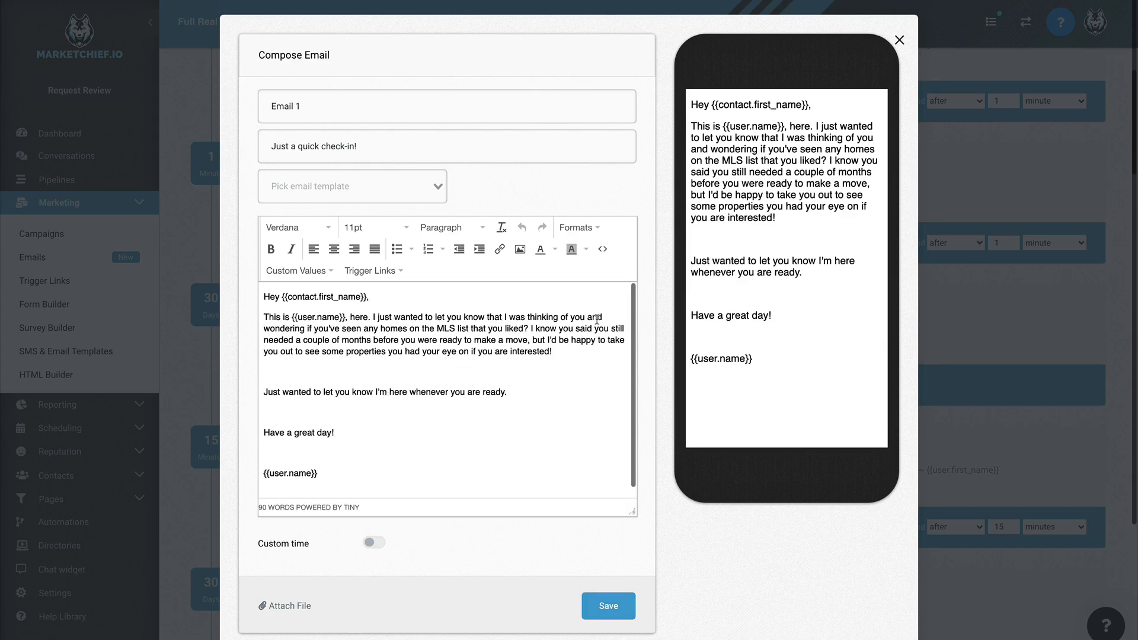
mouse_move(533, 377)
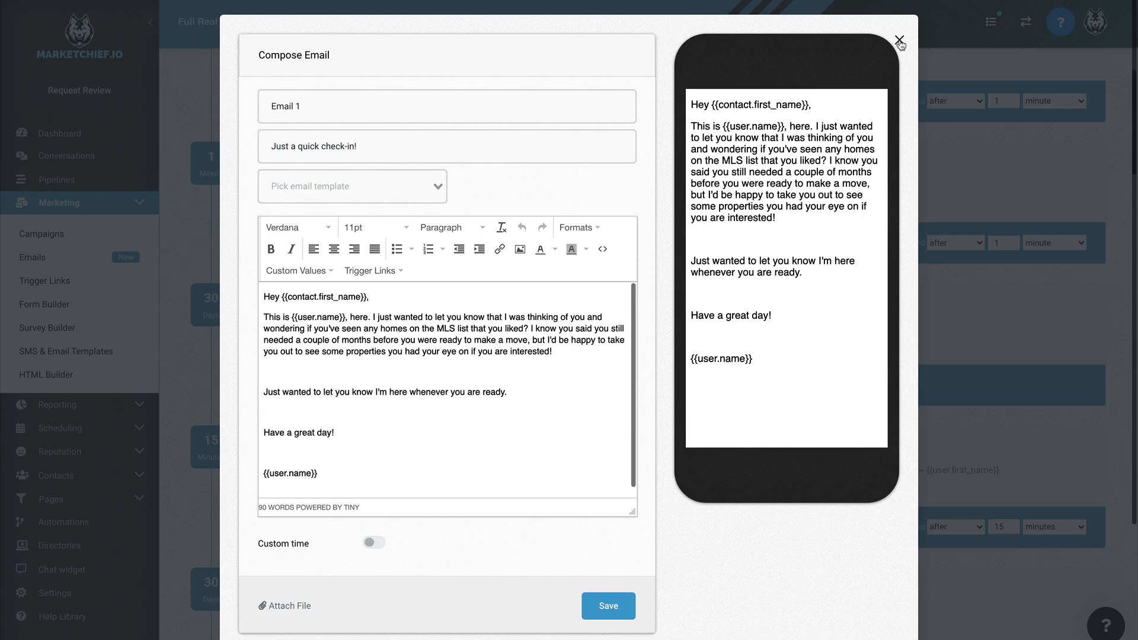
left_click(900, 40)
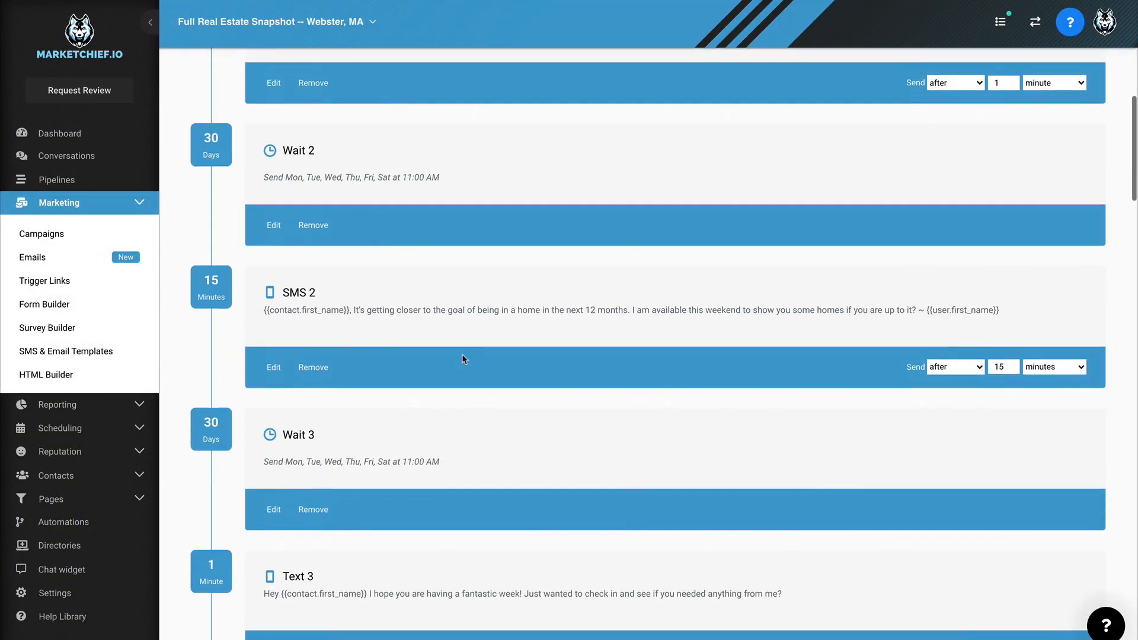
Review the Text 3, SMS 4 and SMS 5 messages, closing each without edits
scroll("down", 3)
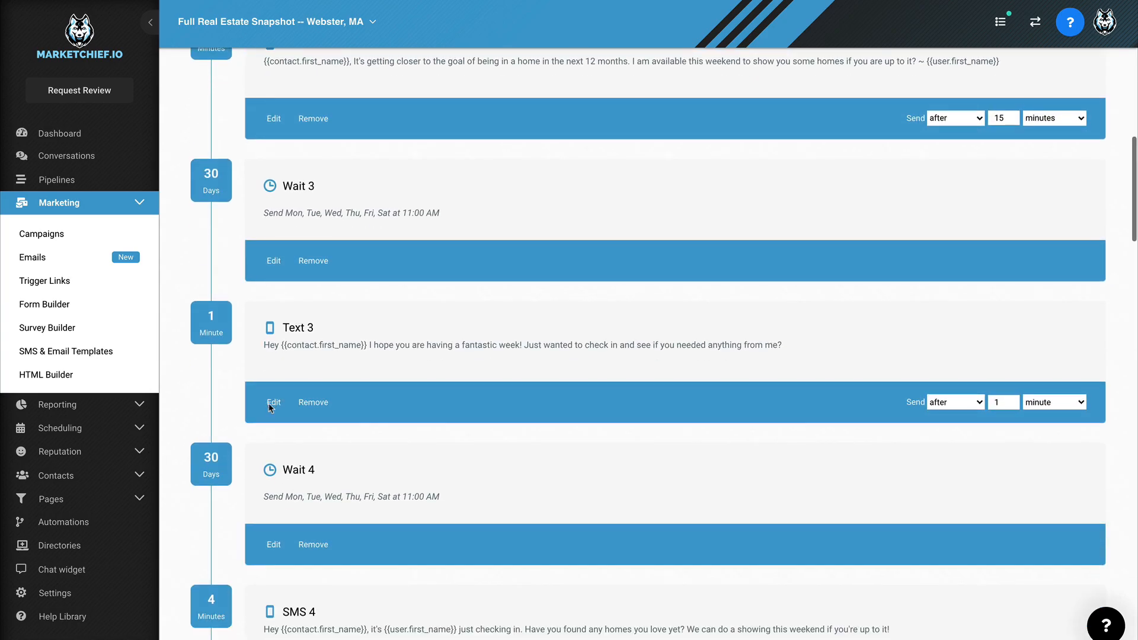
left_click(274, 402)
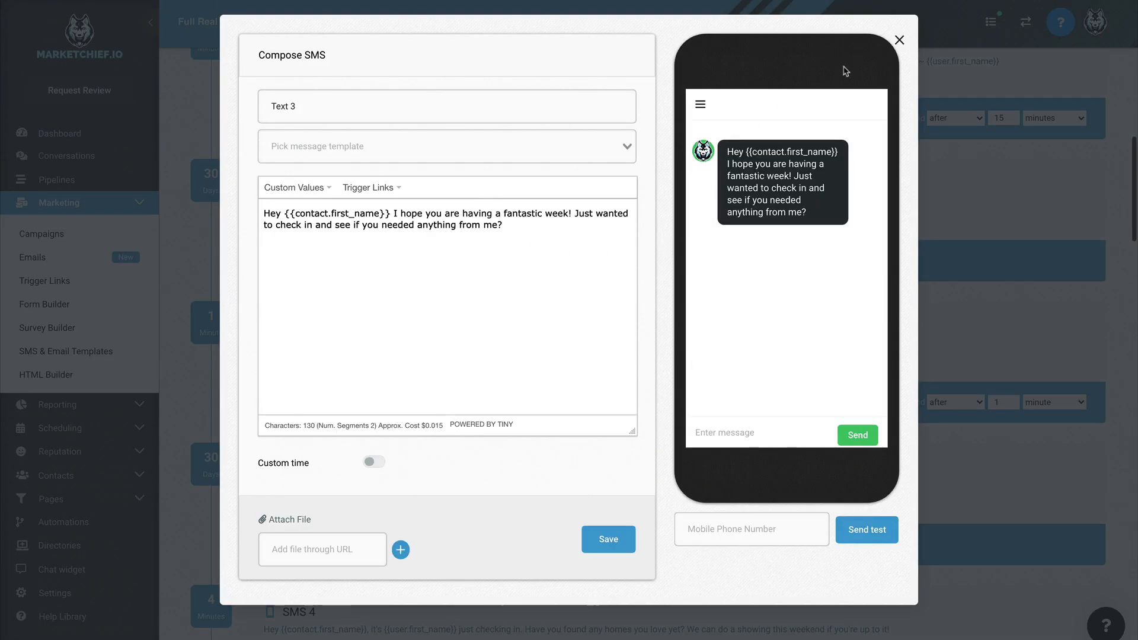
left_click(900, 41)
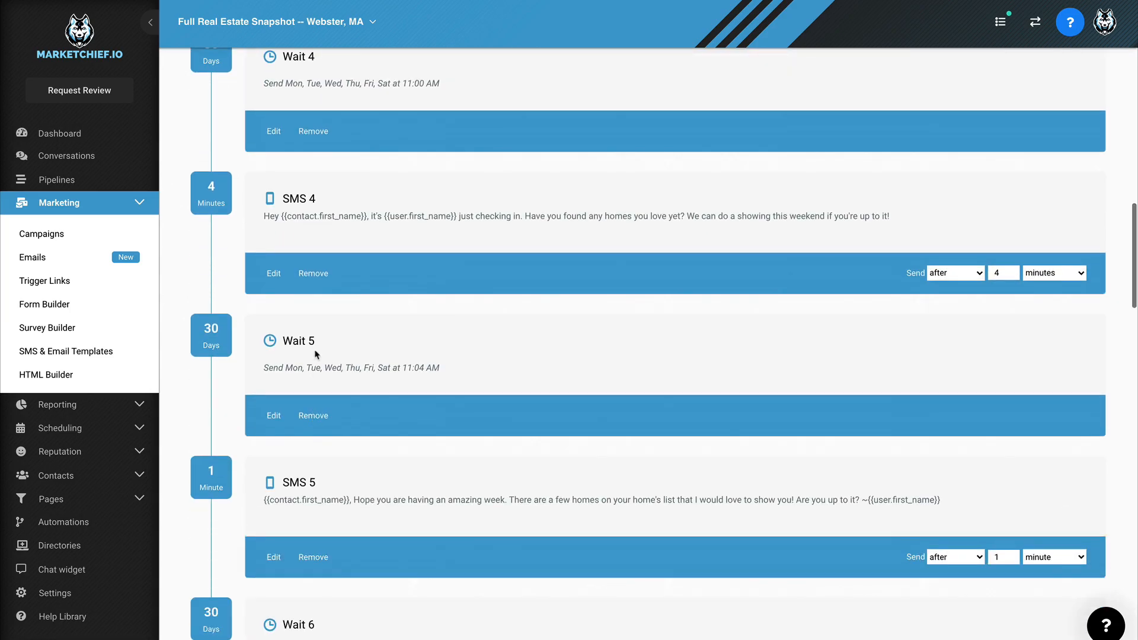
left_click(273, 272)
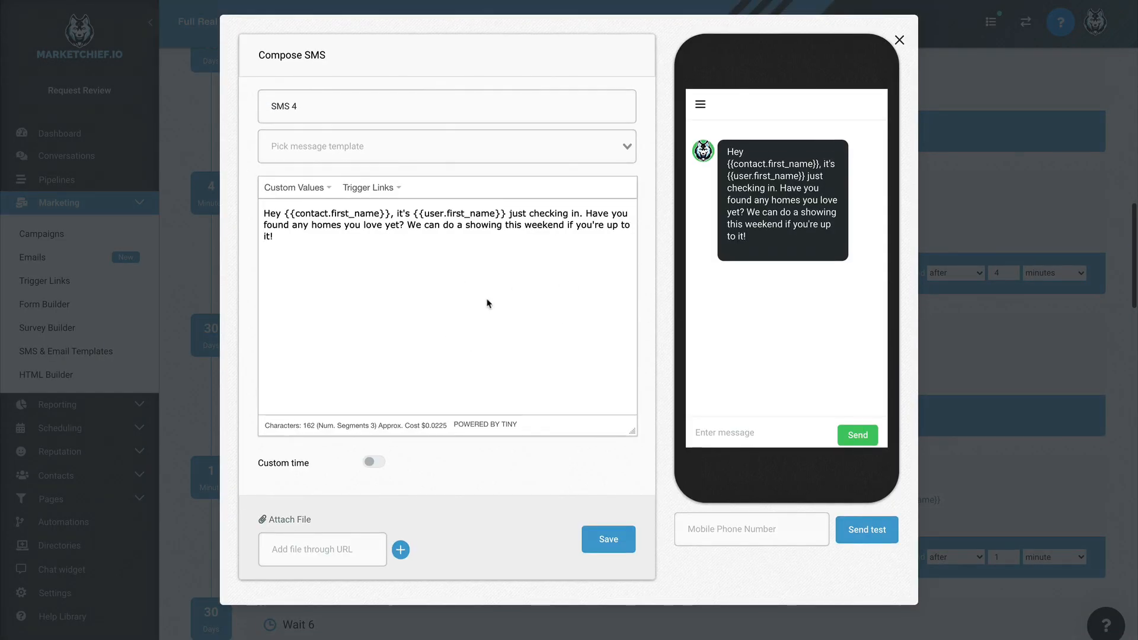
left_click(900, 40)
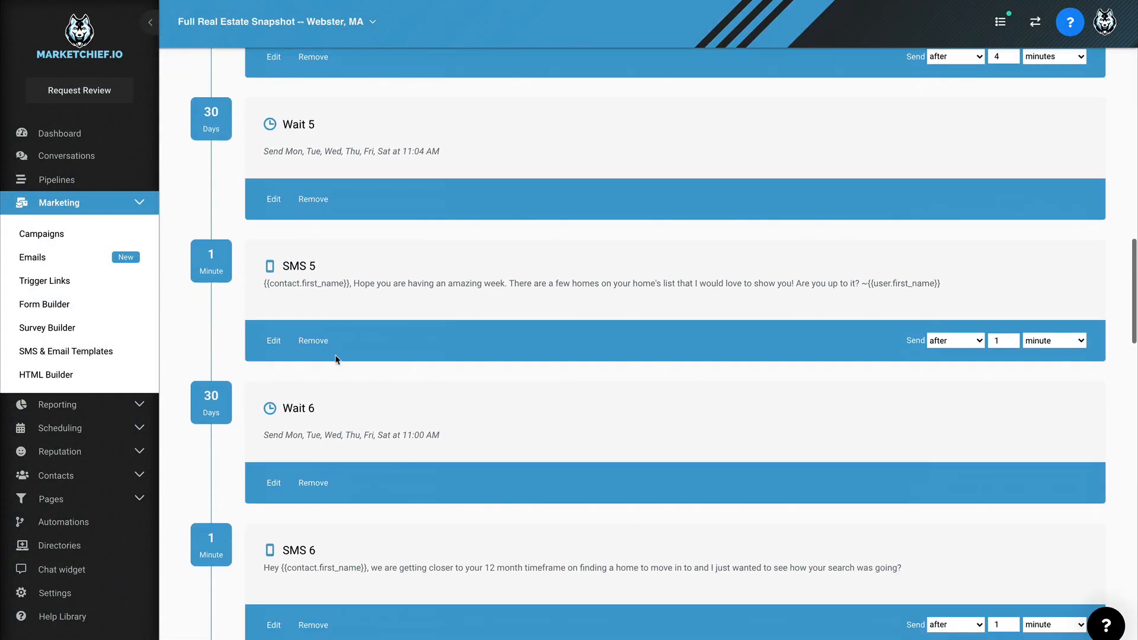
left_click(272, 340)
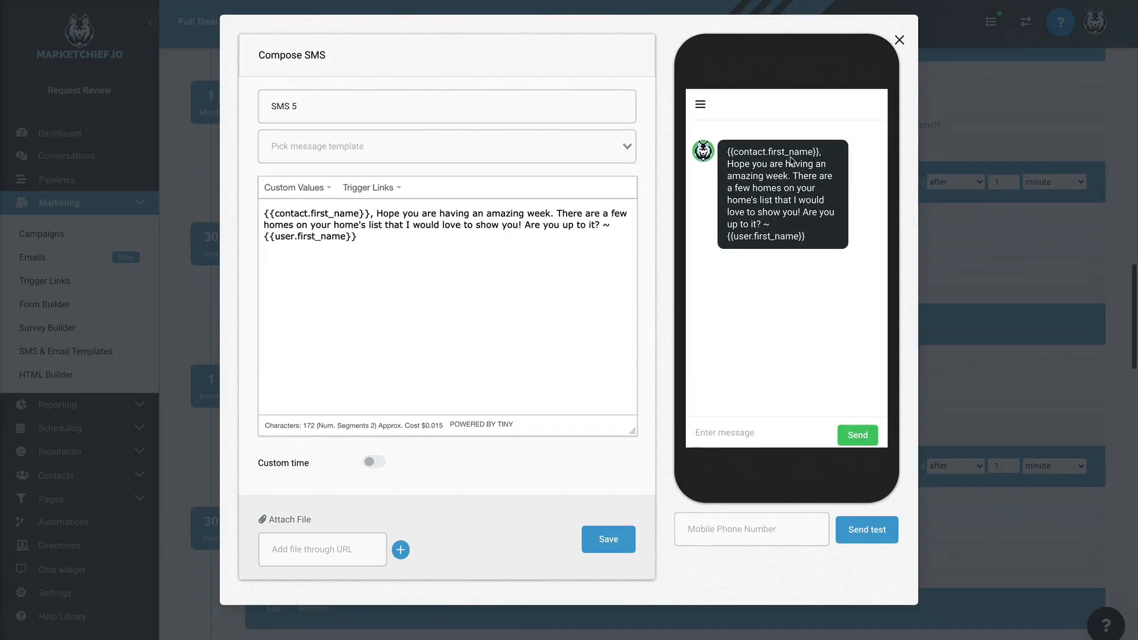
mouse_move(519, 345)
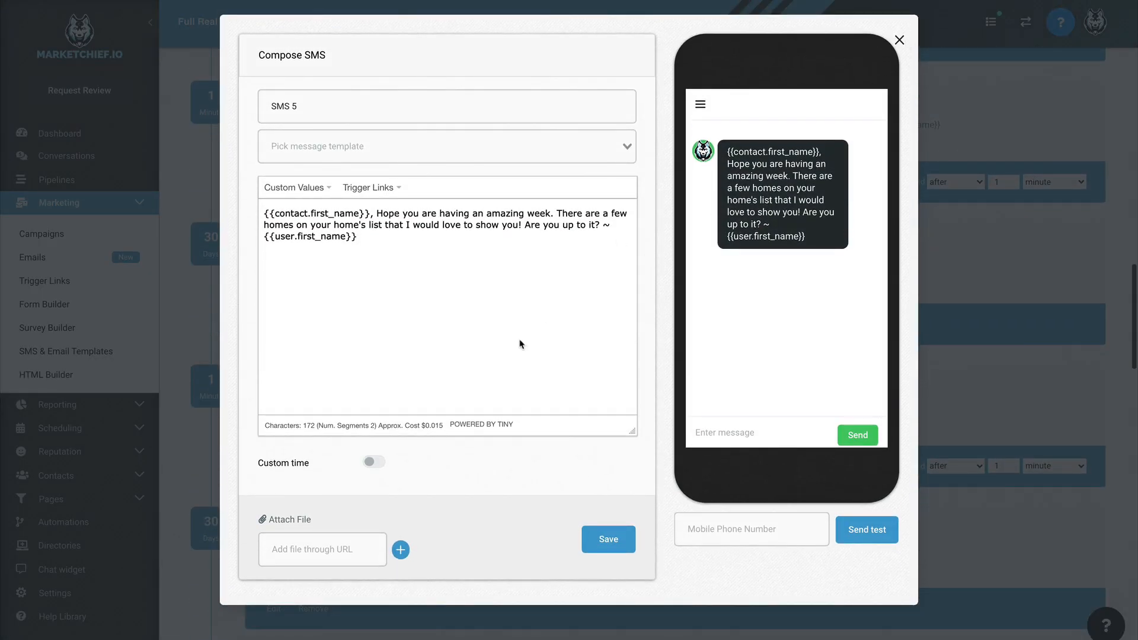
left_click(900, 41)
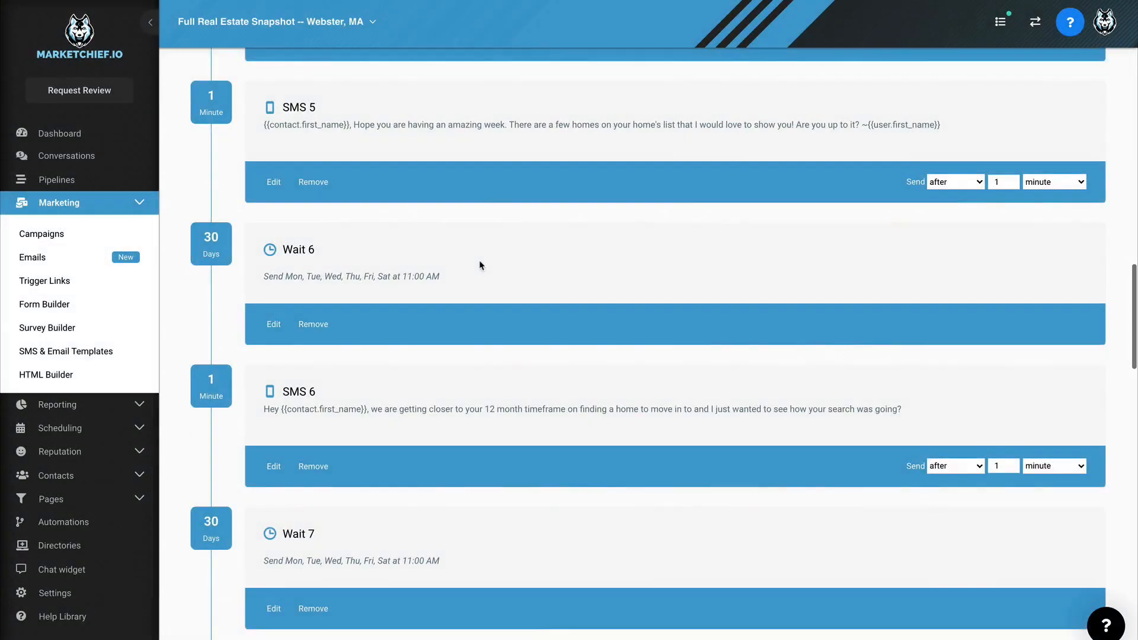
Scroll through the campaign's later wait and text steps
scroll("down", 3)
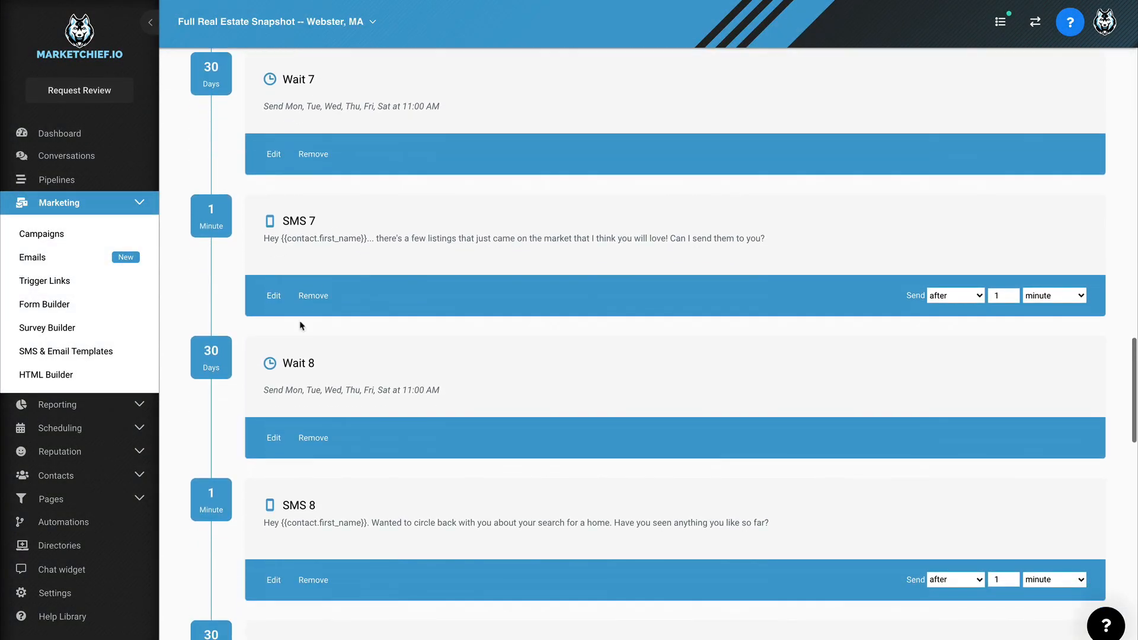
scroll("down", 3)
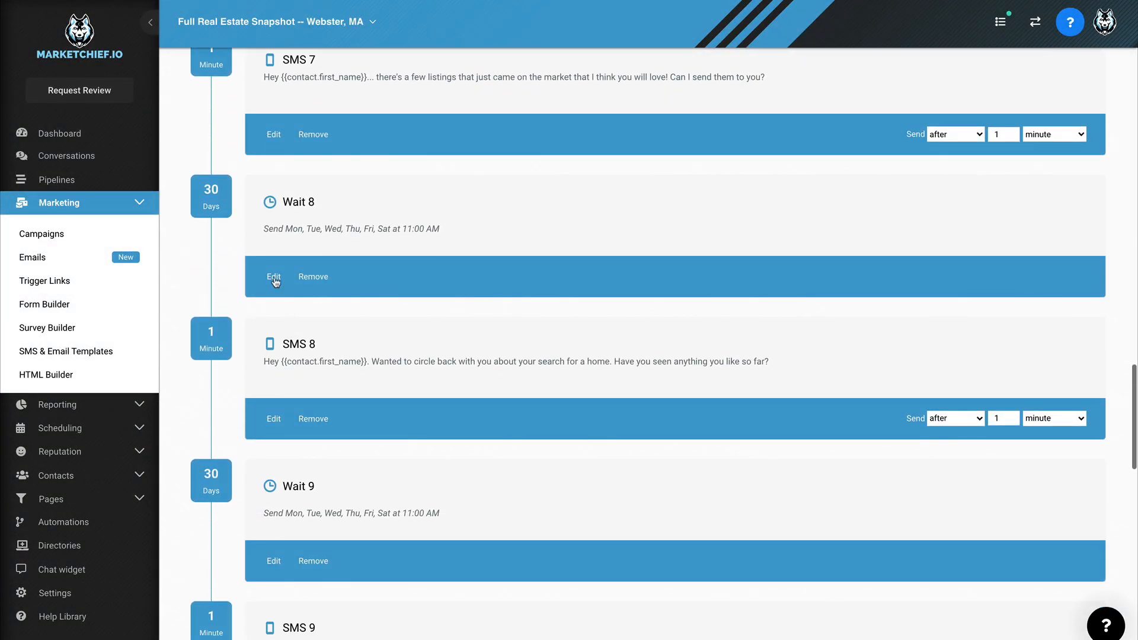
scroll("down", 3)
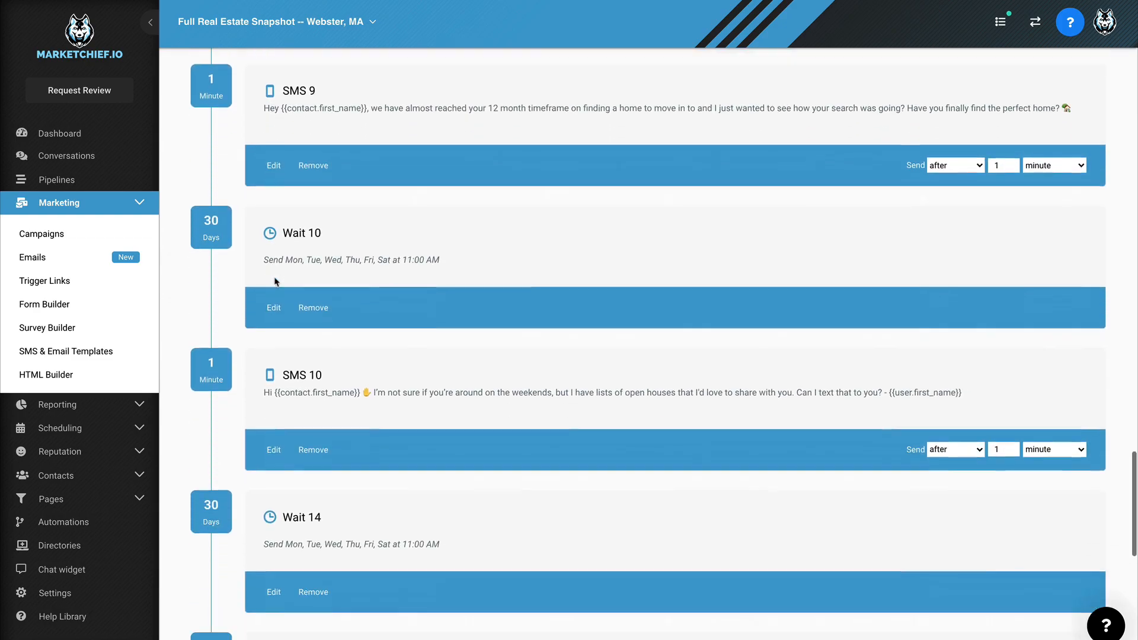
scroll("down", 3)
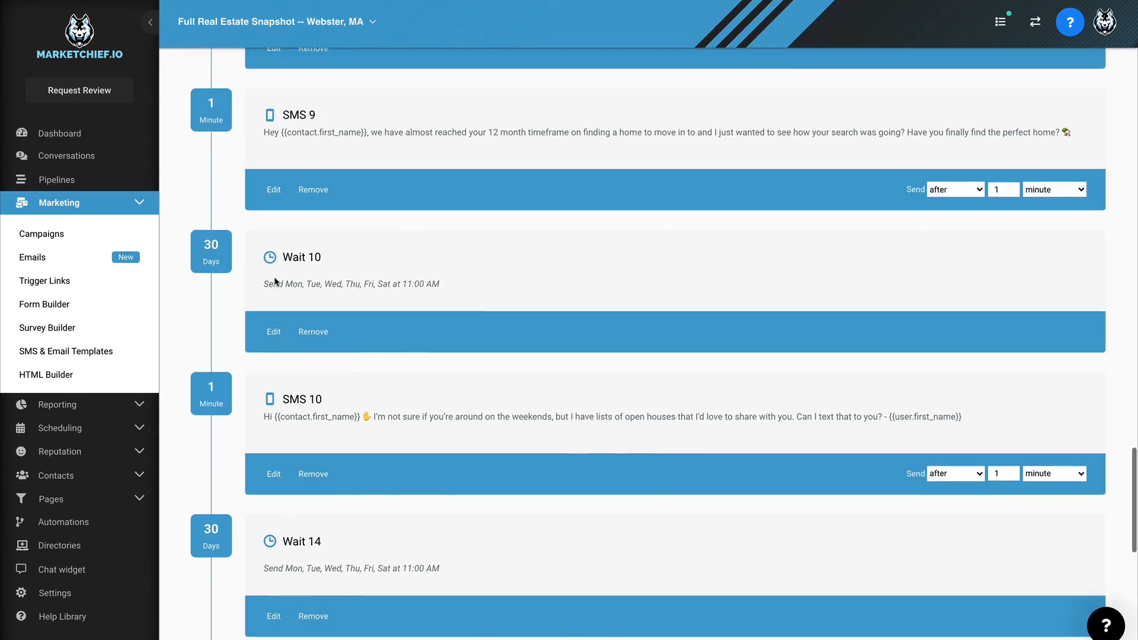
scroll("up", 3)
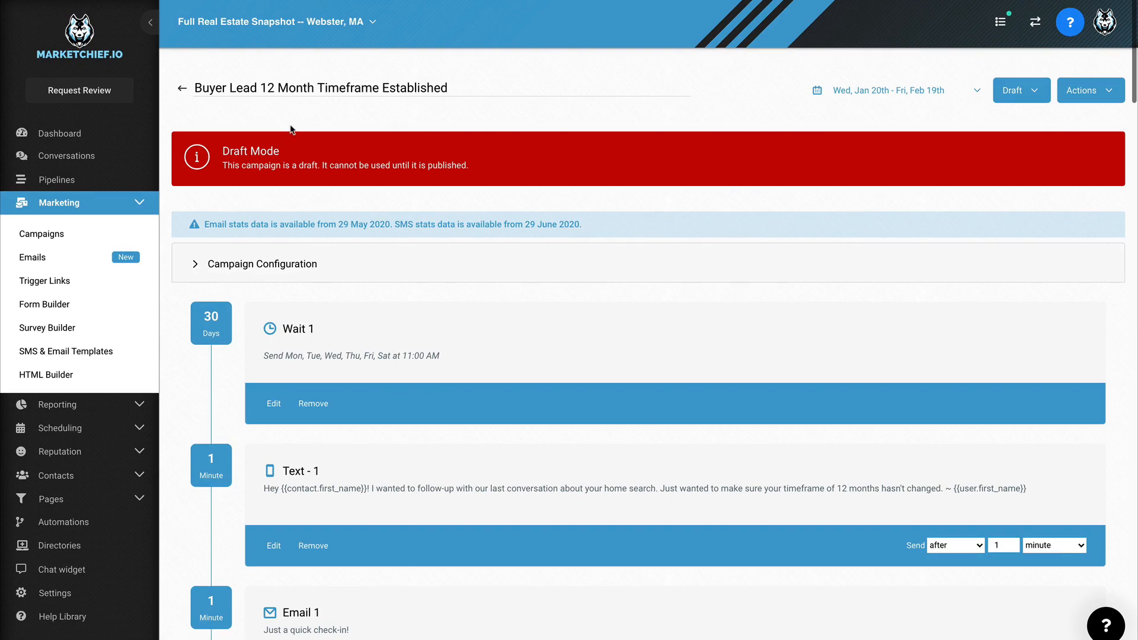
scroll("down", 3)
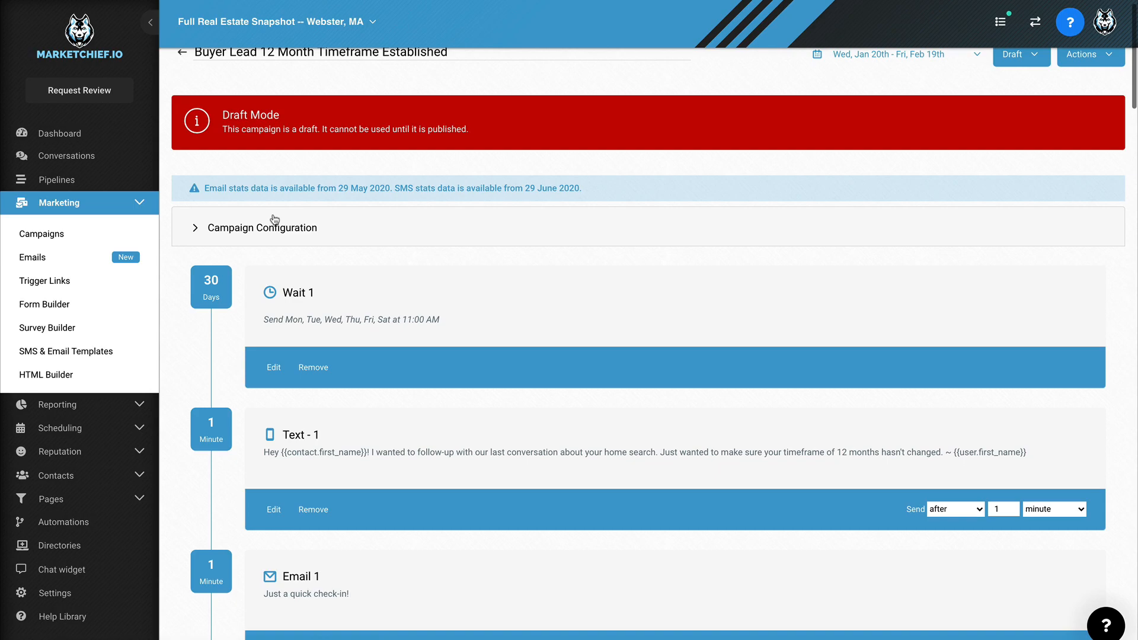
scroll("down", 3)
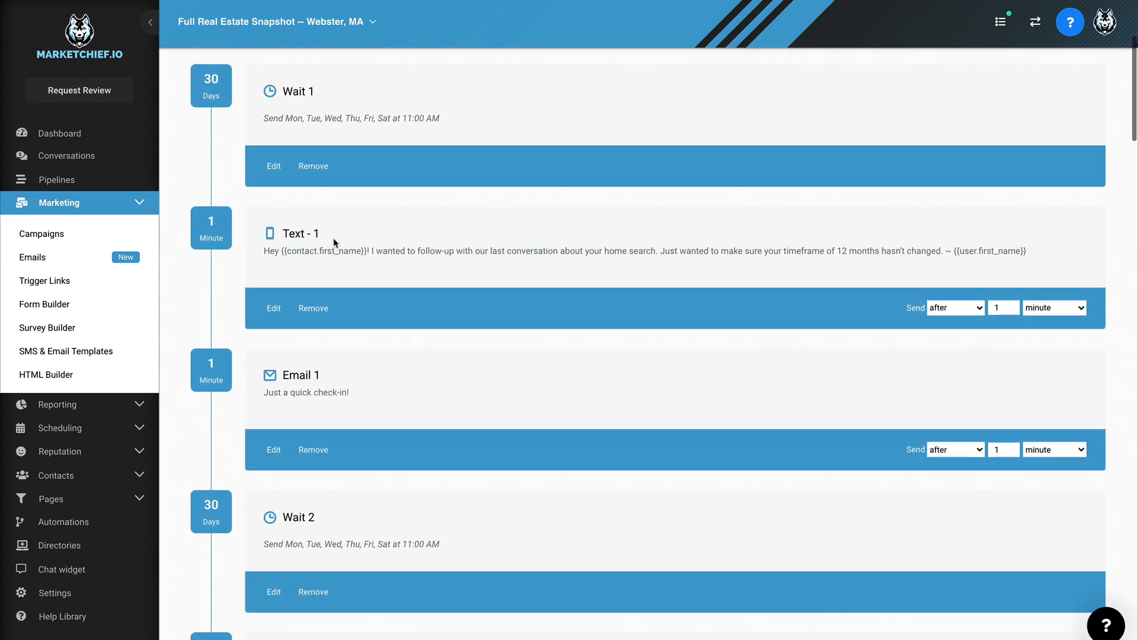
mouse_move(331, 230)
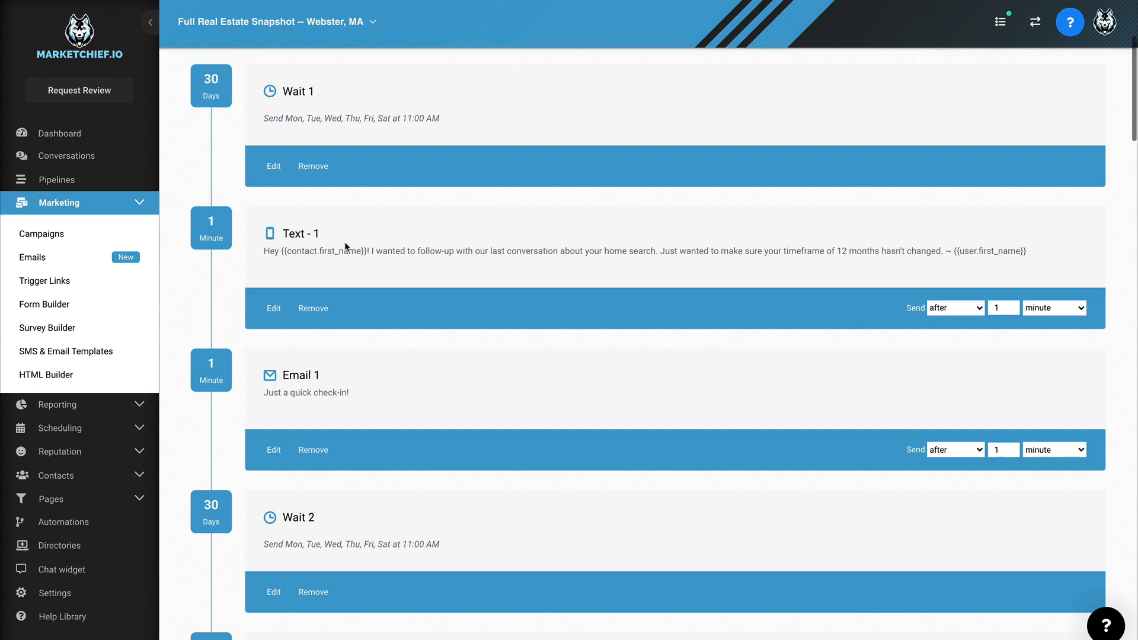
scroll("down", 3)
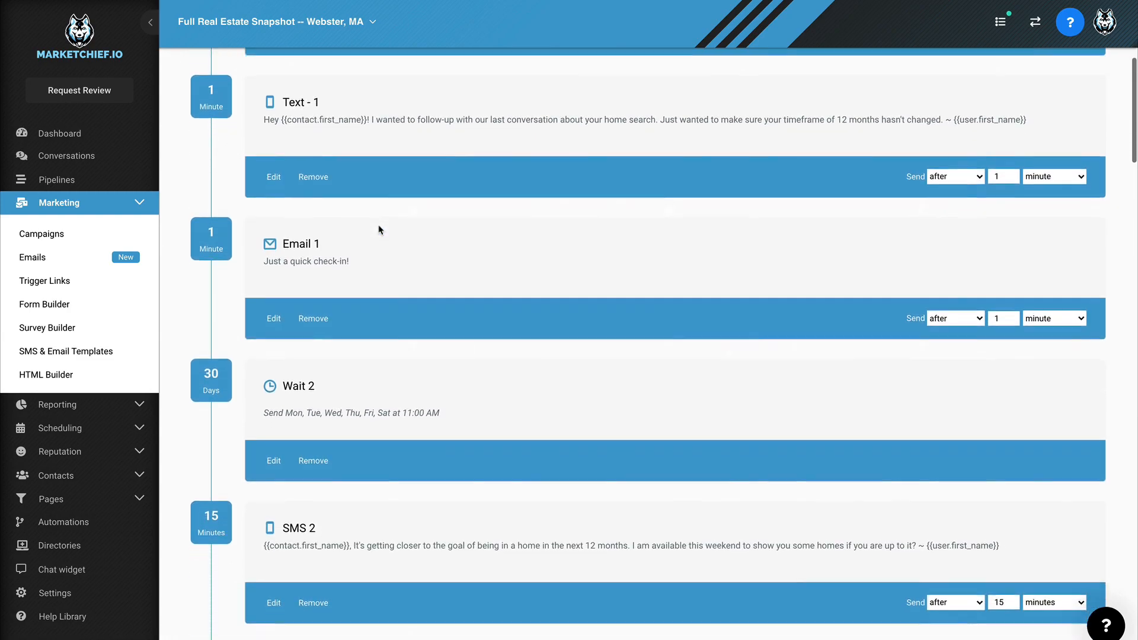
scroll("up", 3)
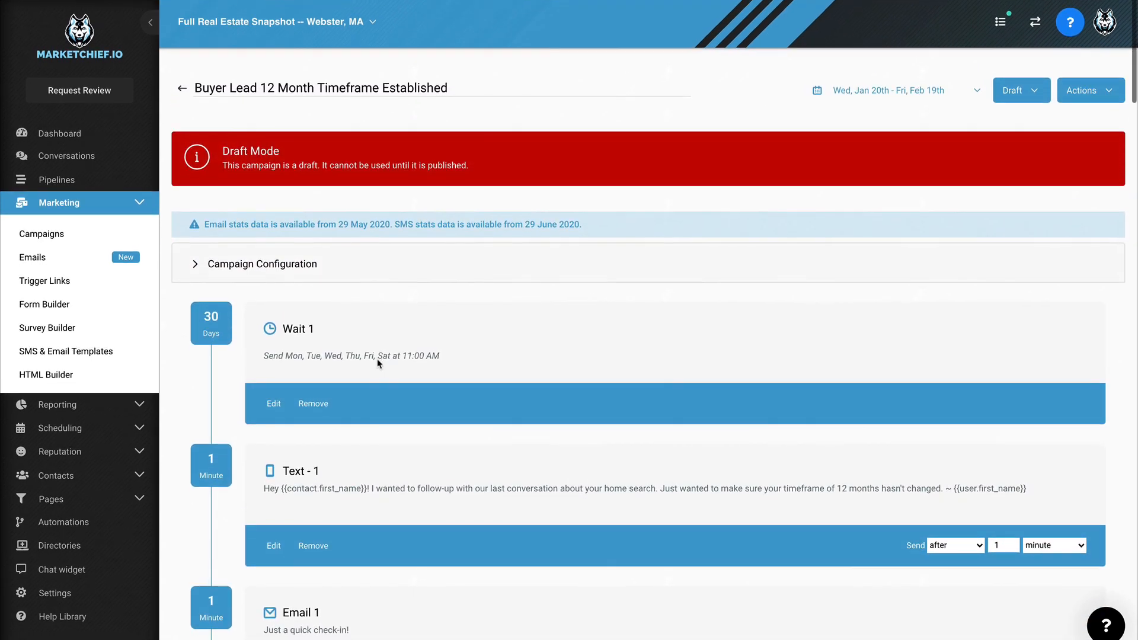
scroll("down", 3)
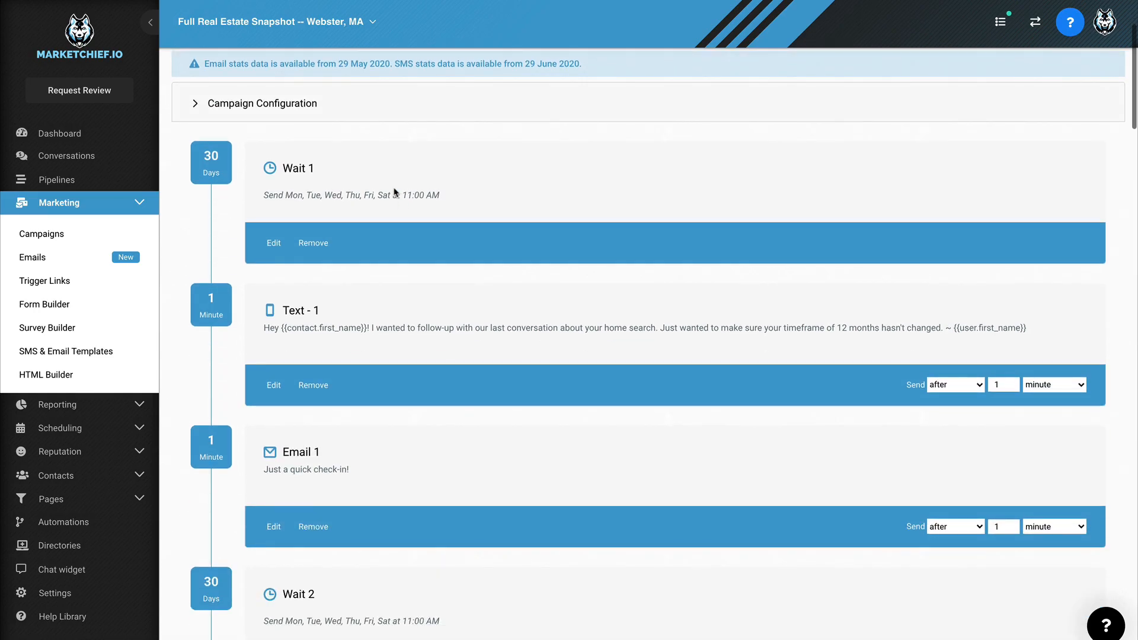
mouse_move(102, 225)
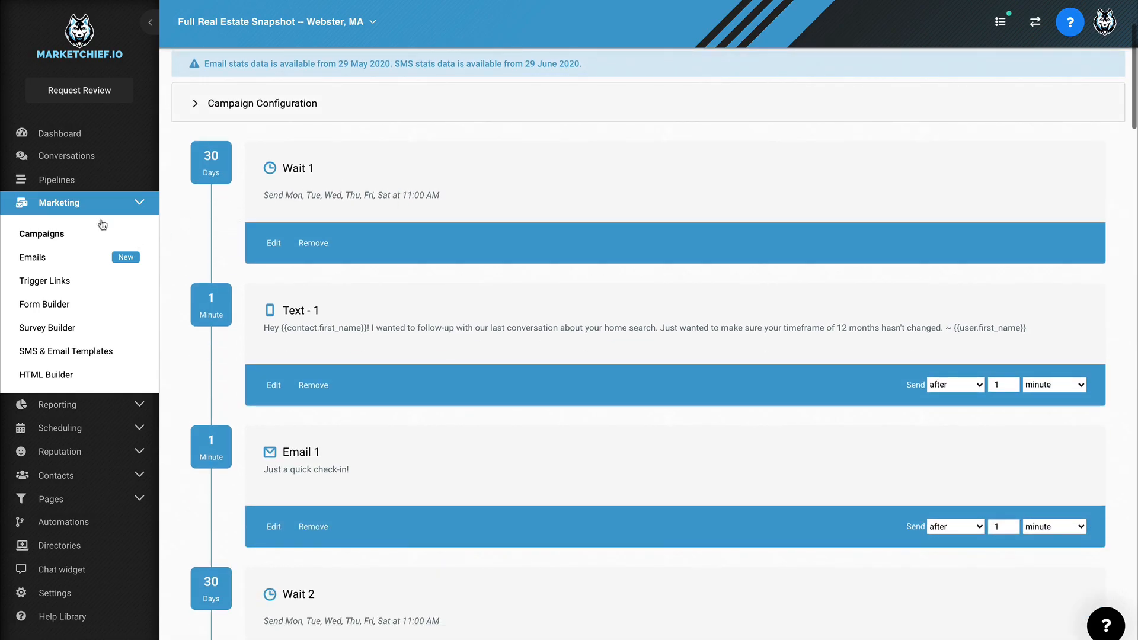
mouse_move(48, 239)
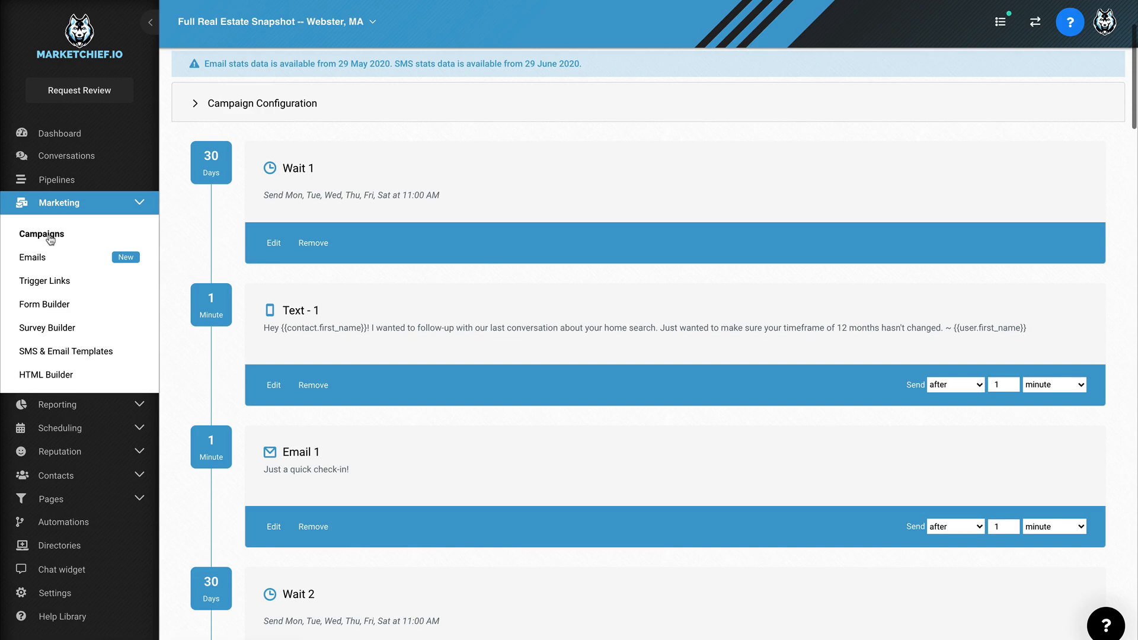
mouse_move(64, 522)
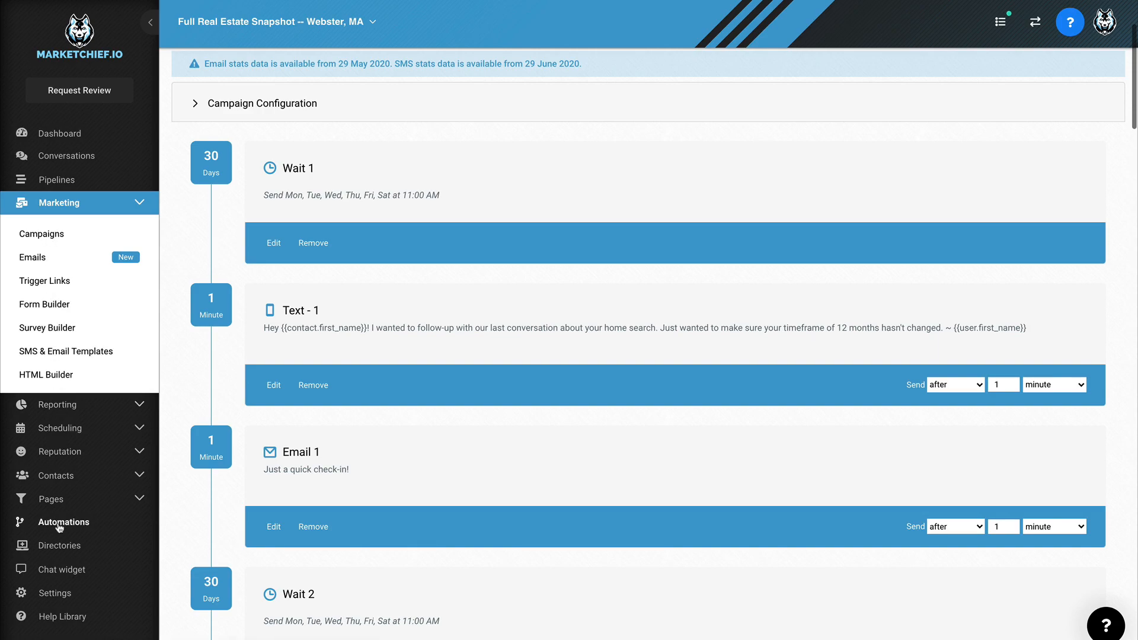
Show the automation triggers list with the three active nurture triggers
left_click(64, 522)
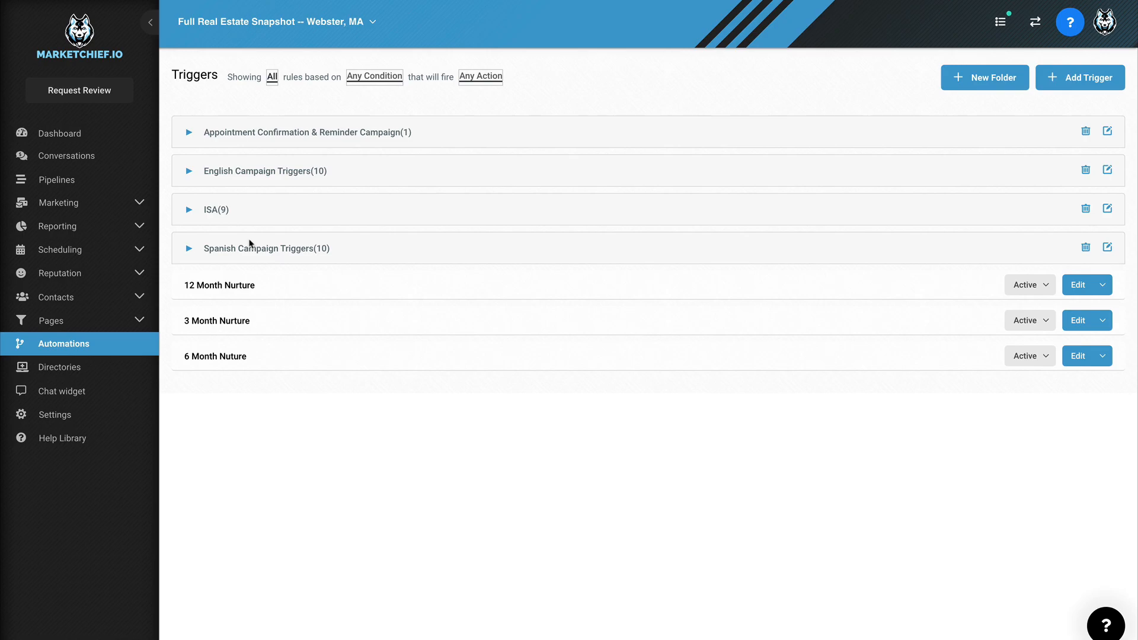
mouse_move(235, 37)
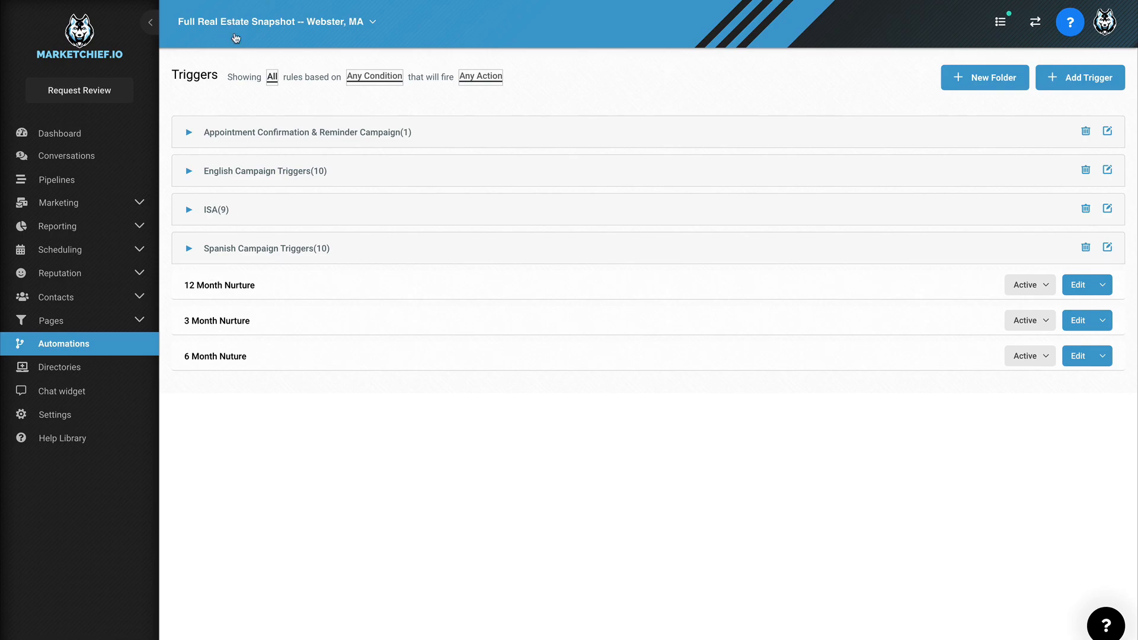
mouse_move(225, 267)
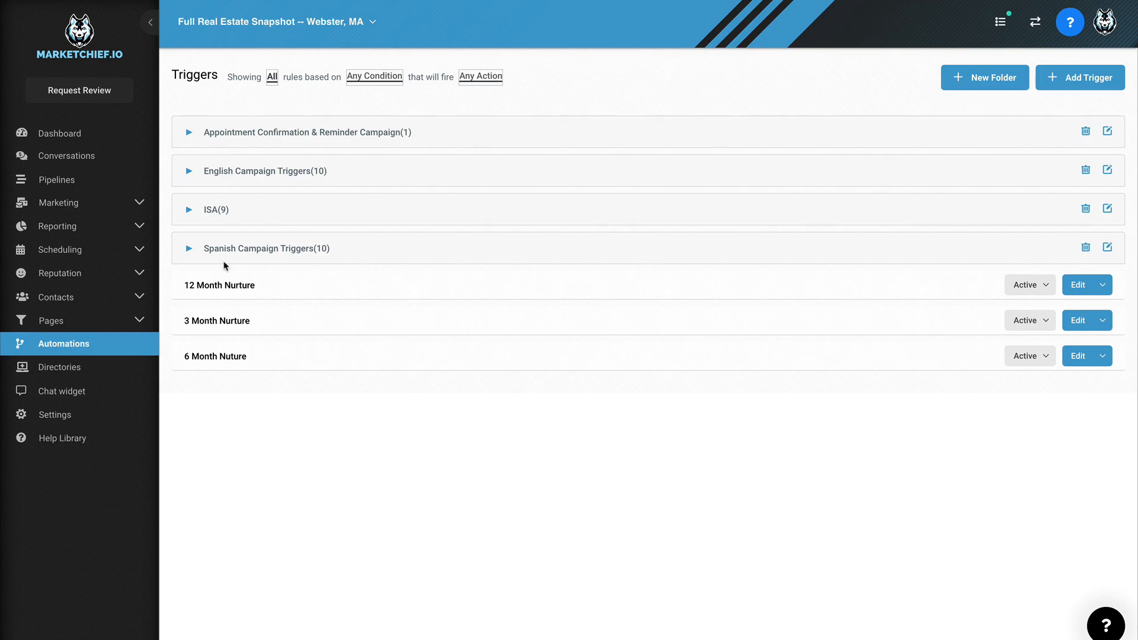
mouse_move(261, 186)
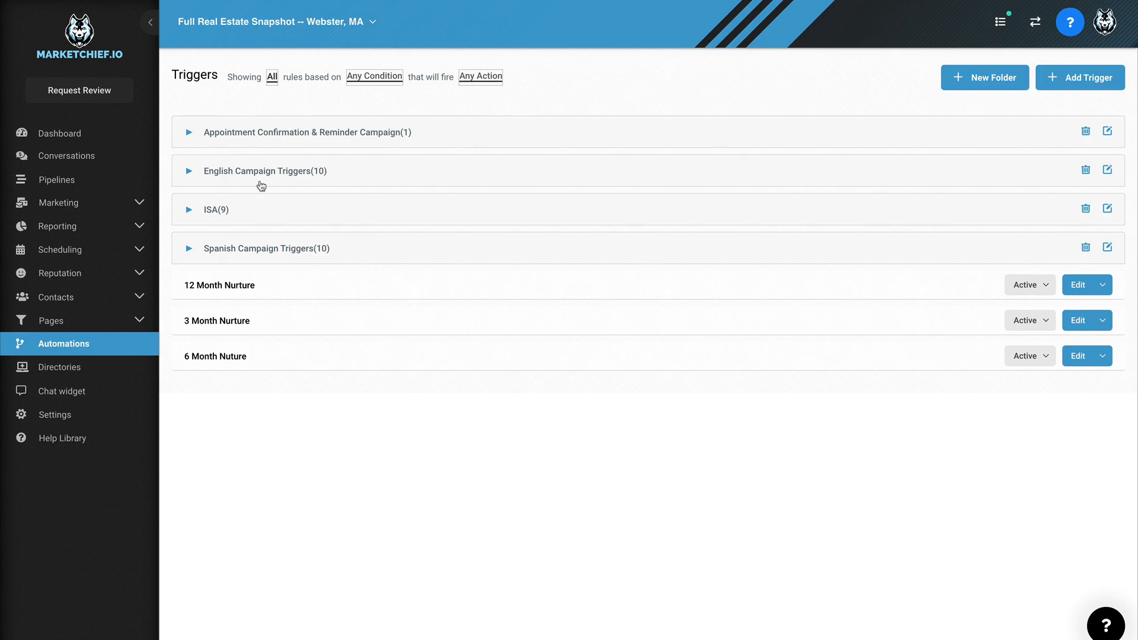
mouse_move(245, 105)
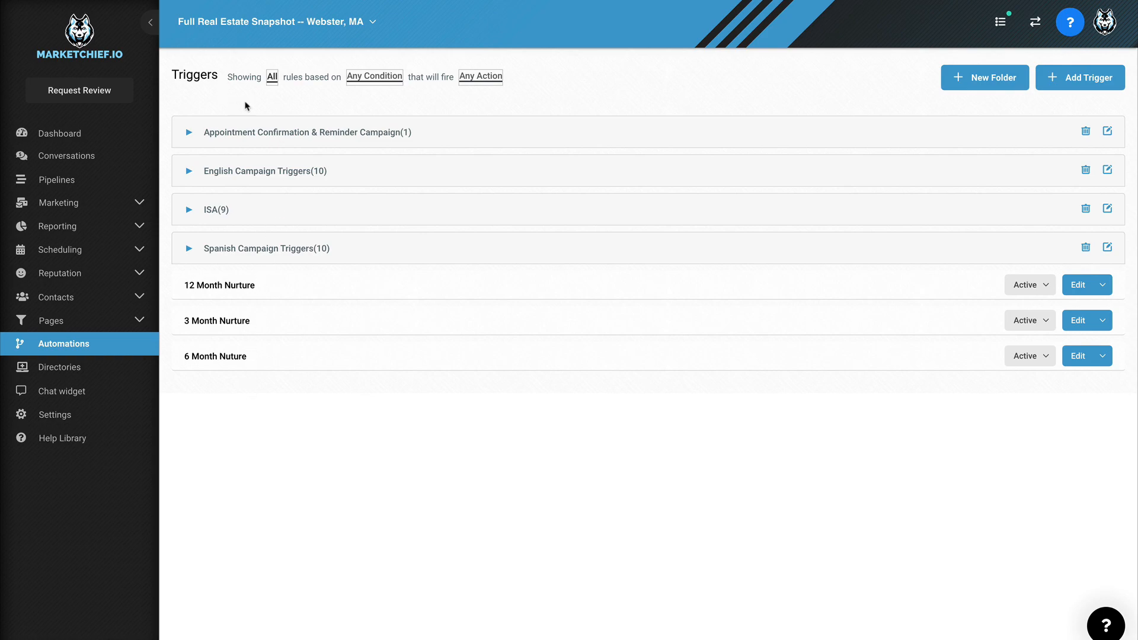
mouse_move(287, 325)
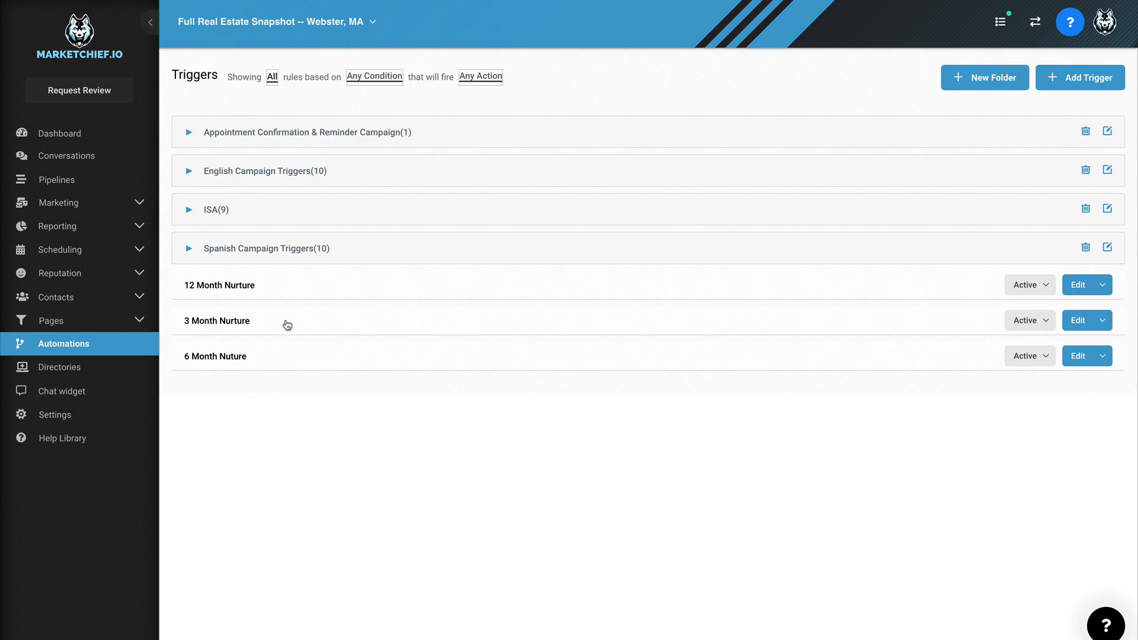
mouse_move(232, 292)
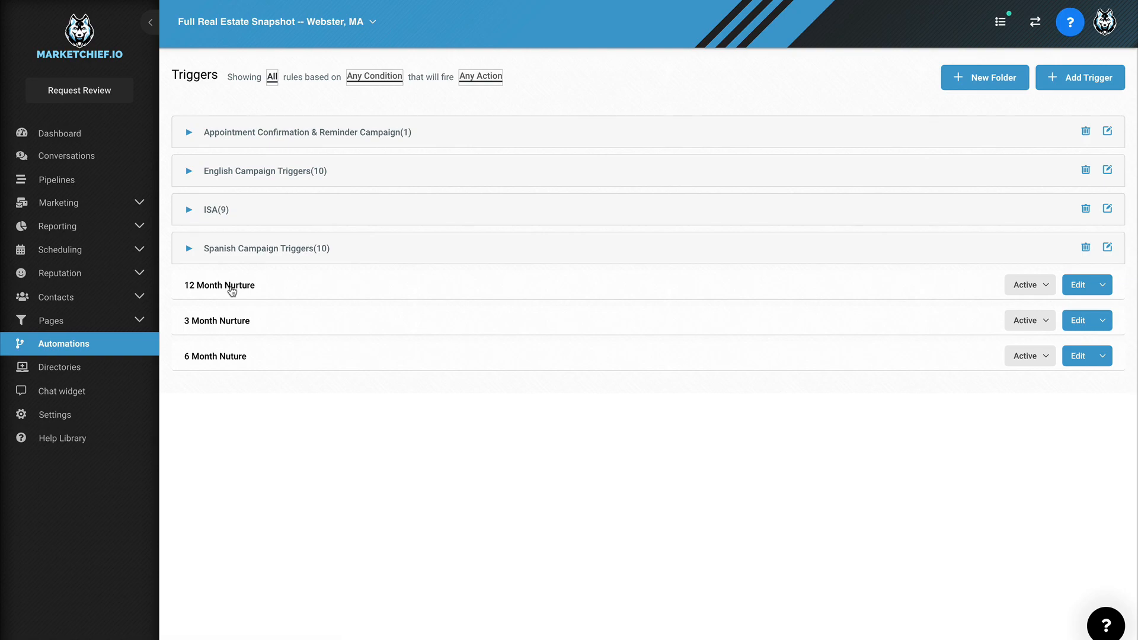
mouse_move(61, 261)
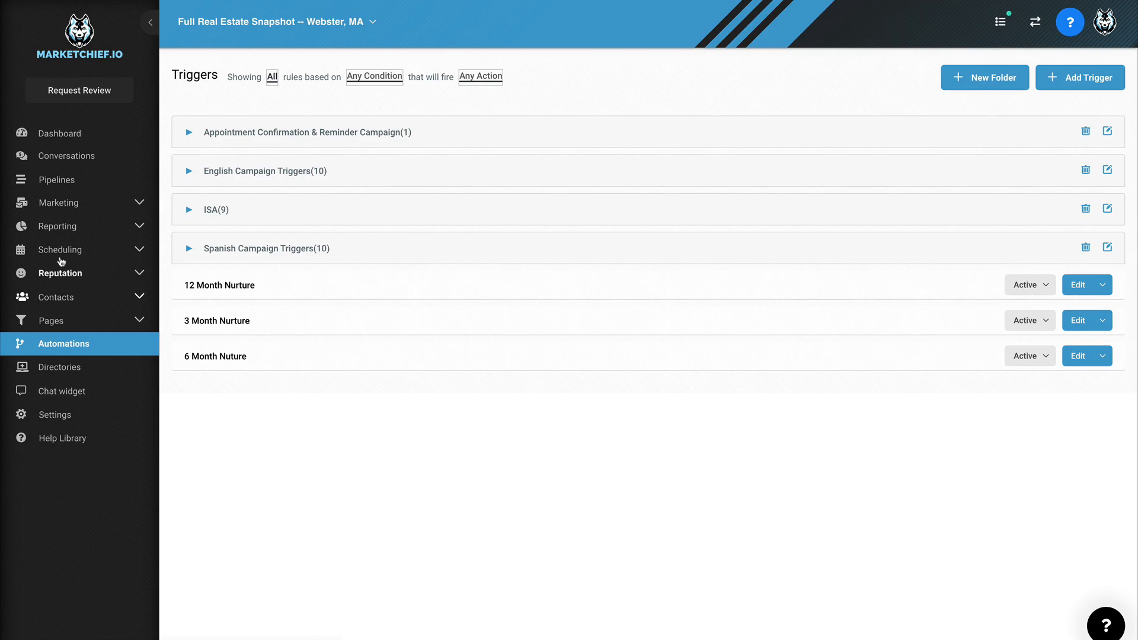
Go through Marketing to the Form Builder and reopen Form 3
left_click(58, 203)
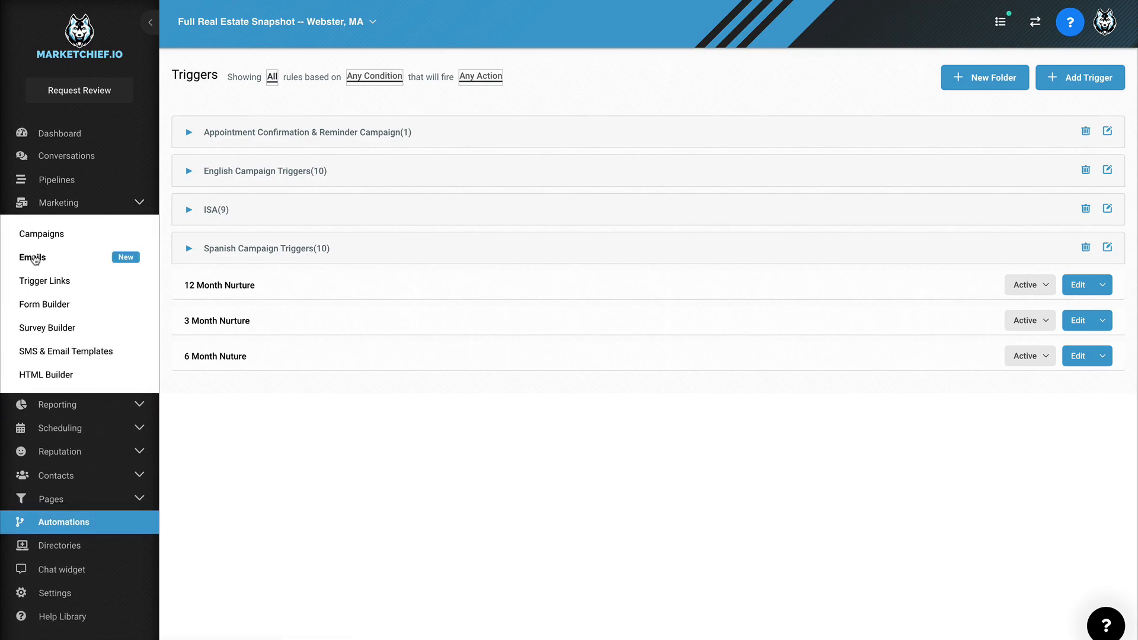
left_click(32, 257)
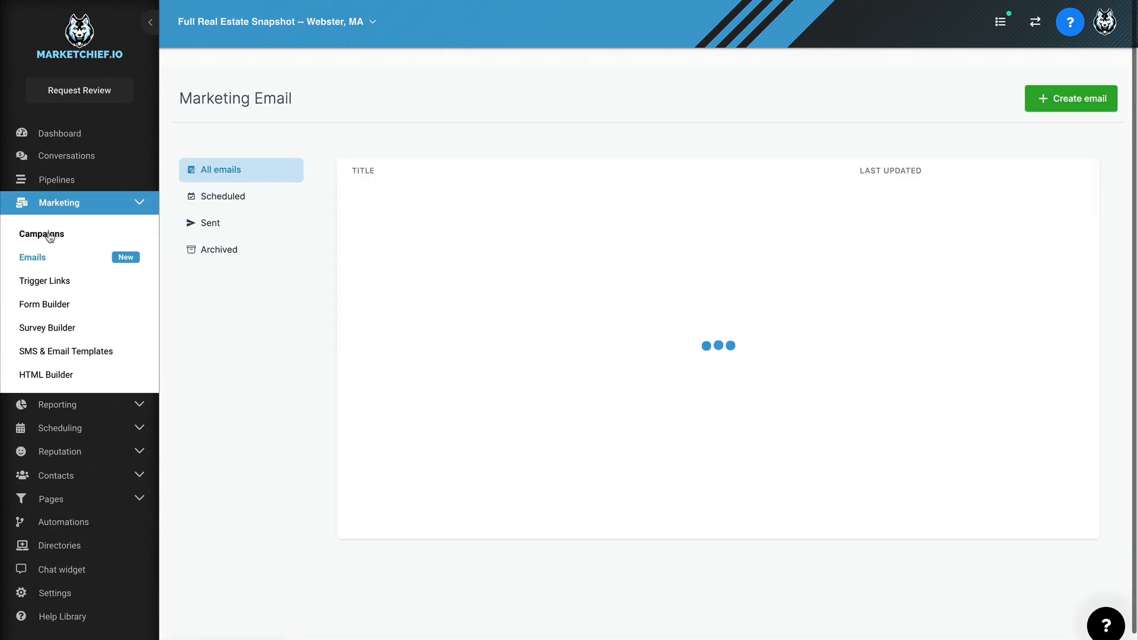
left_click(44, 305)
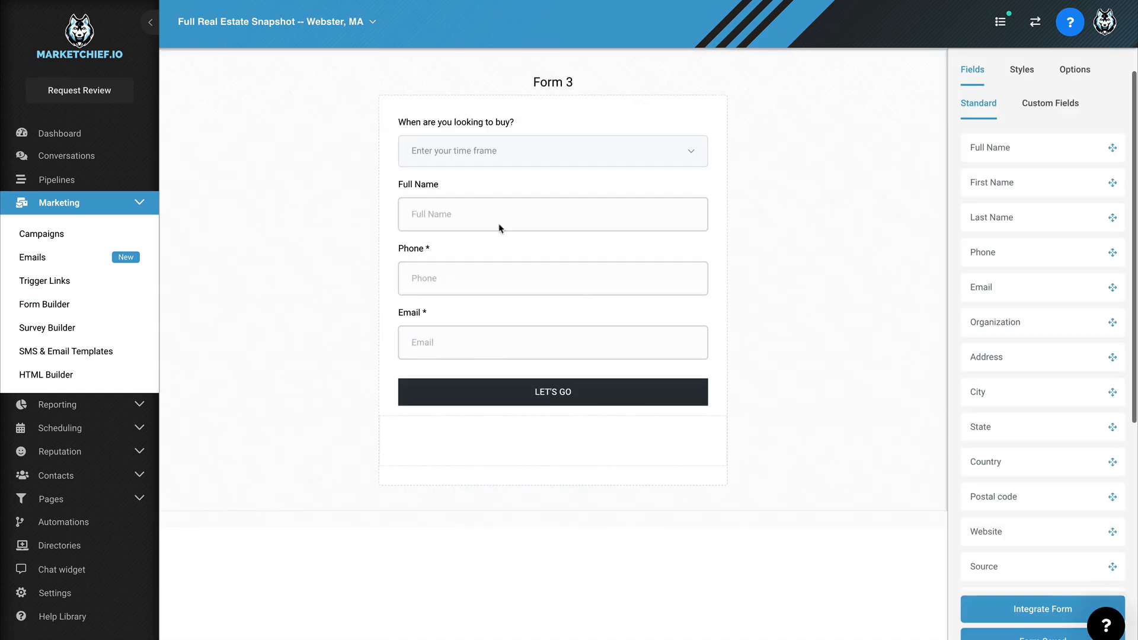
mouse_move(494, 172)
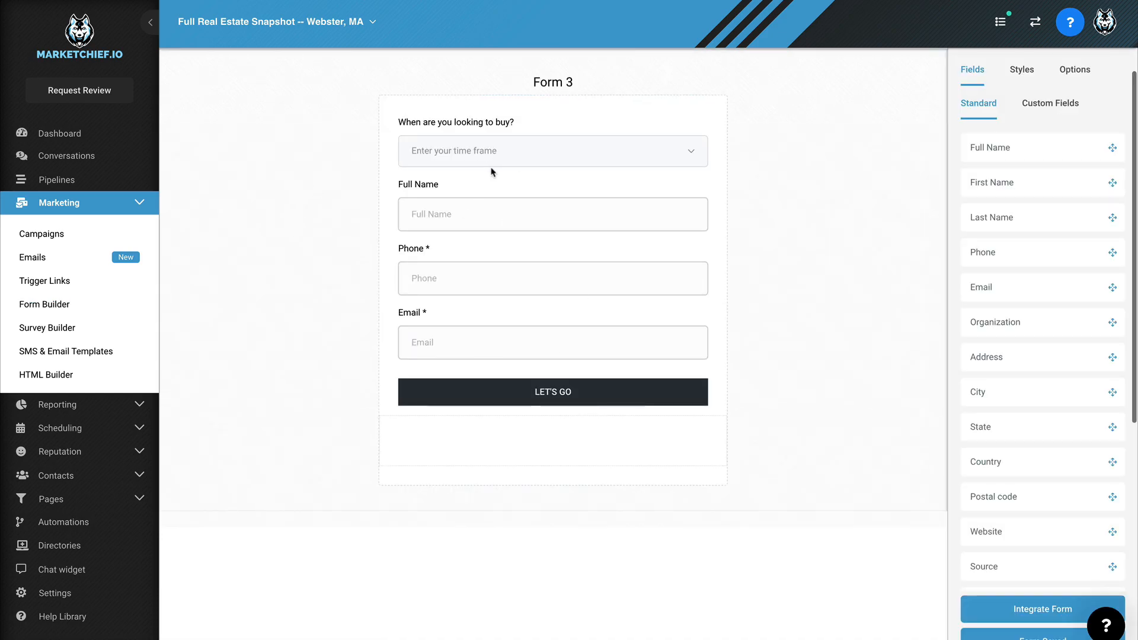